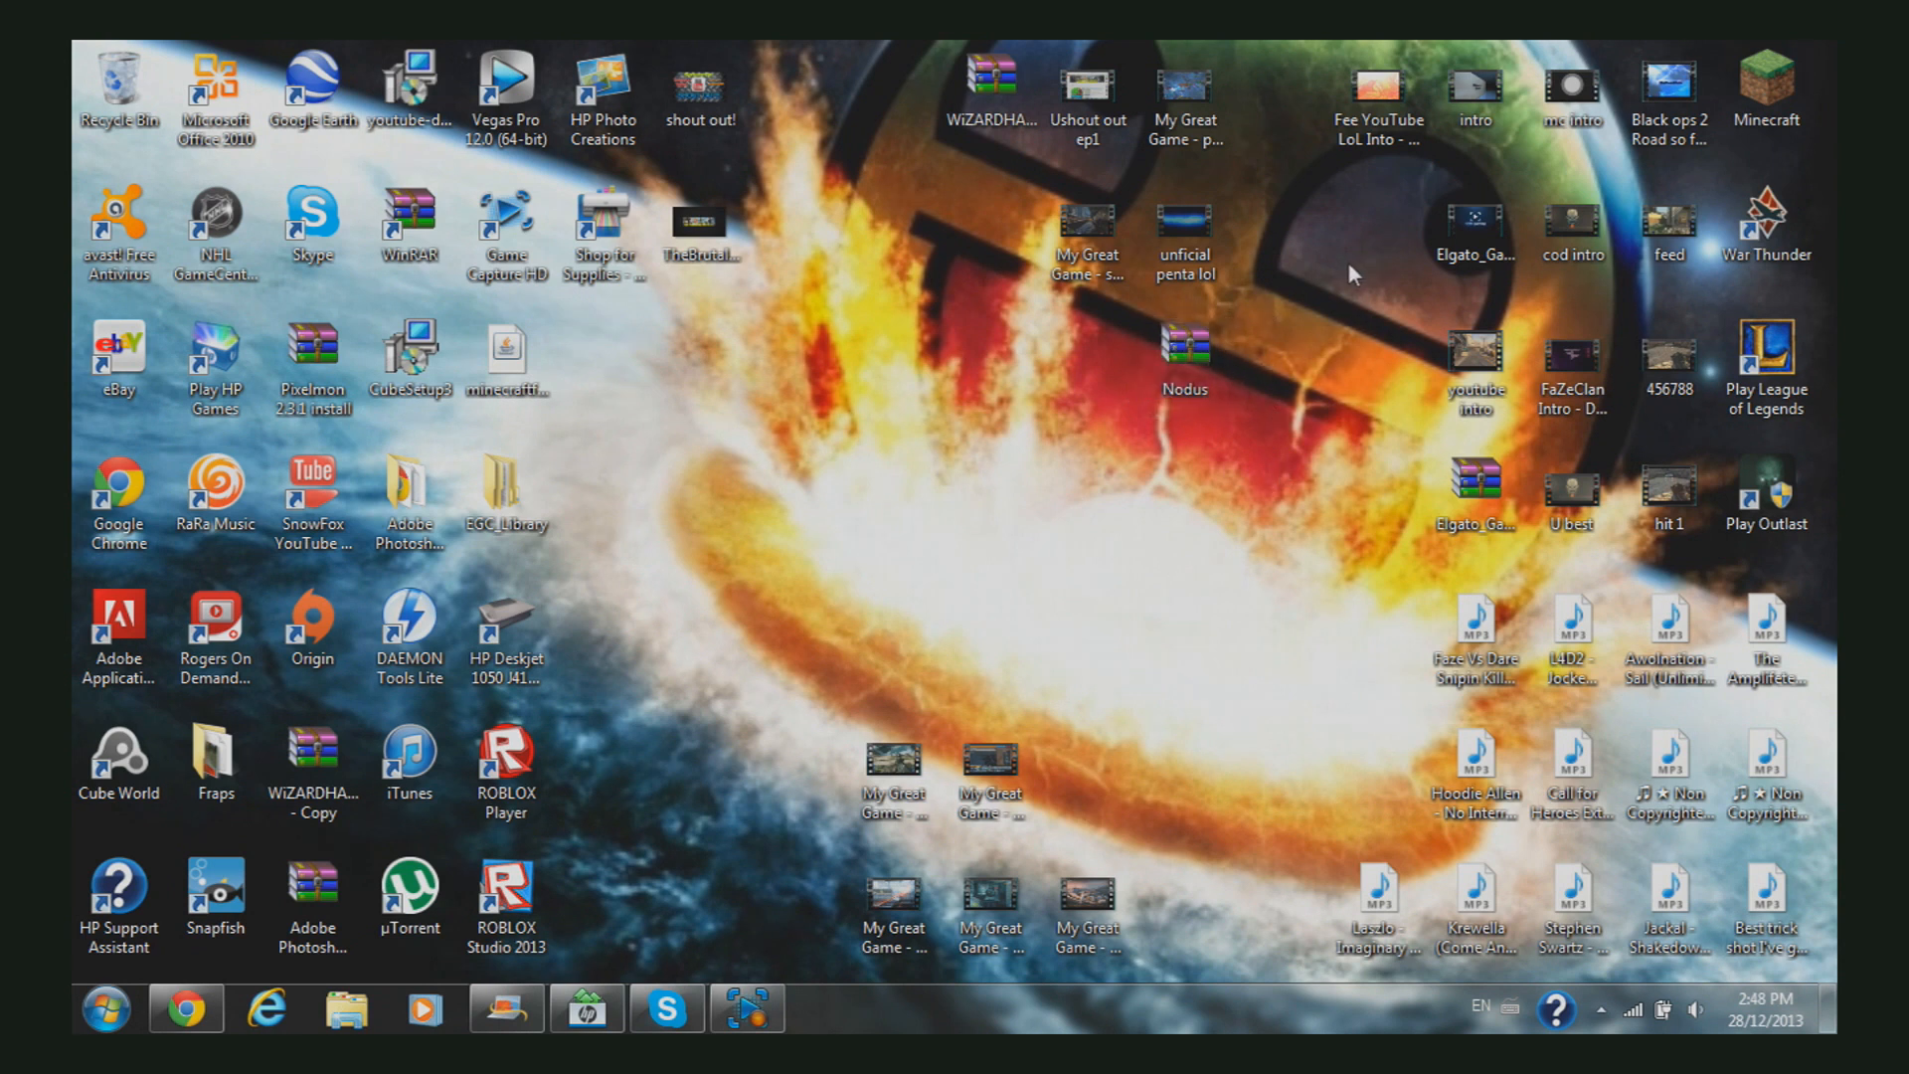
{"action": "mouse_move", "coordinate": [1053, 389]}
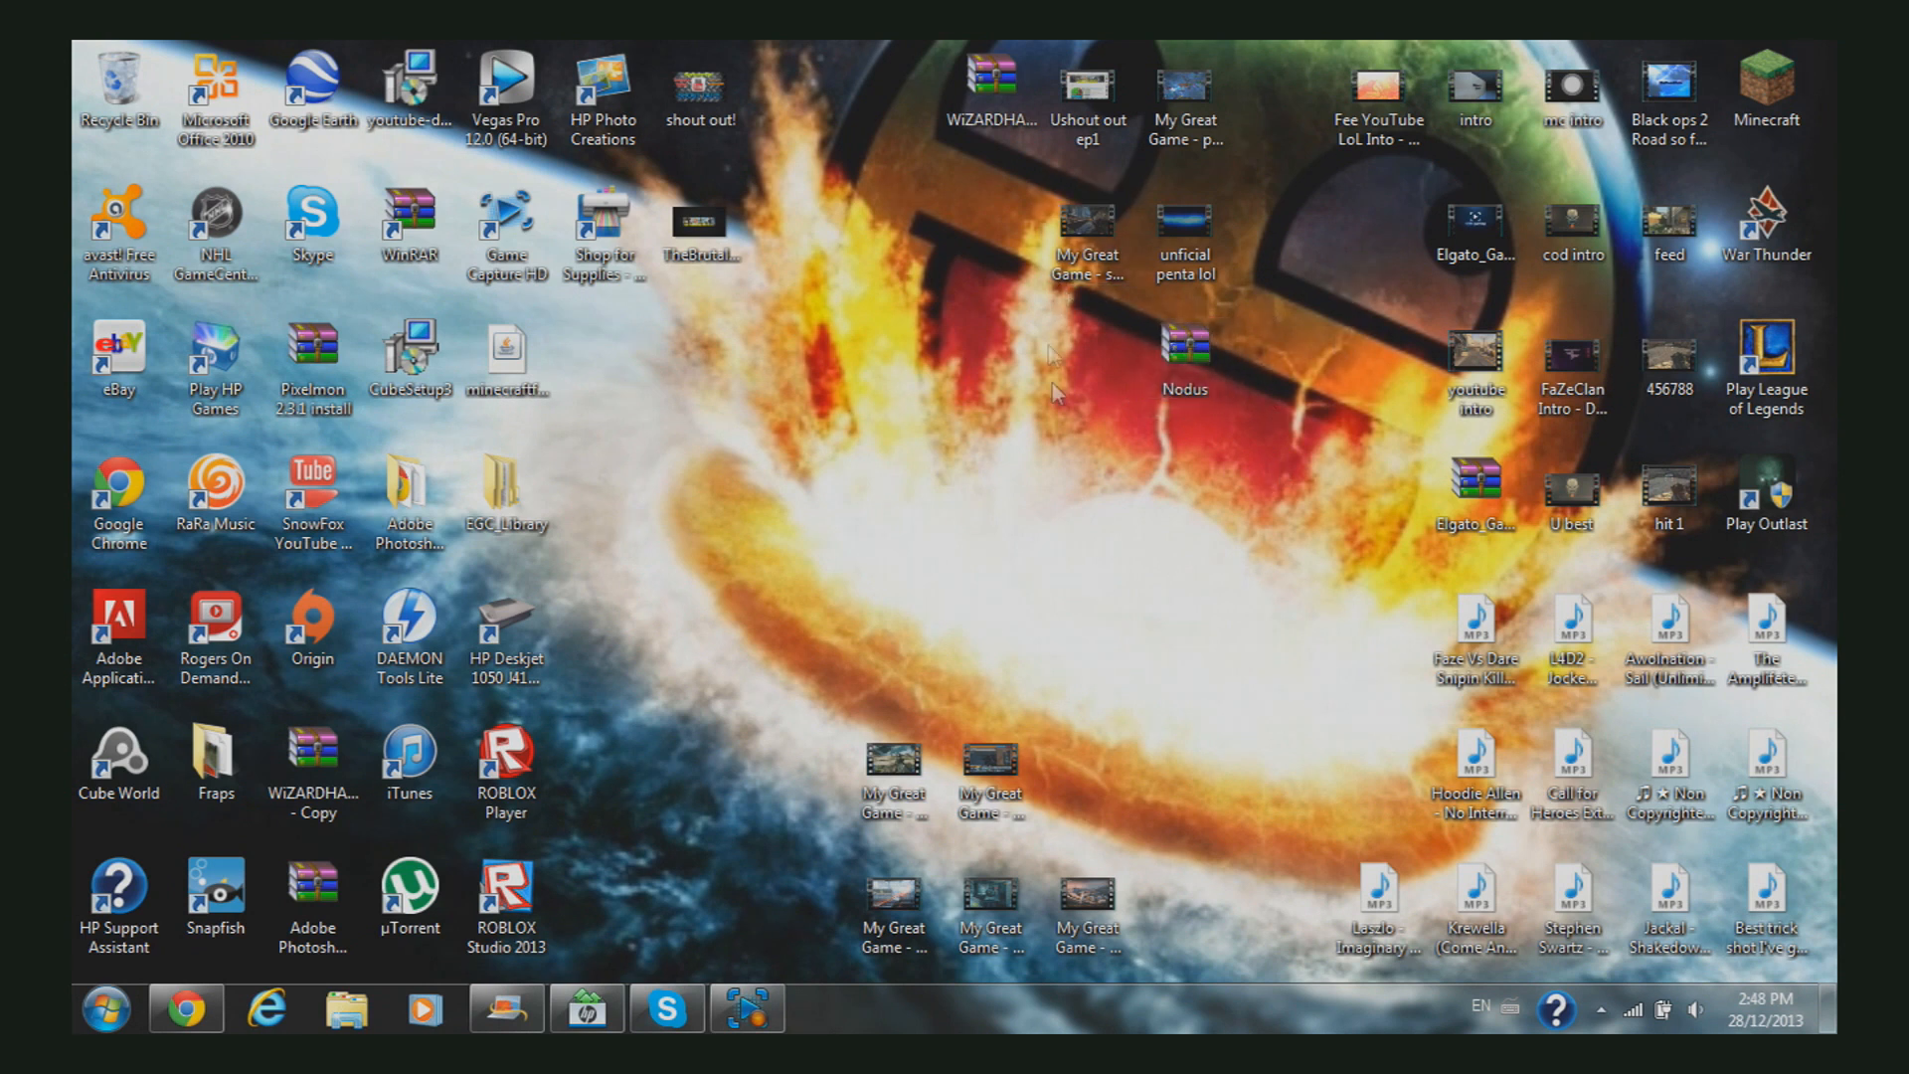
{"action": "mouse_move", "coordinate": [1132, 373]}
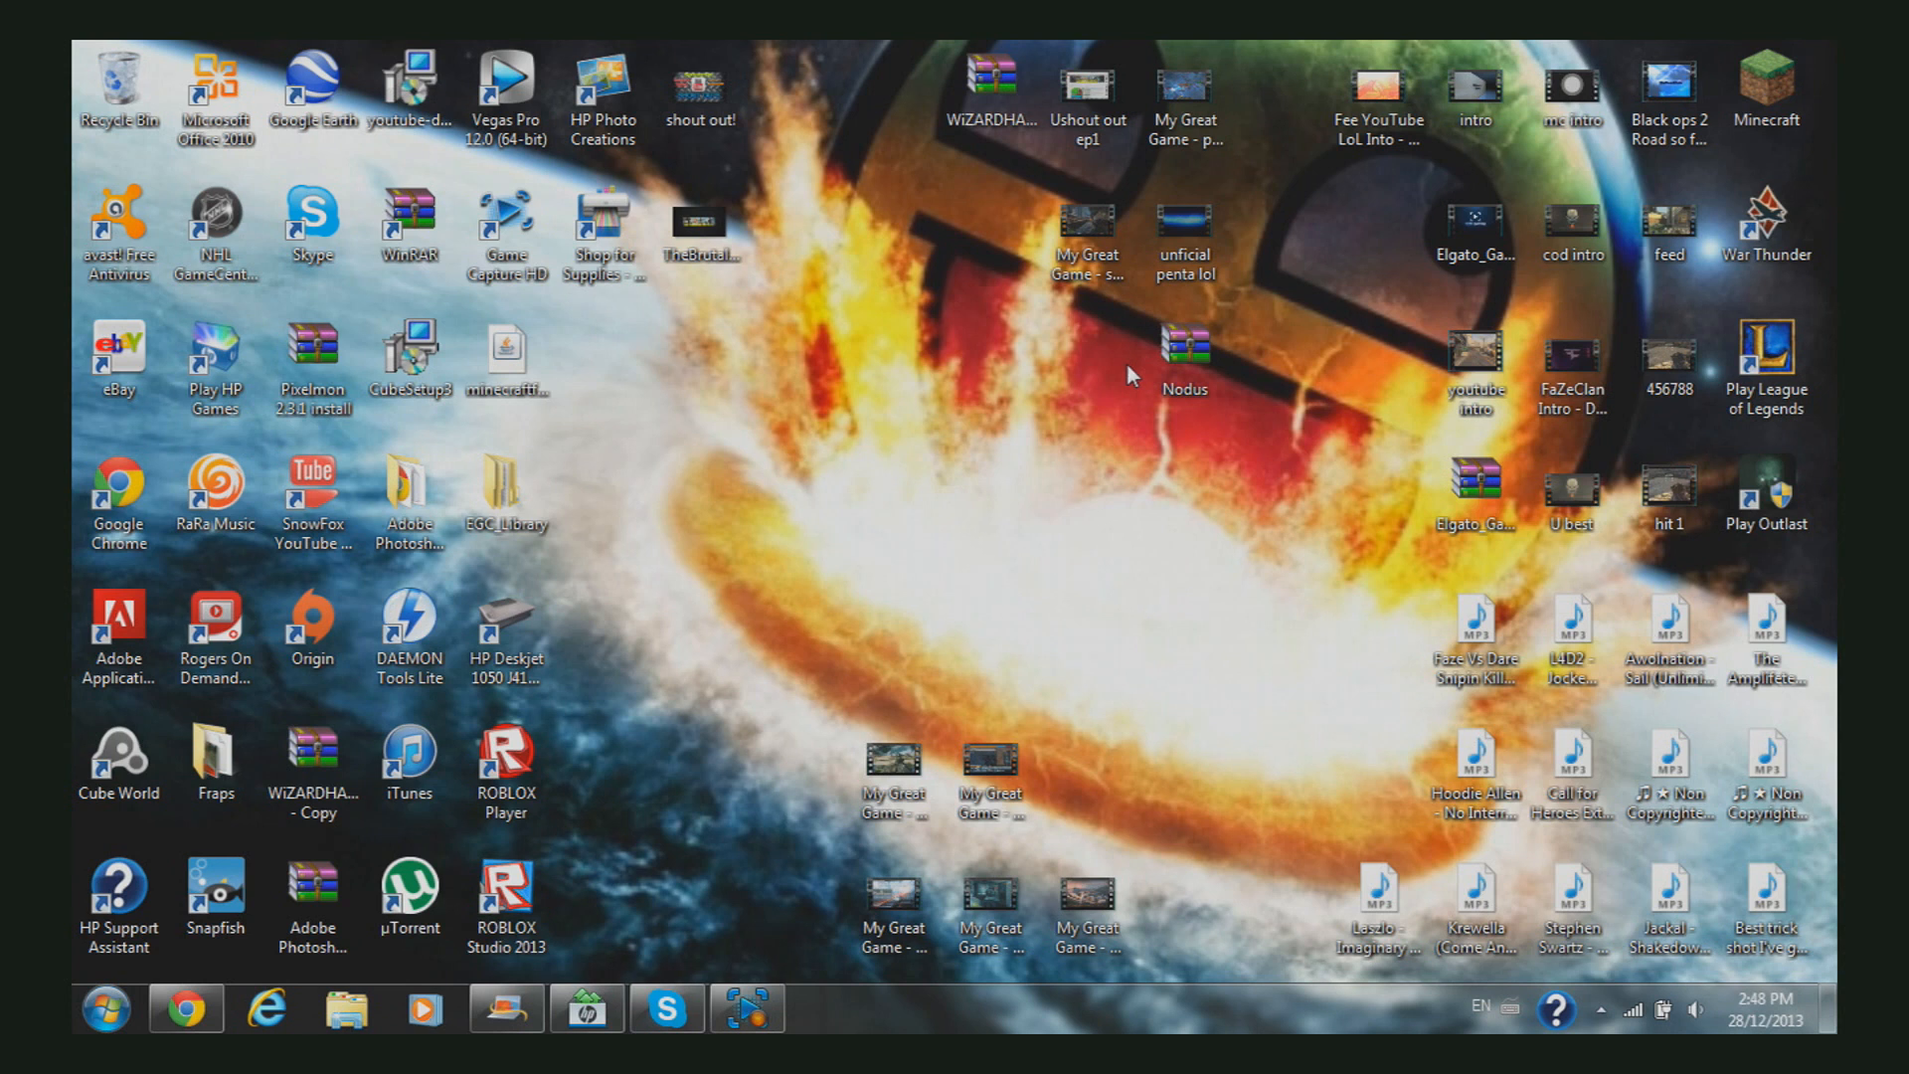
{"action": "mouse_move", "coordinate": [1121, 596]}
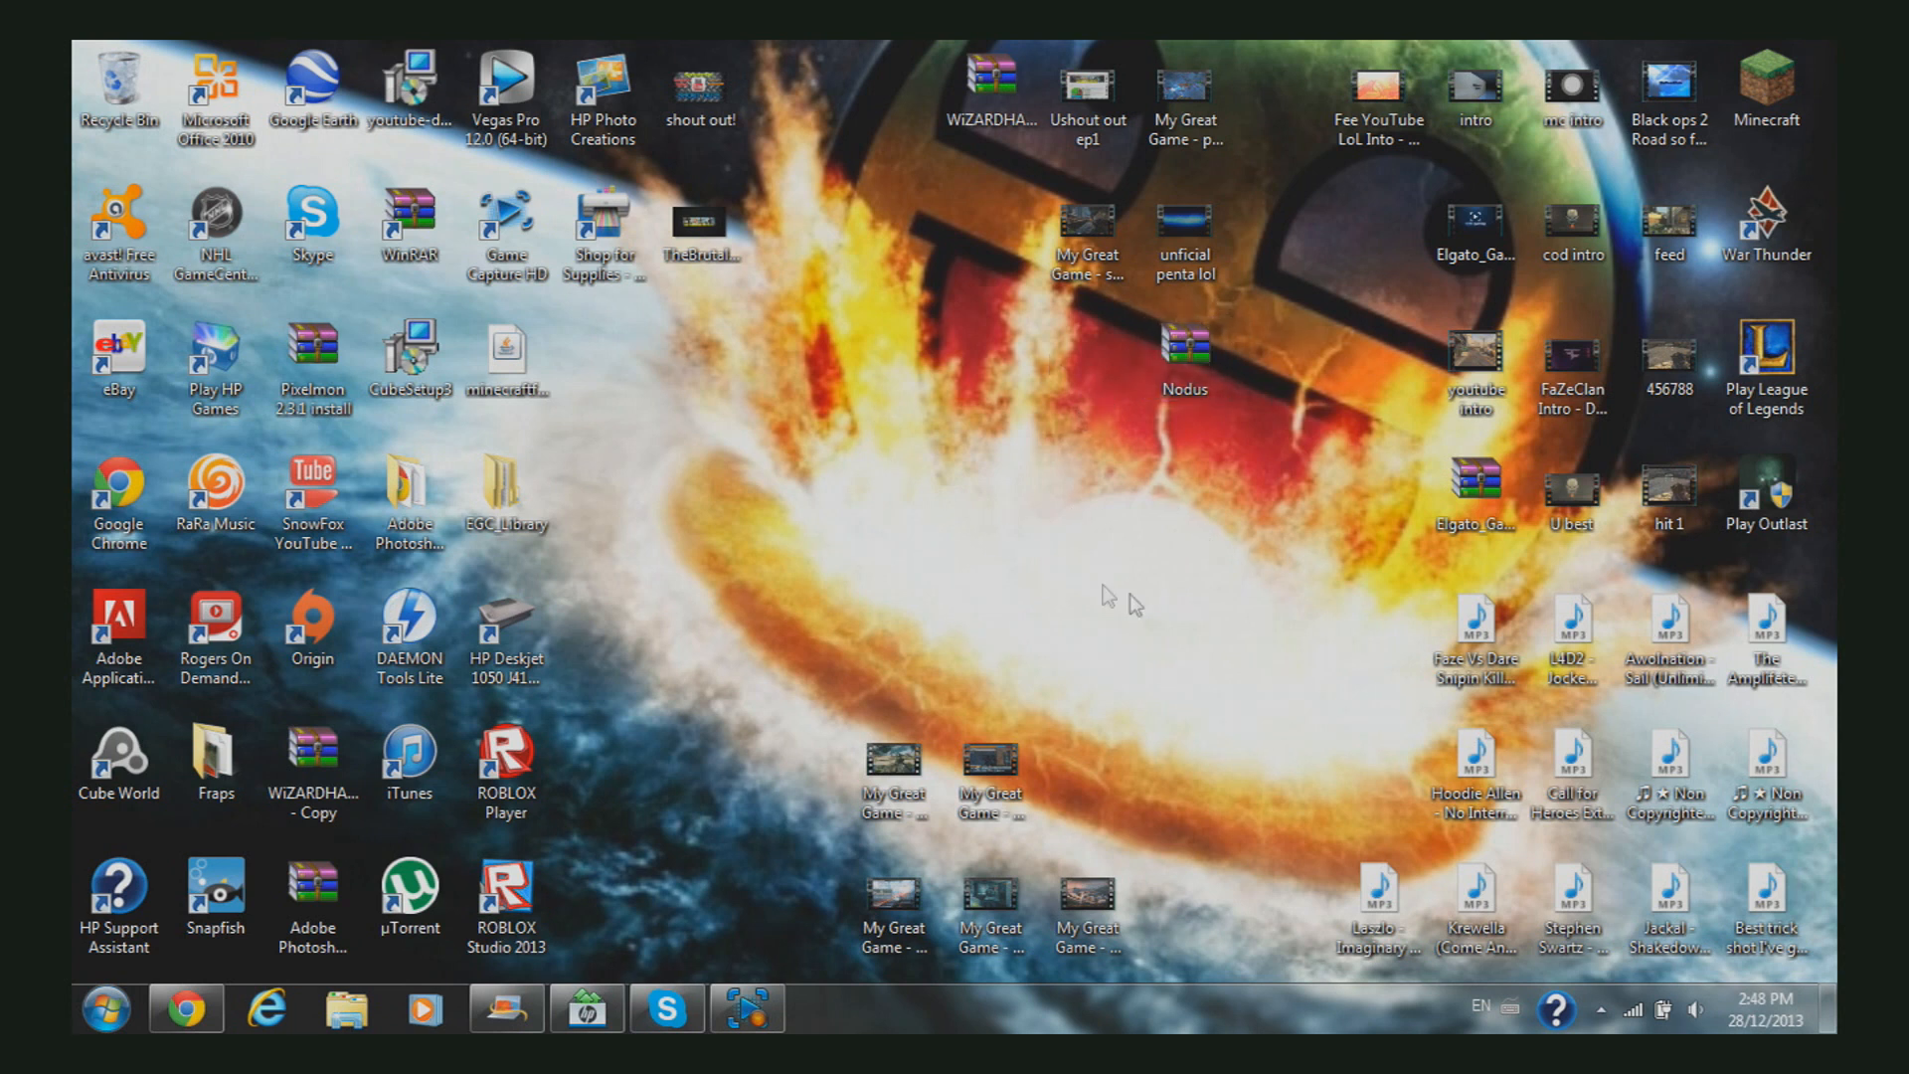
{"action": "mouse_move", "coordinate": [1183, 348]}
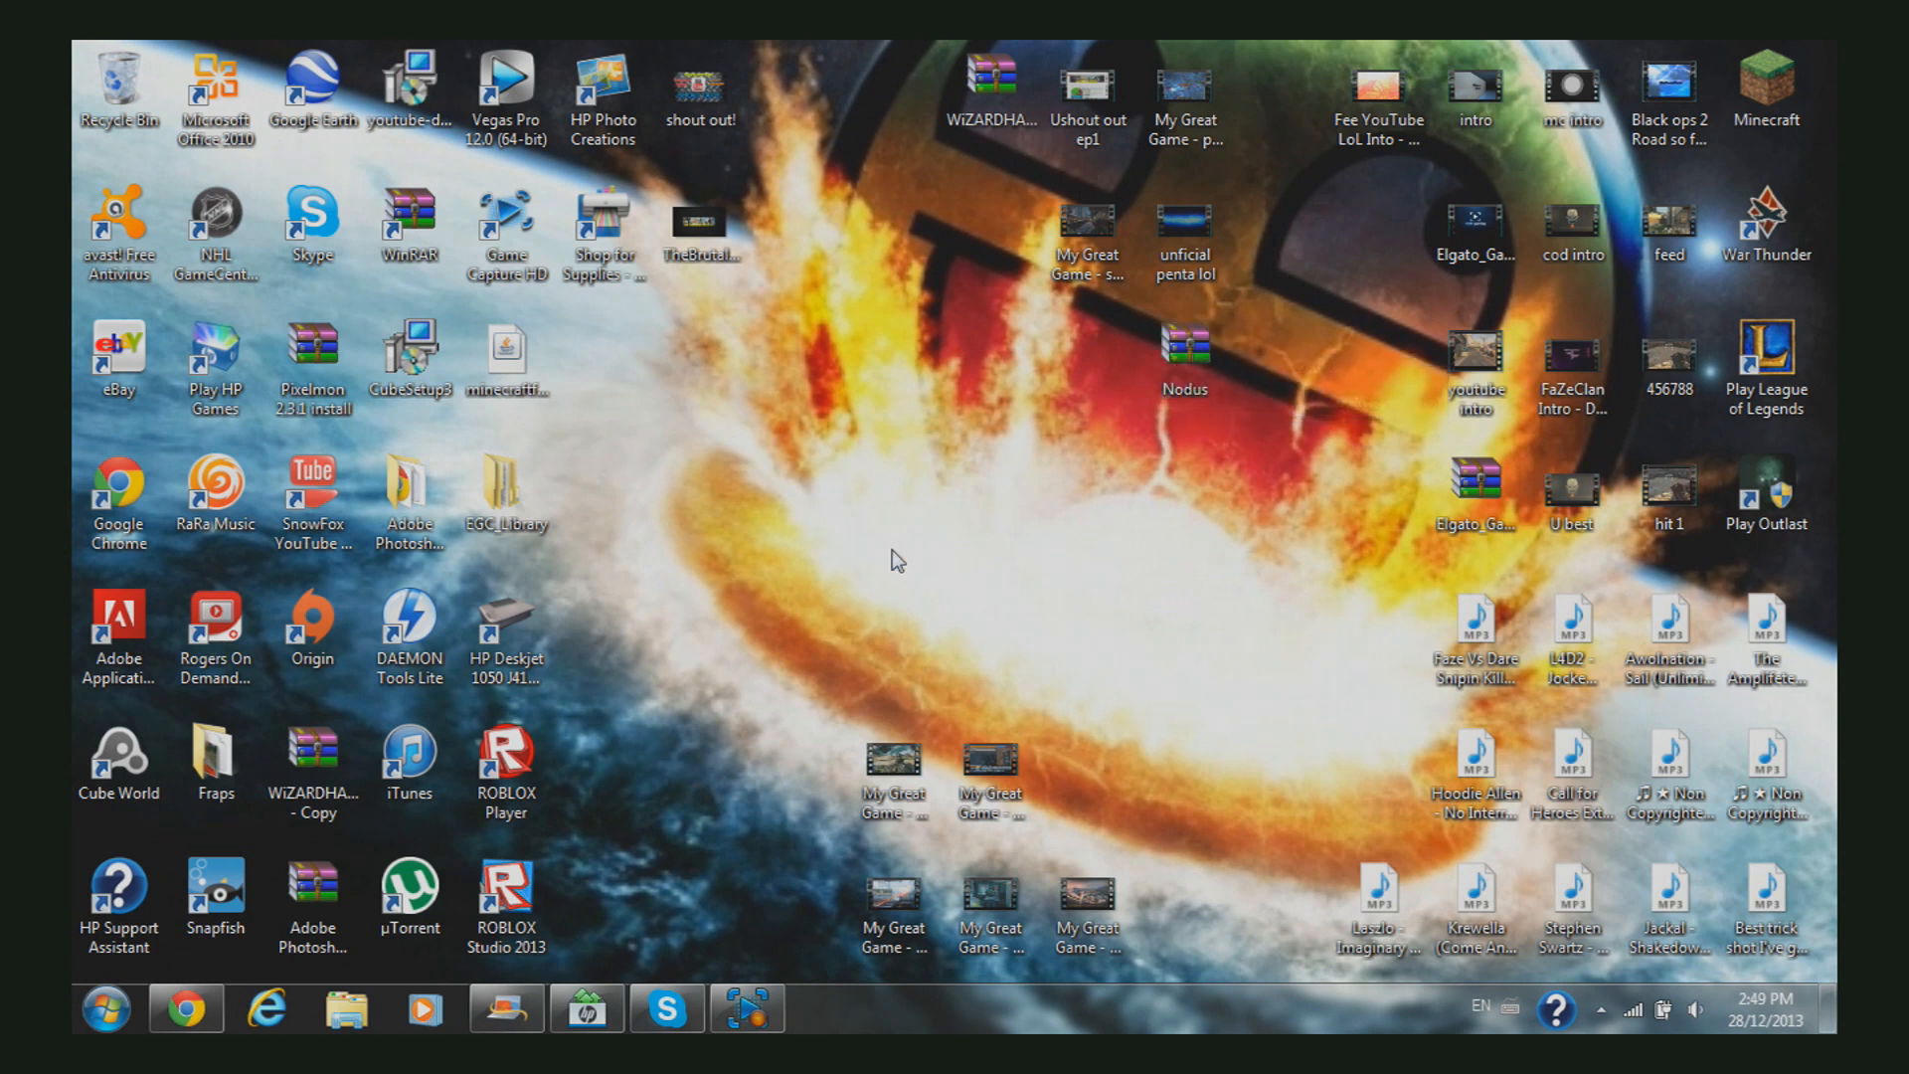
{"action": "mouse_move", "coordinate": [970, 567]}
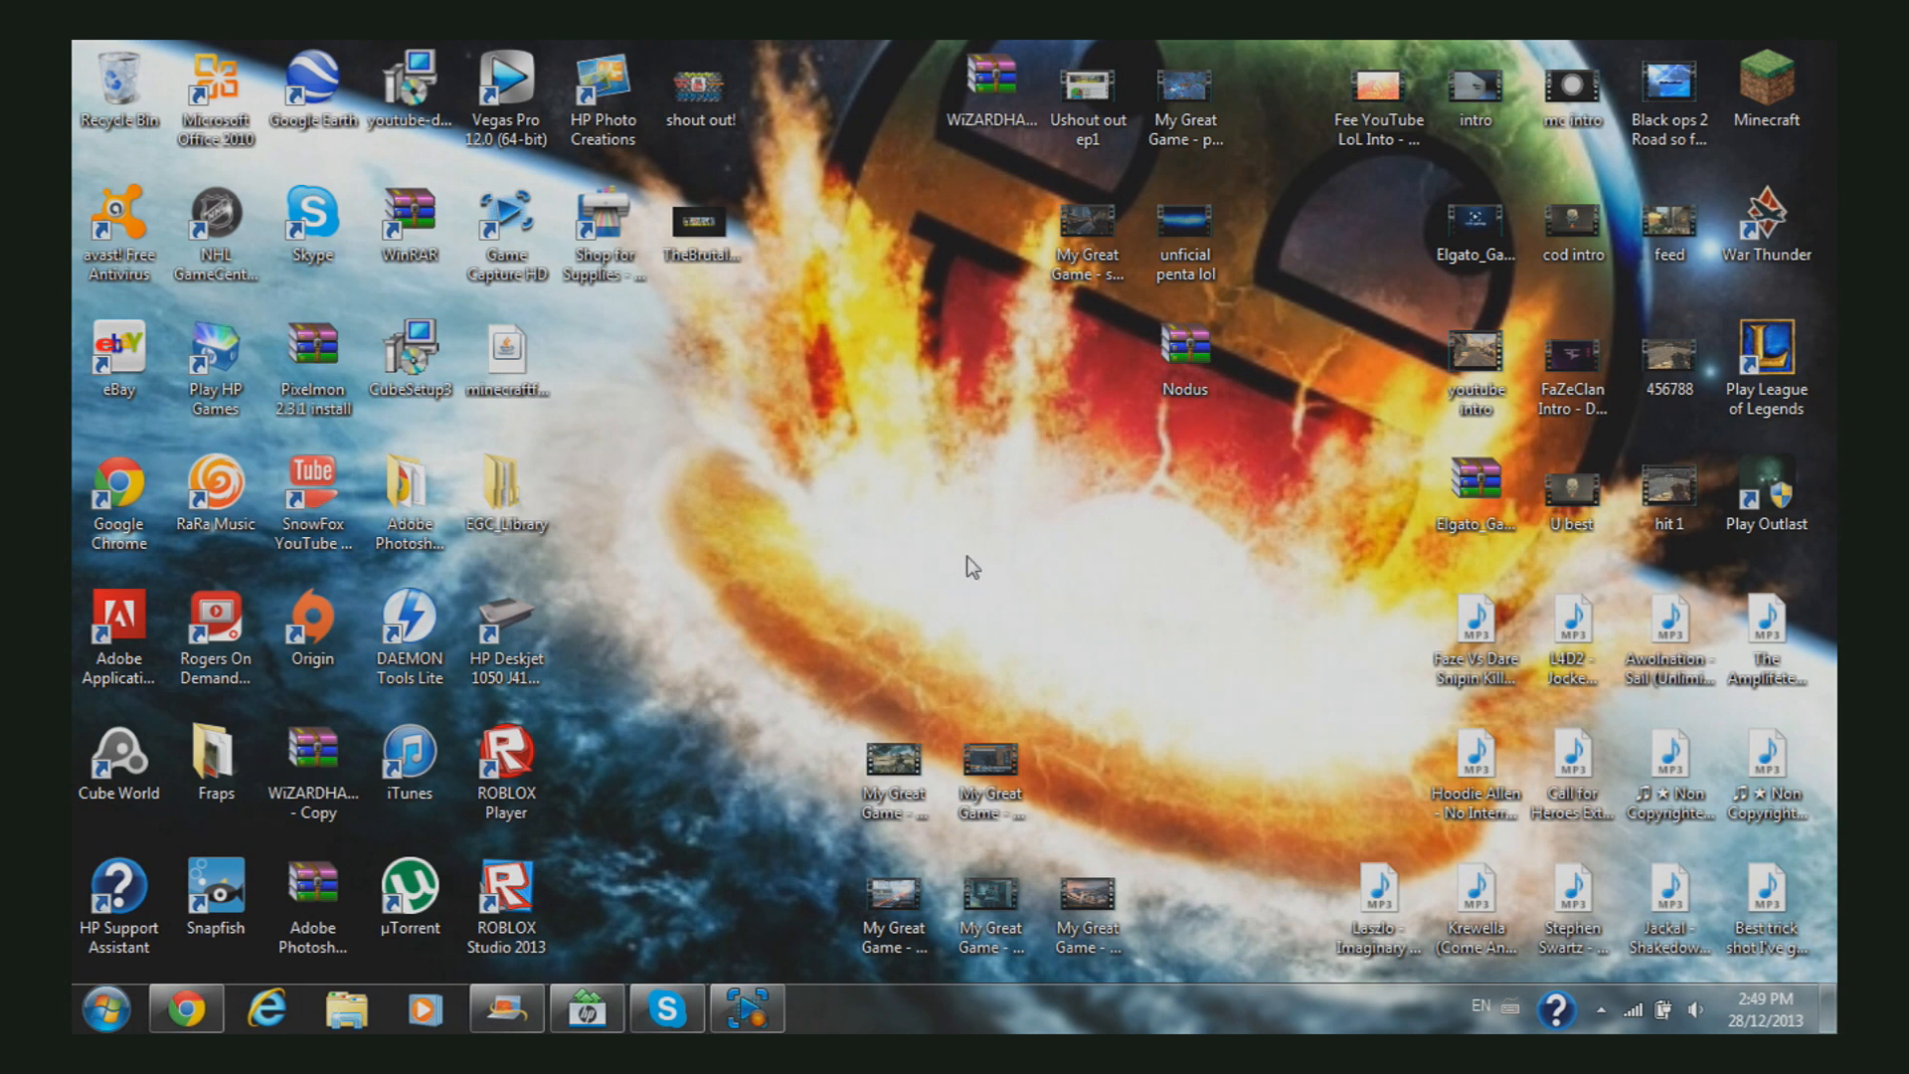
{"action": "mouse_move", "coordinate": [1110, 382]}
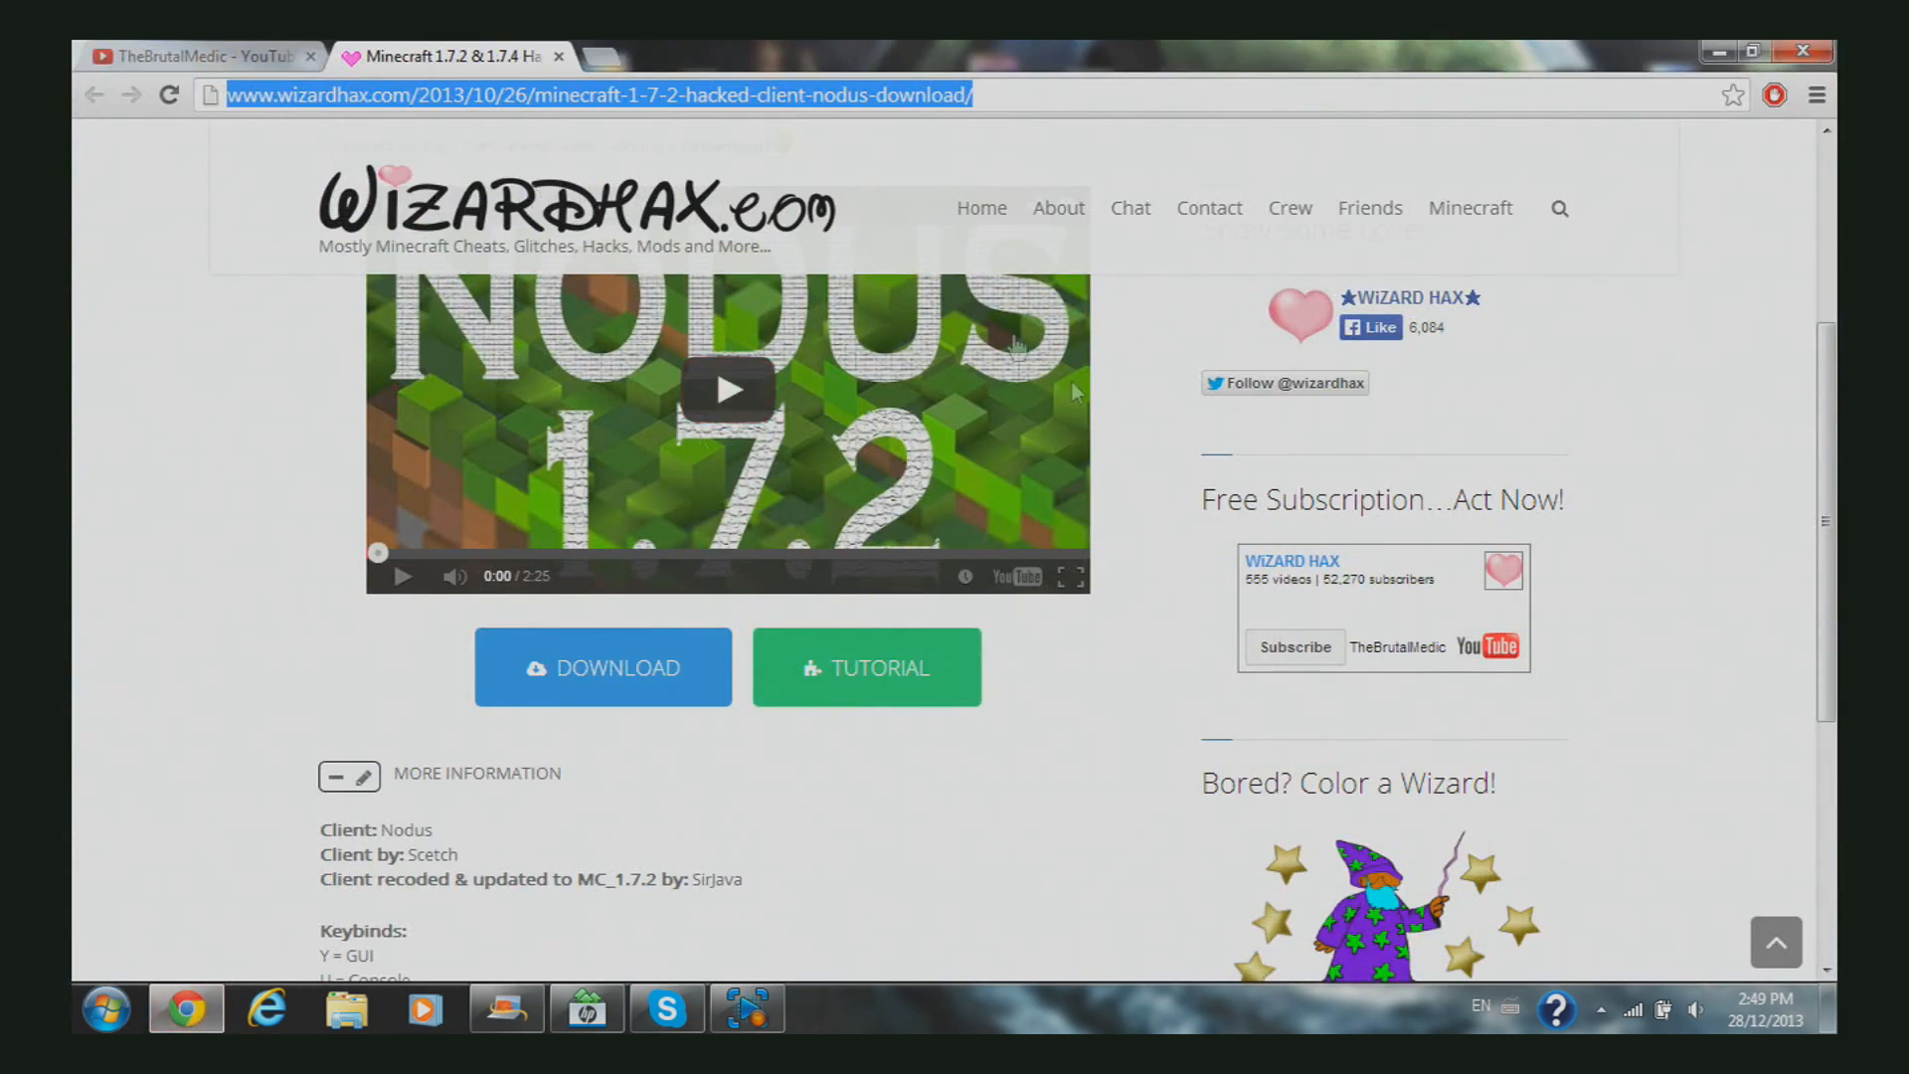
{"action": "mouse_move", "coordinate": [602, 667]}
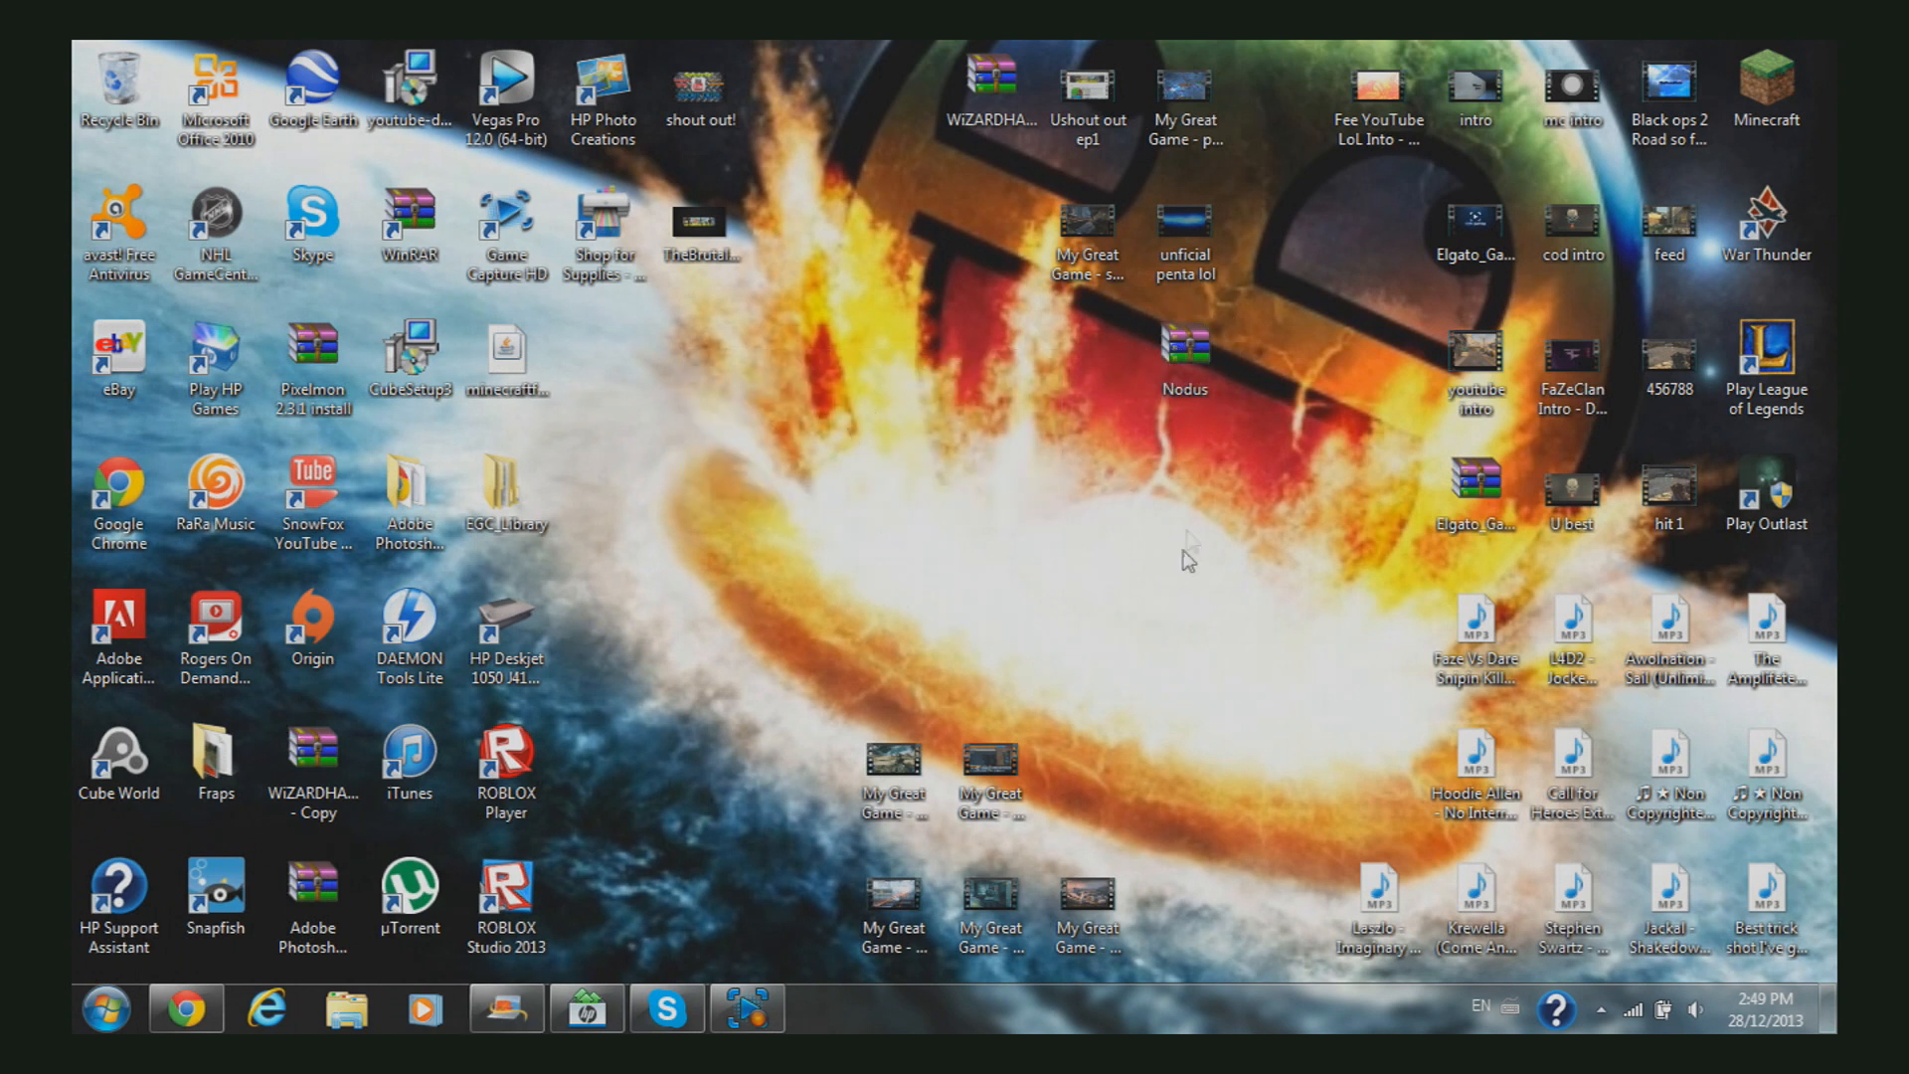
Step: Extract Nodus.zip onto the desktop and select the extracted Nodus file
{"action": "right_click", "coordinate": [1180, 353]}
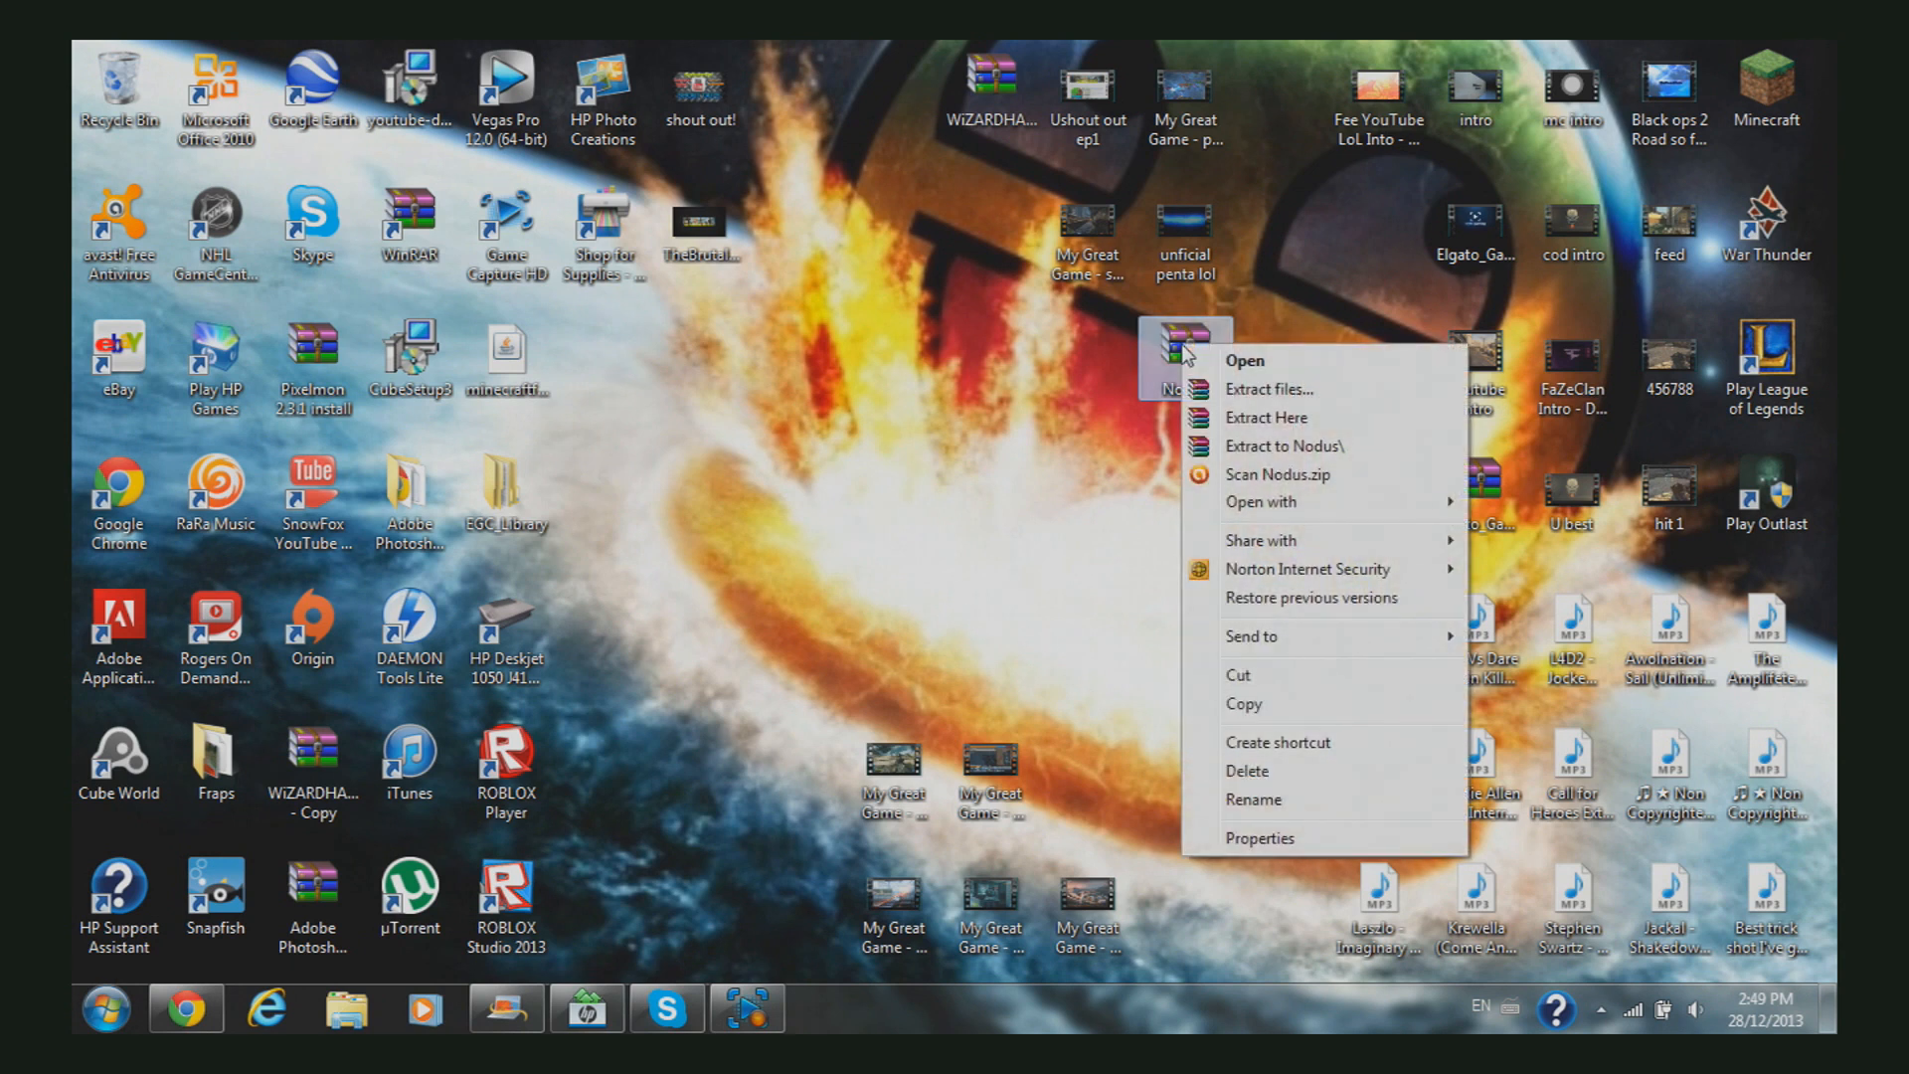
{"action": "mouse_move", "coordinate": [1256, 423]}
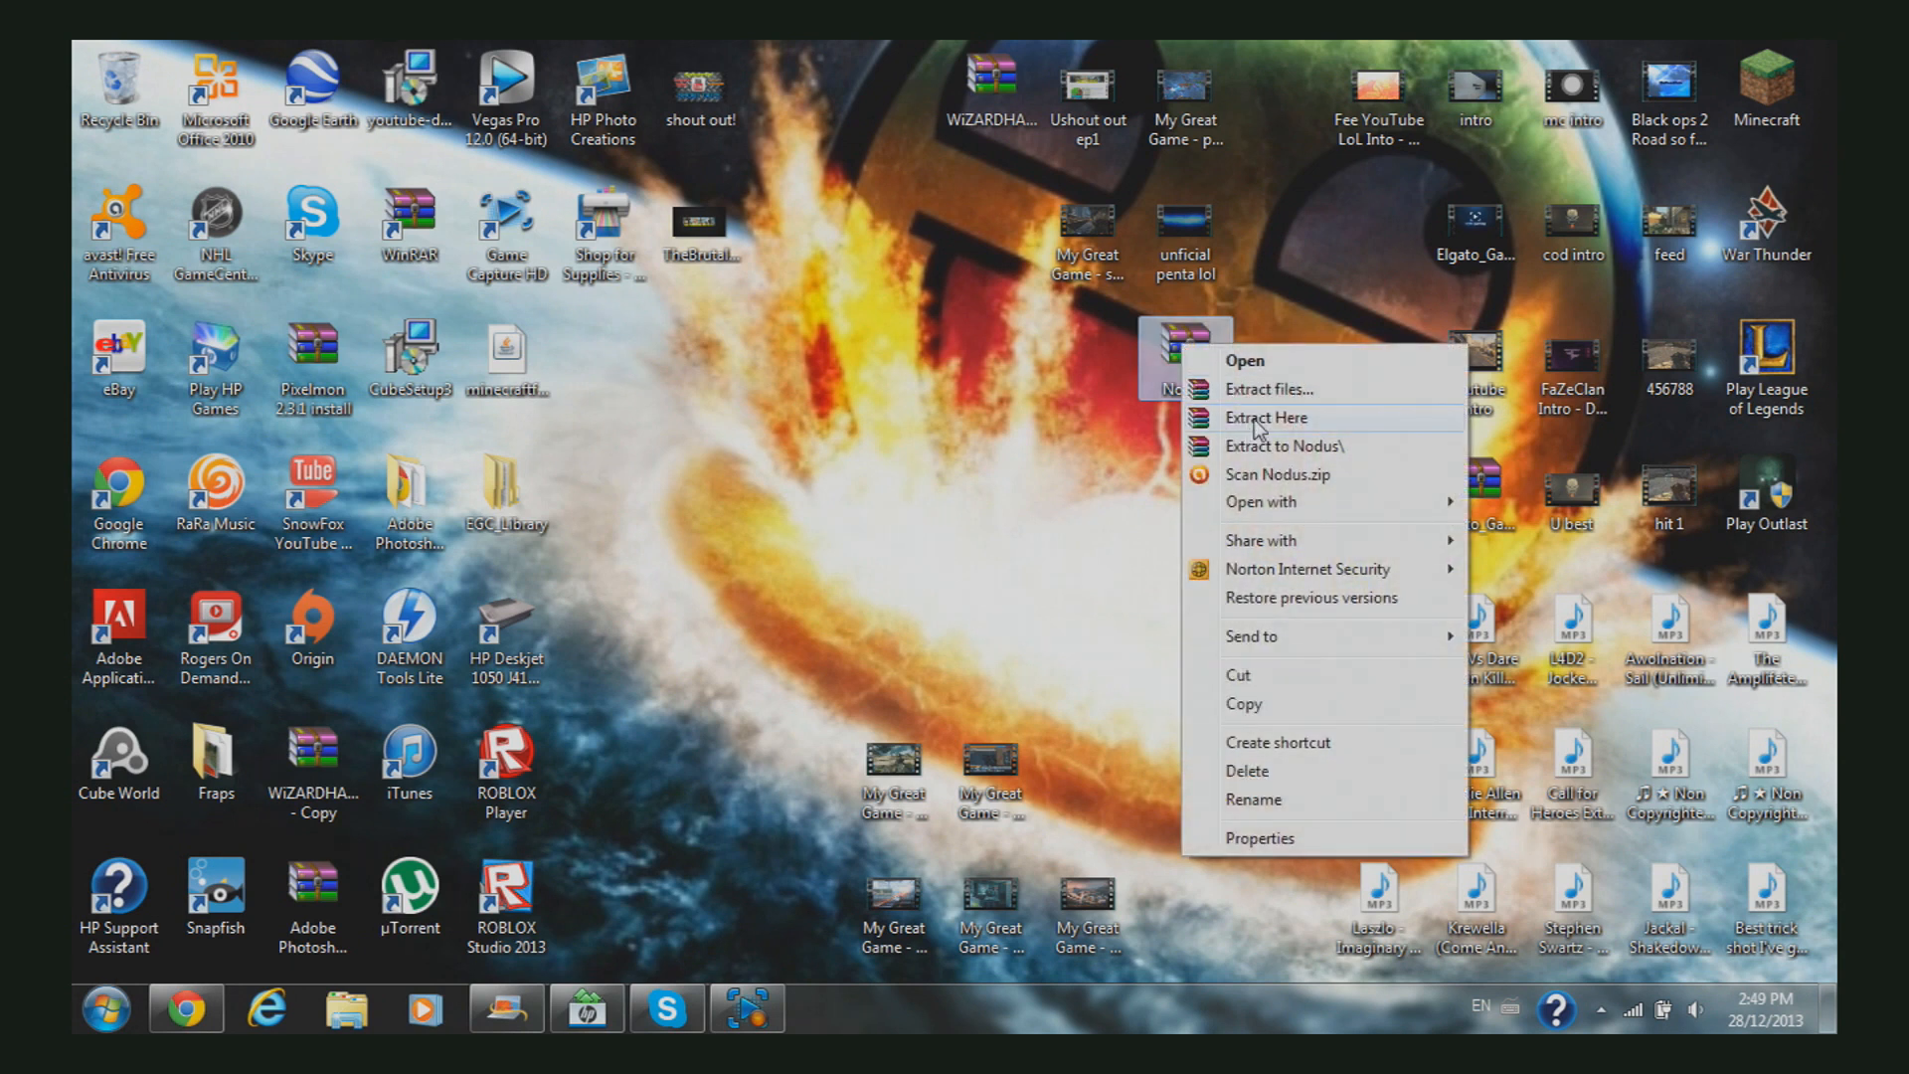
{"action": "left_click", "coordinate": [1263, 416]}
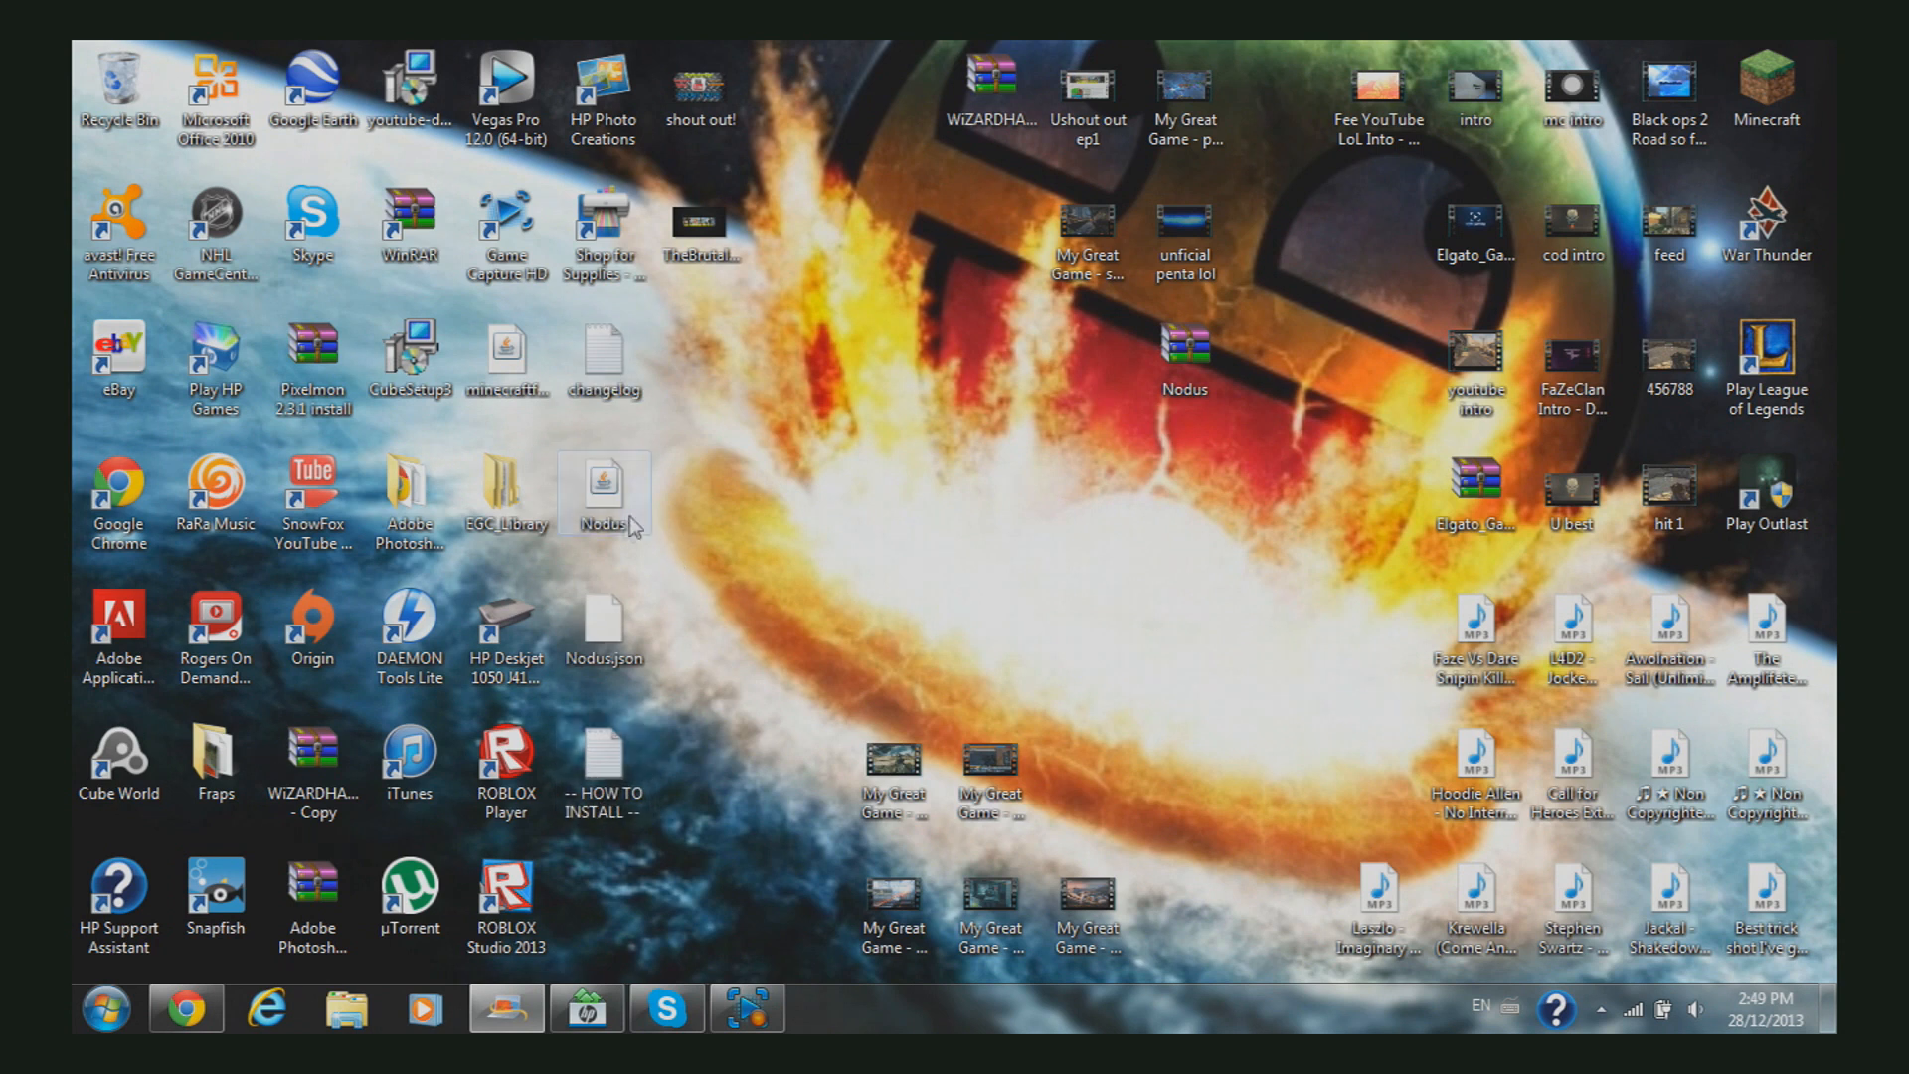
{"action": "left_click", "coordinate": [604, 633]}
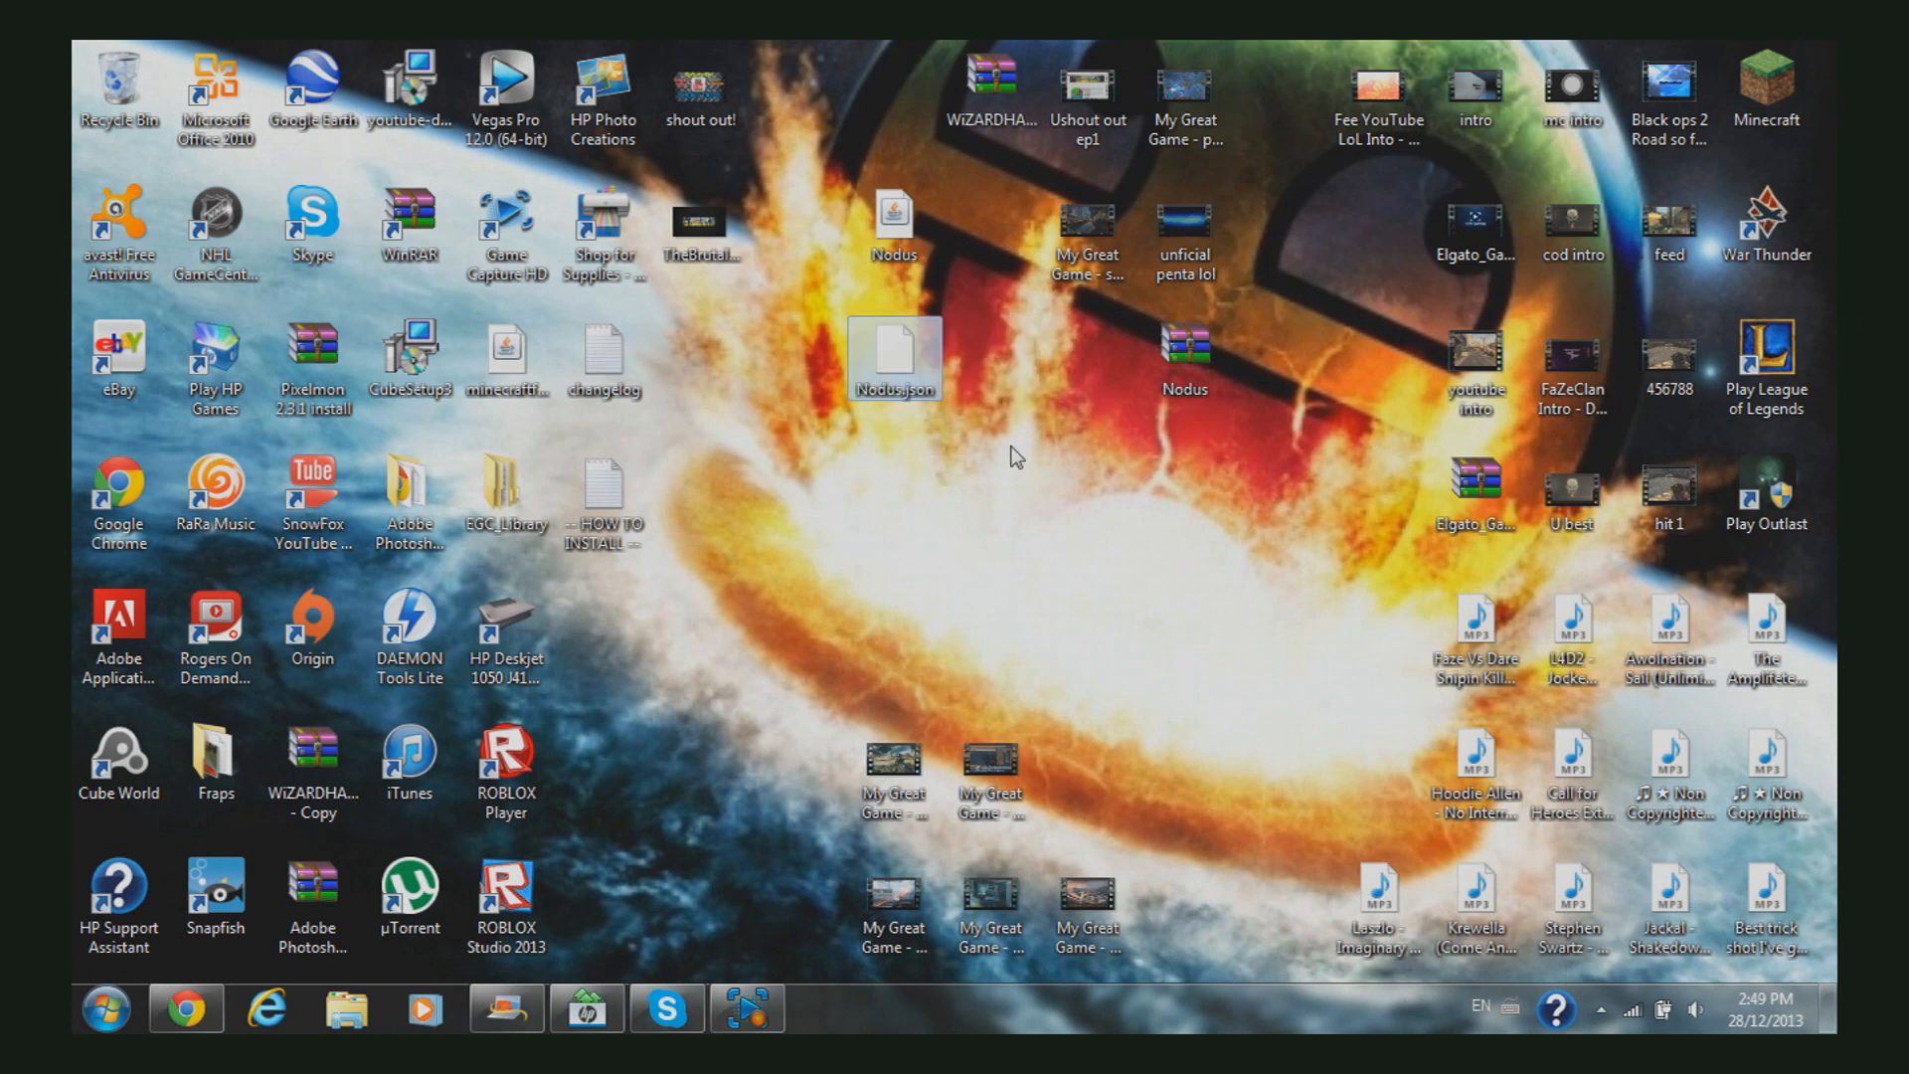
Step: Make a new empty folder on the desktop and rename it Nodus
{"action": "right_click", "coordinate": [1016, 456]}
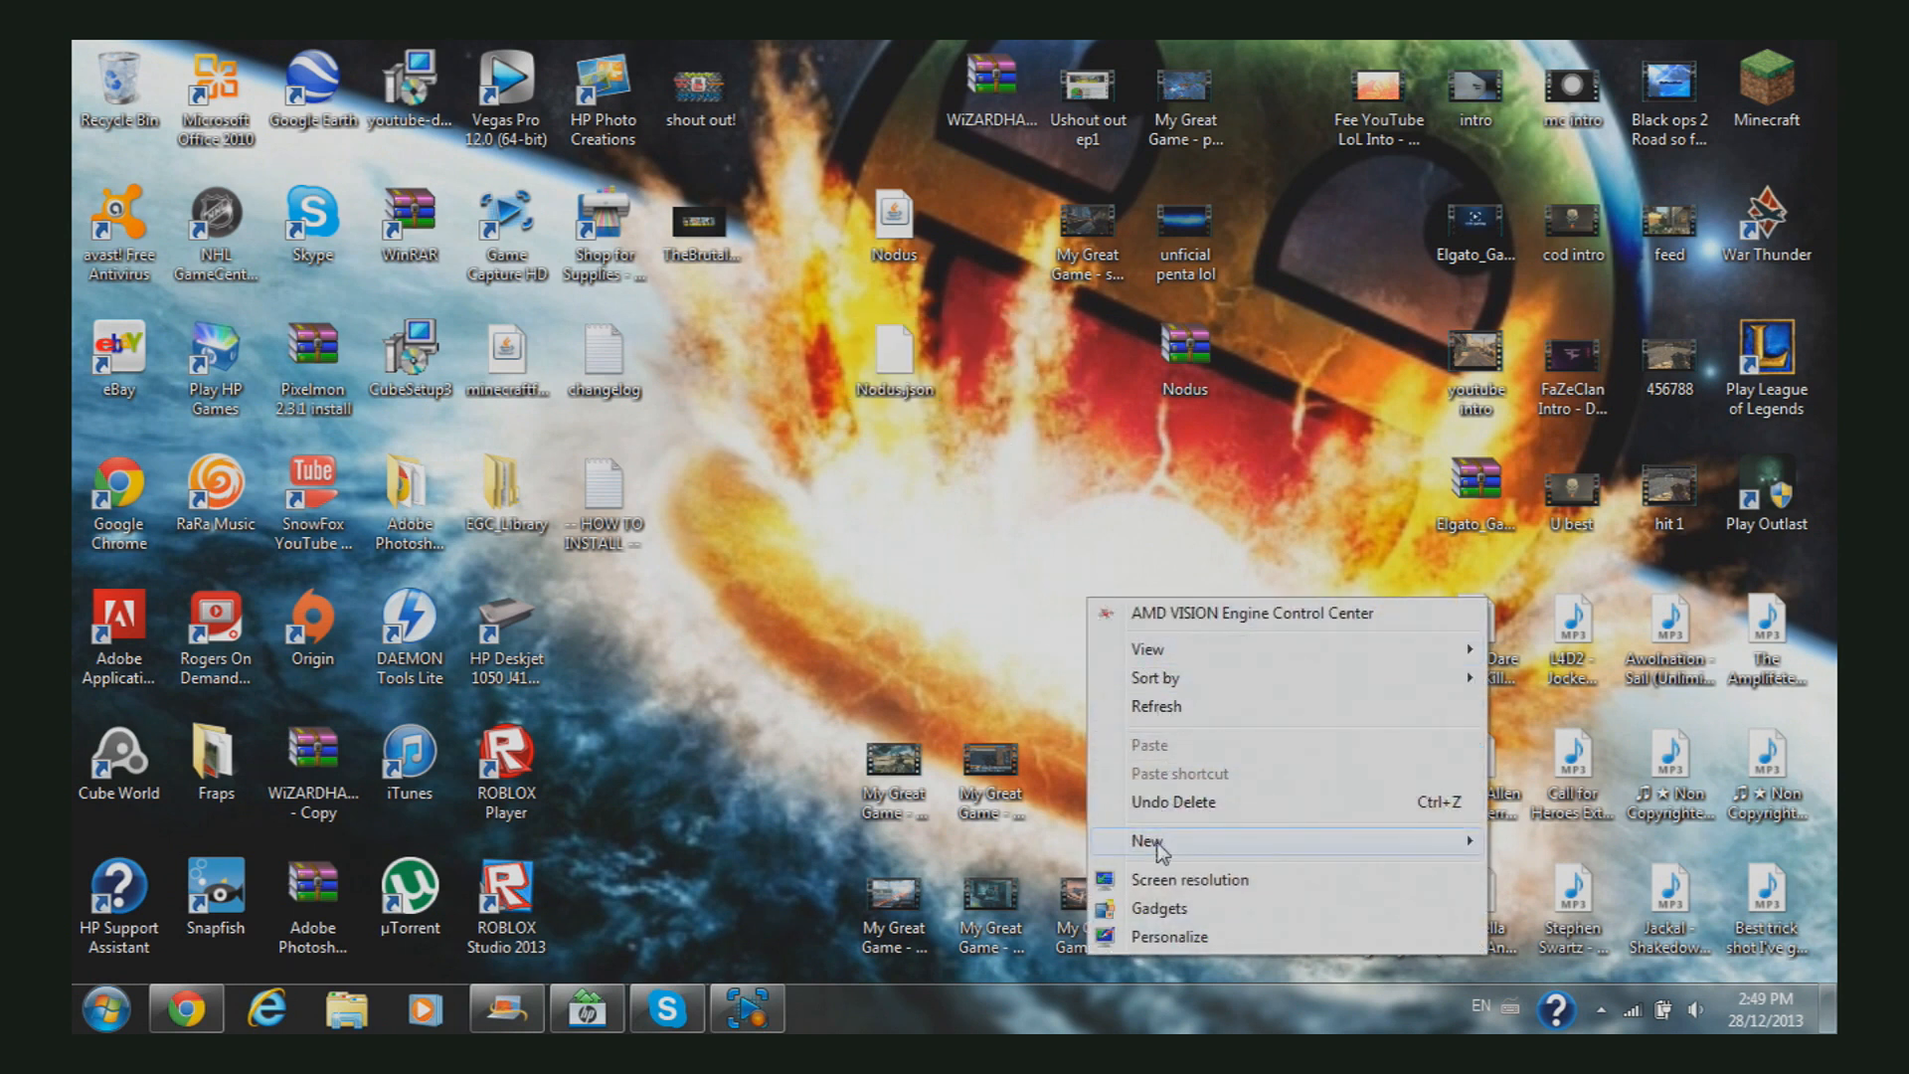
{"action": "left_click", "coordinate": [1149, 840]}
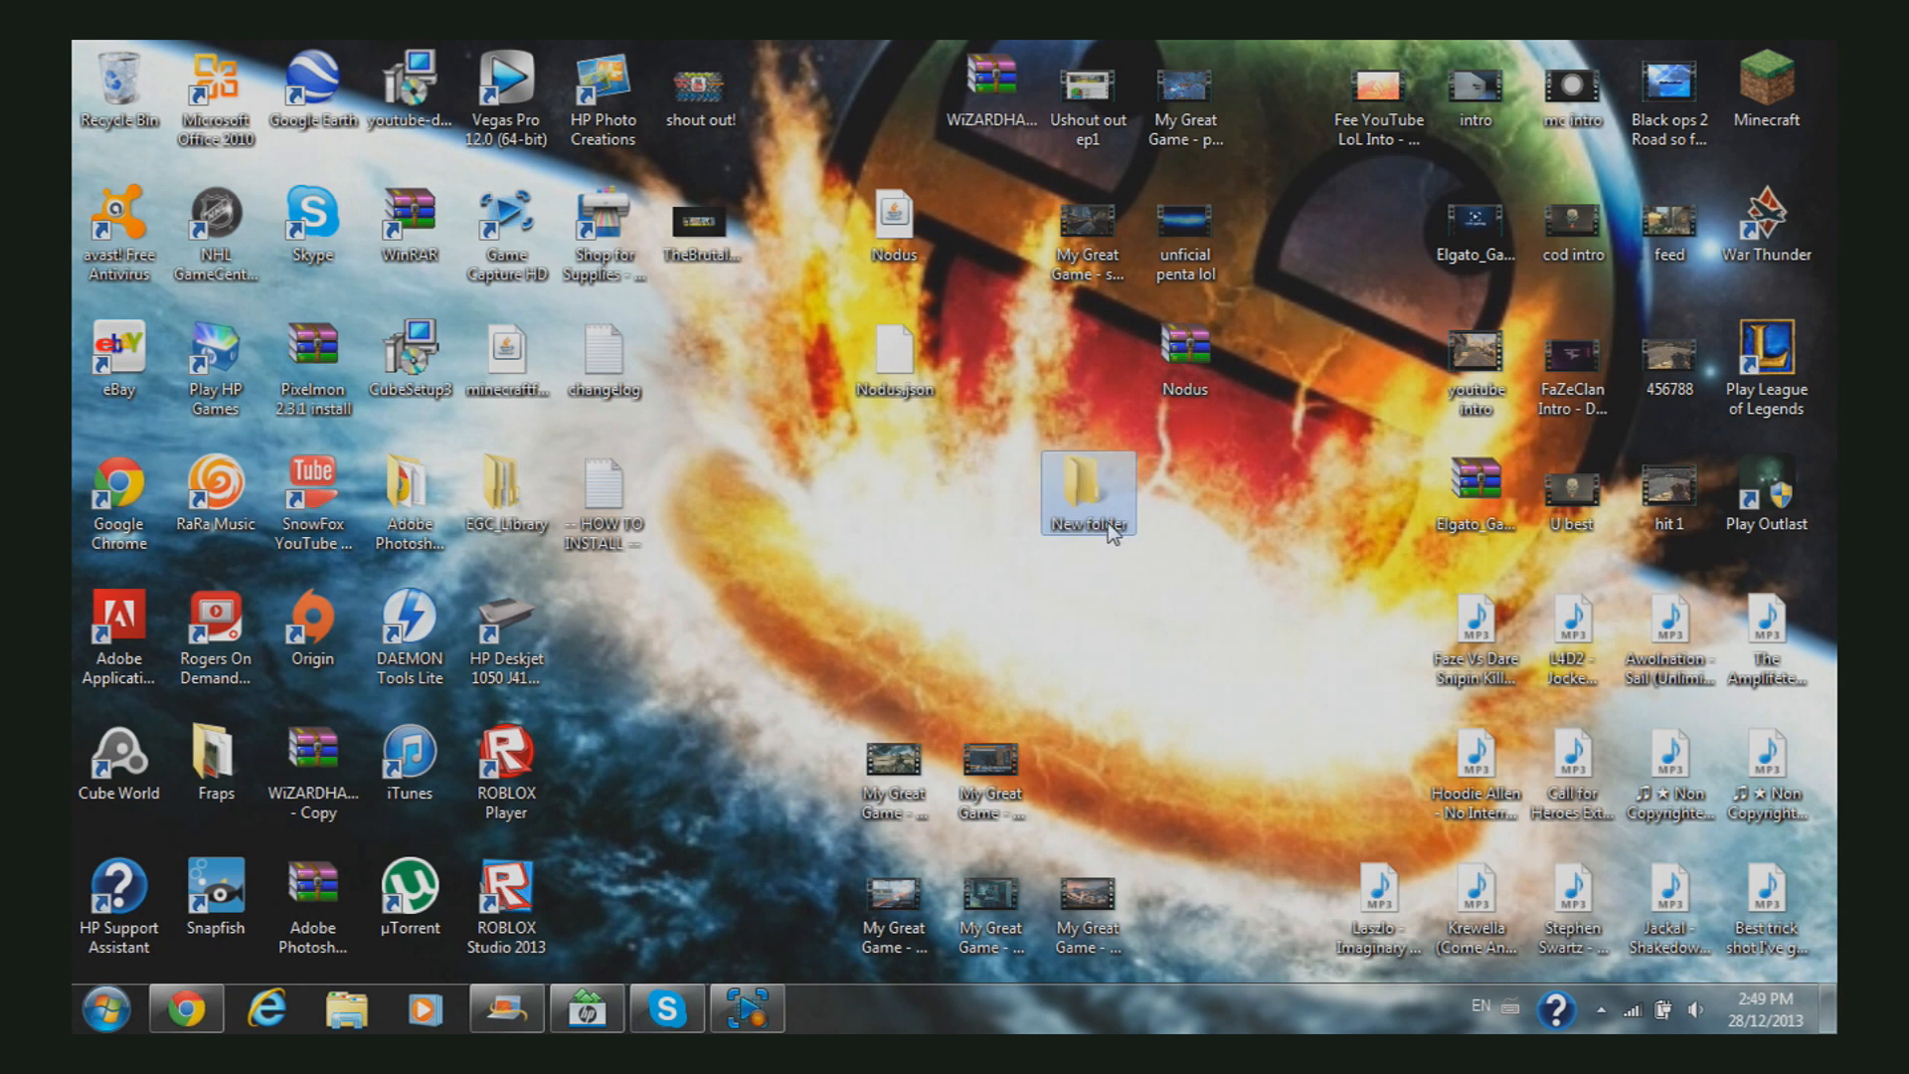
{"action": "right_click", "coordinate": [1085, 493]}
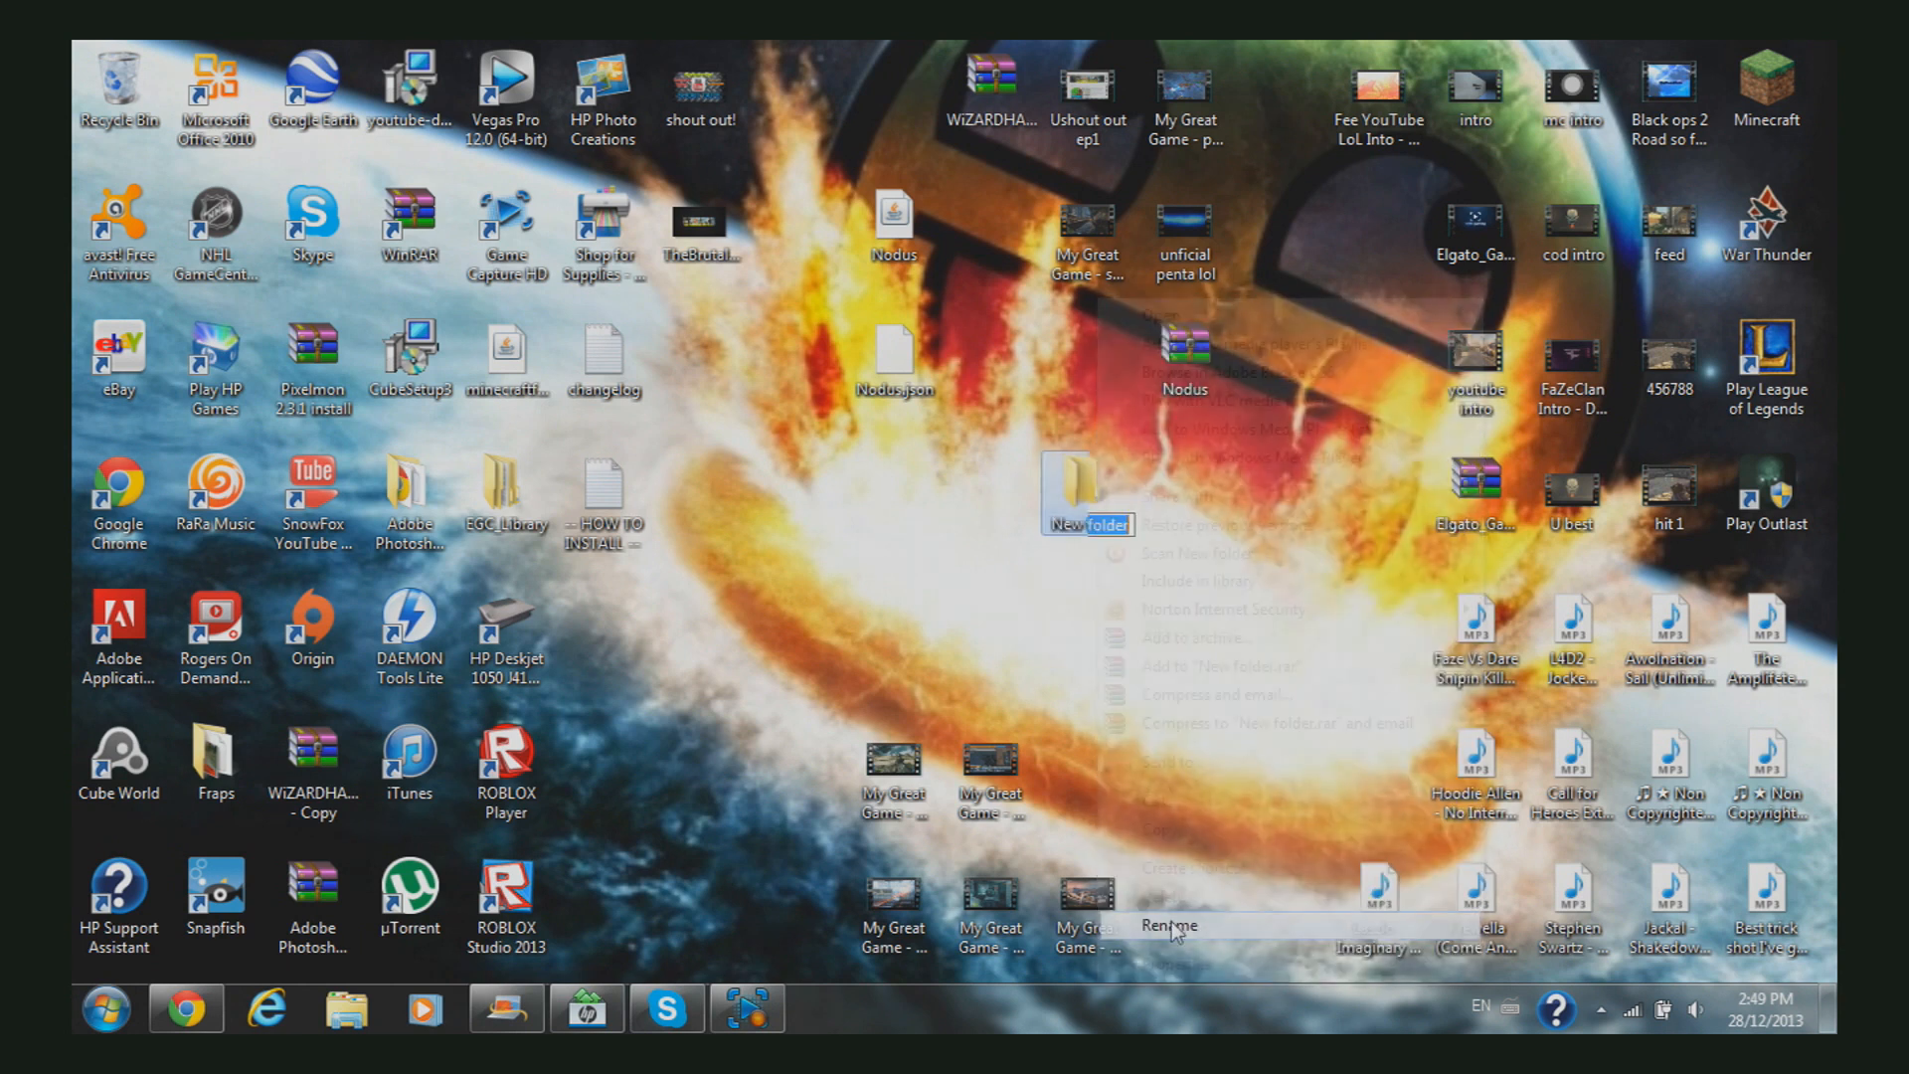
{"action": "left_click", "coordinate": [1172, 925]}
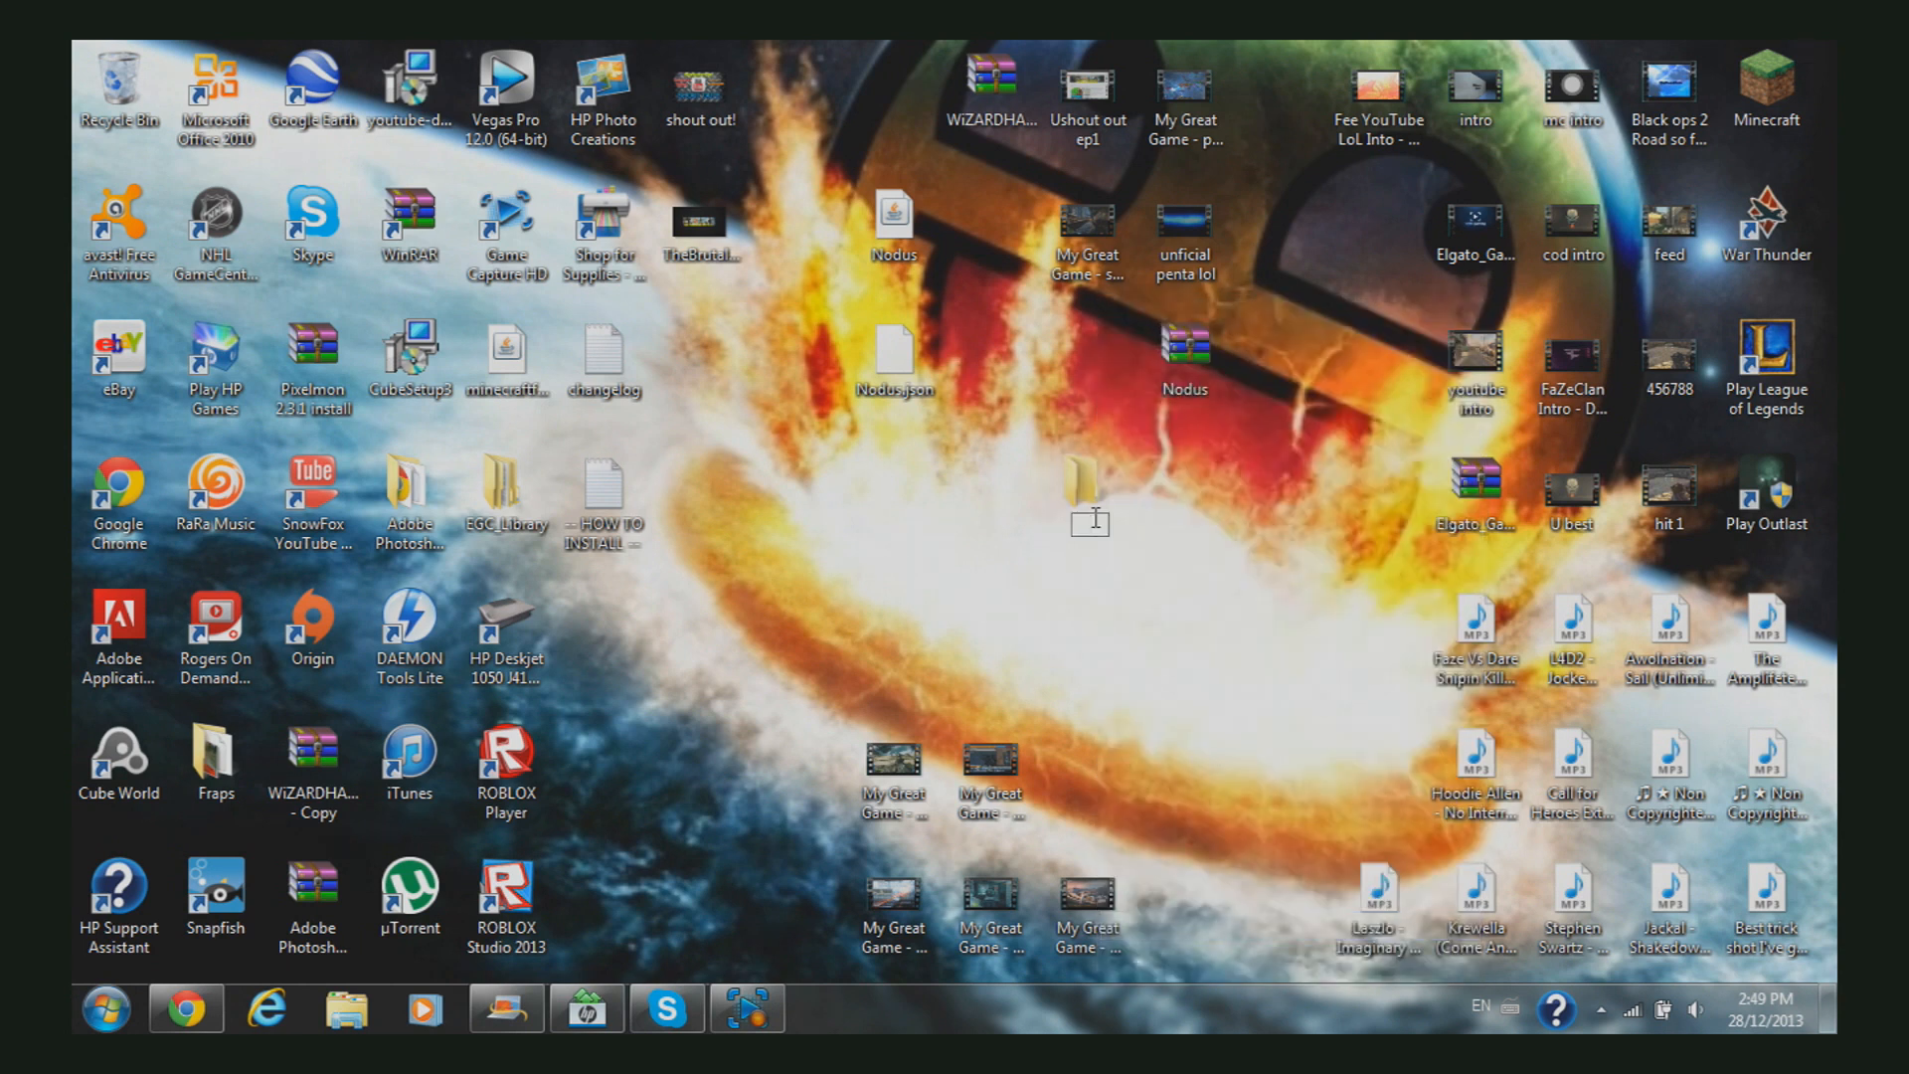
{"action": "type", "text": "No"}
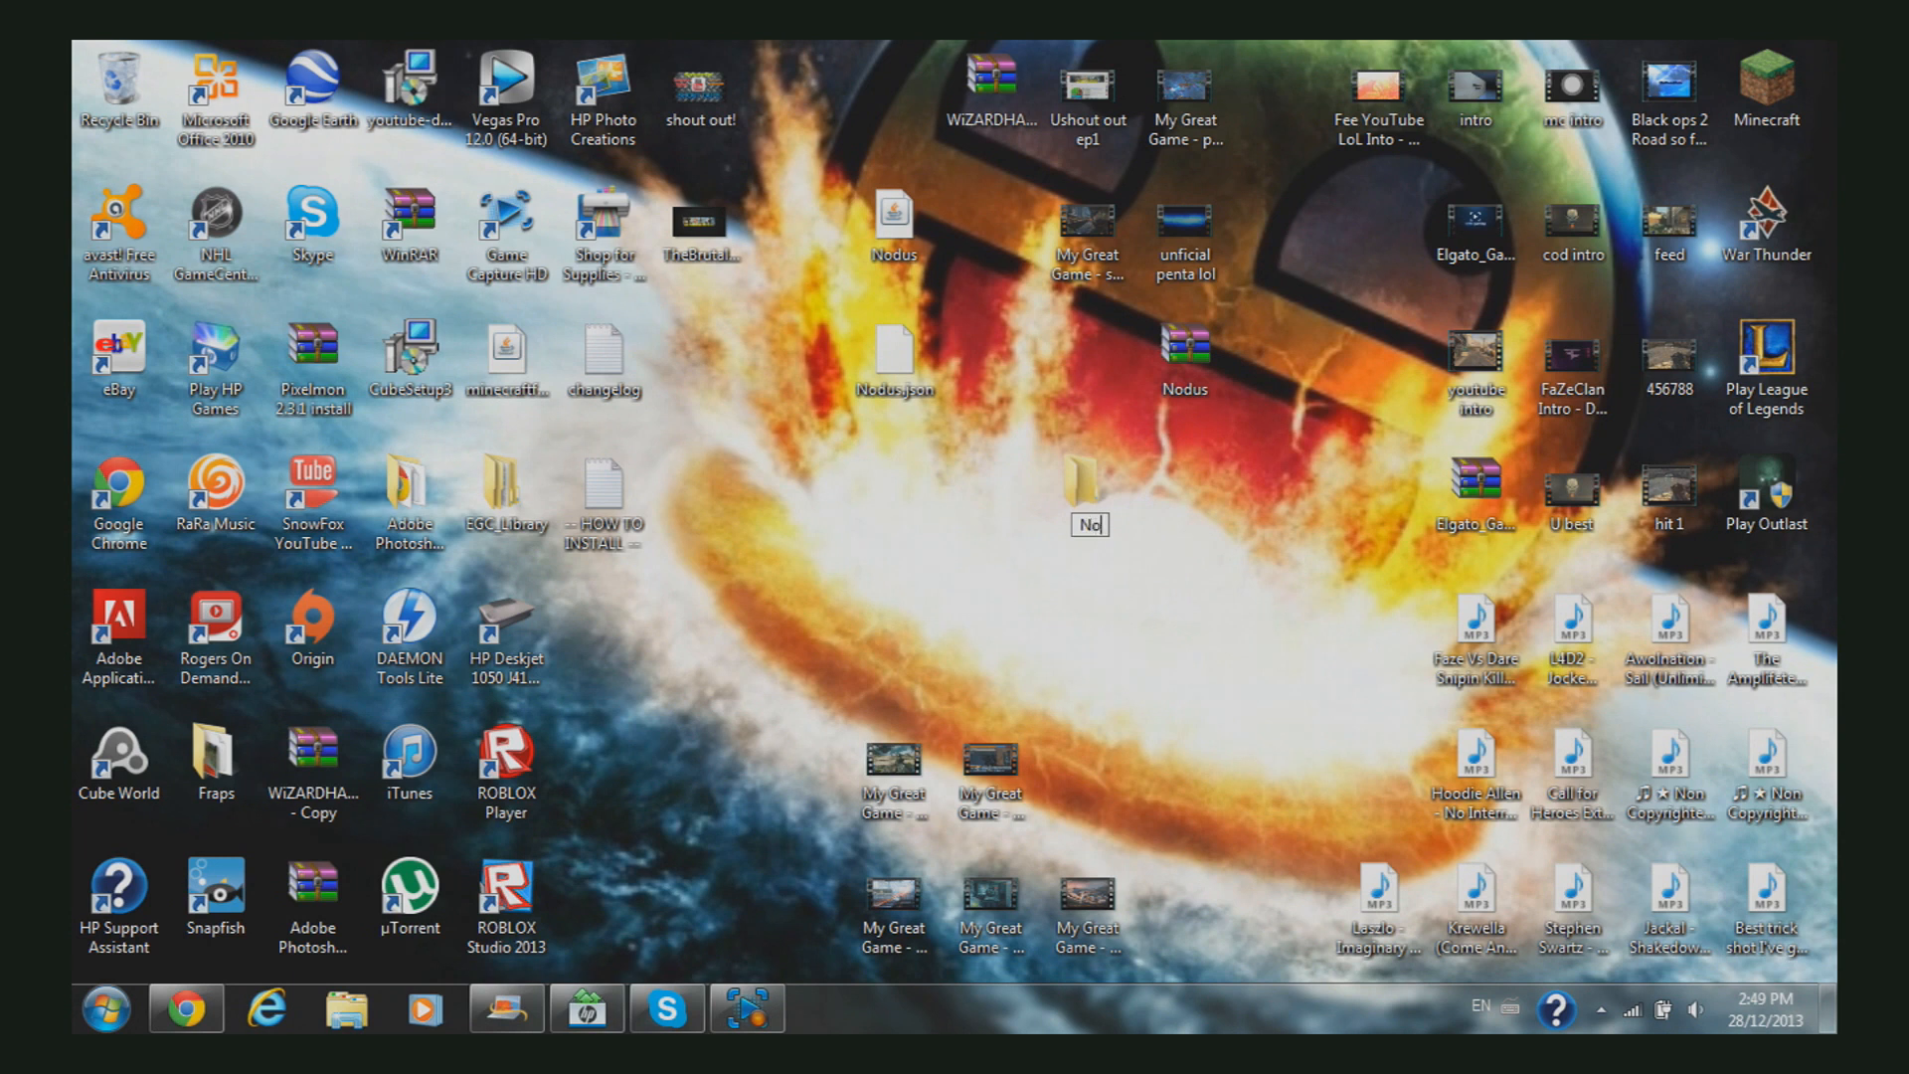
{"action": "type", "text": "fus"}
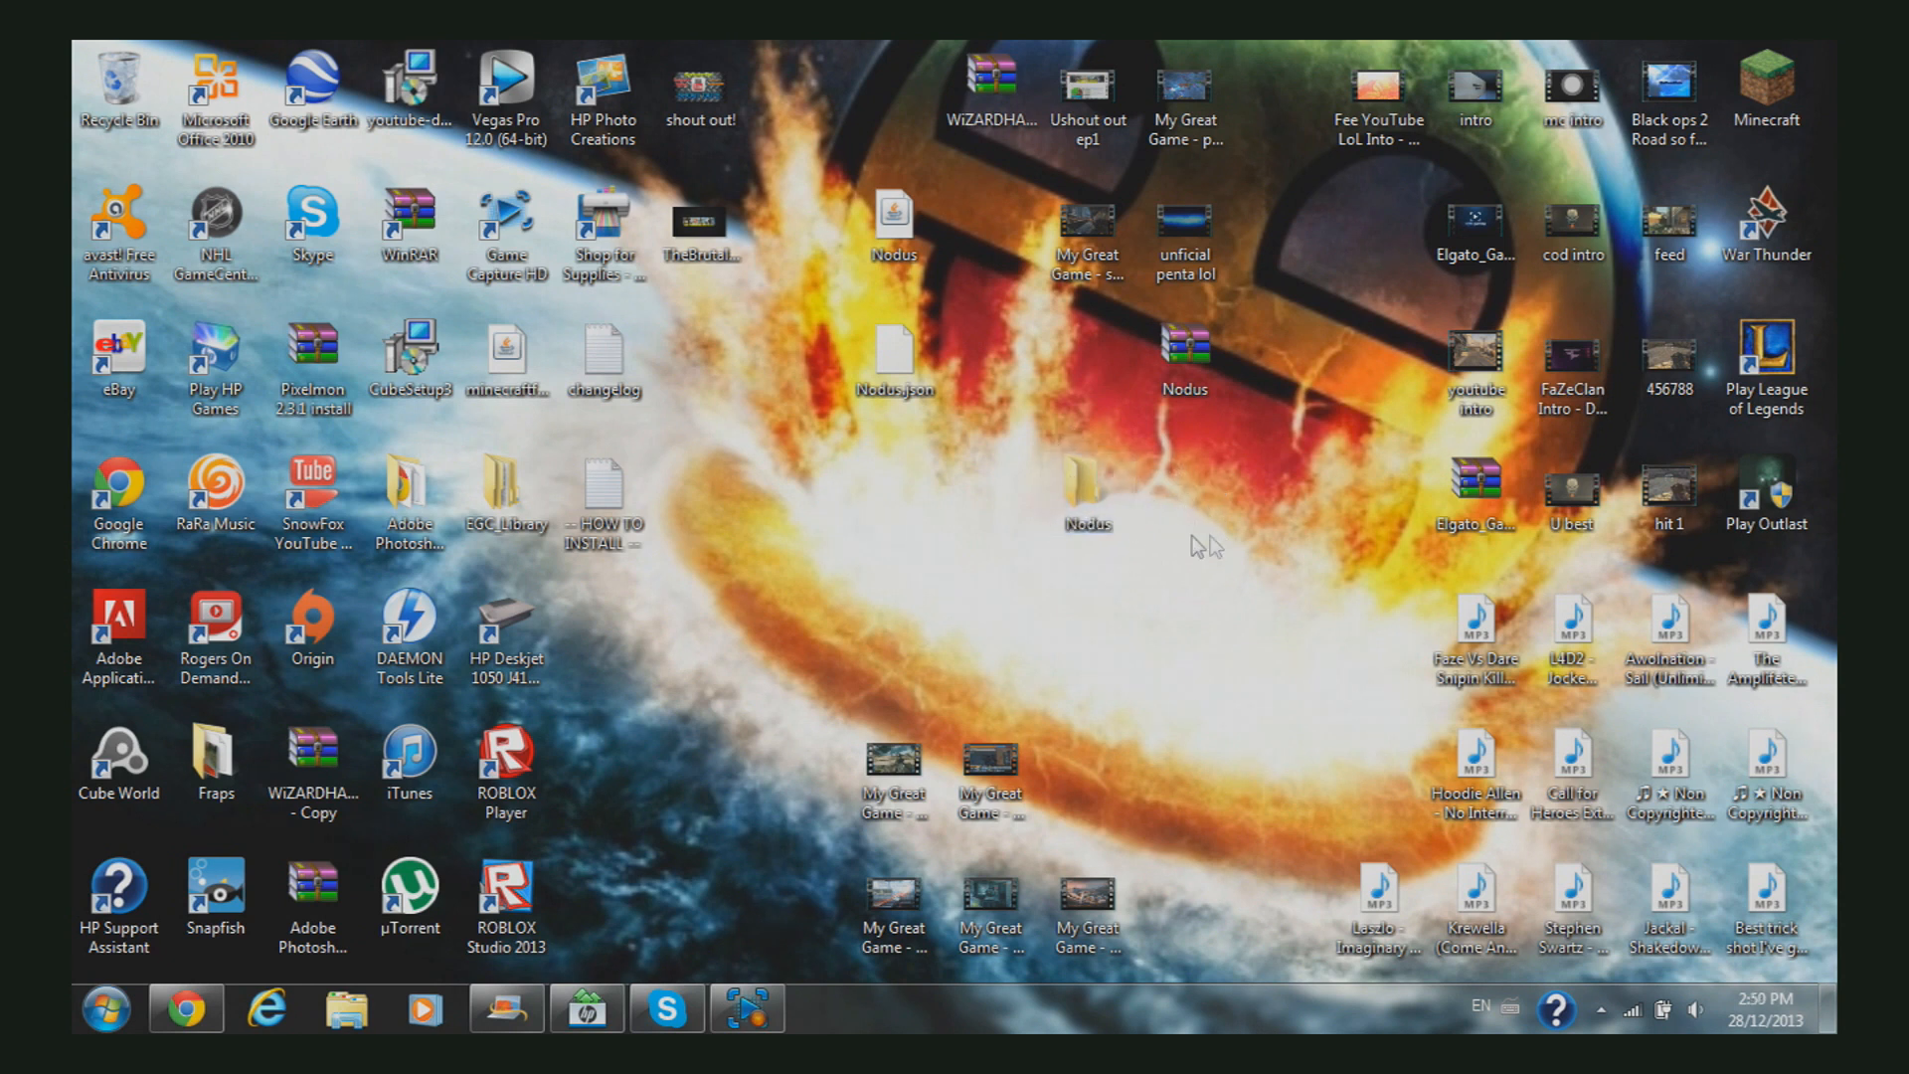
{"action": "mouse_move", "coordinate": [988, 410]}
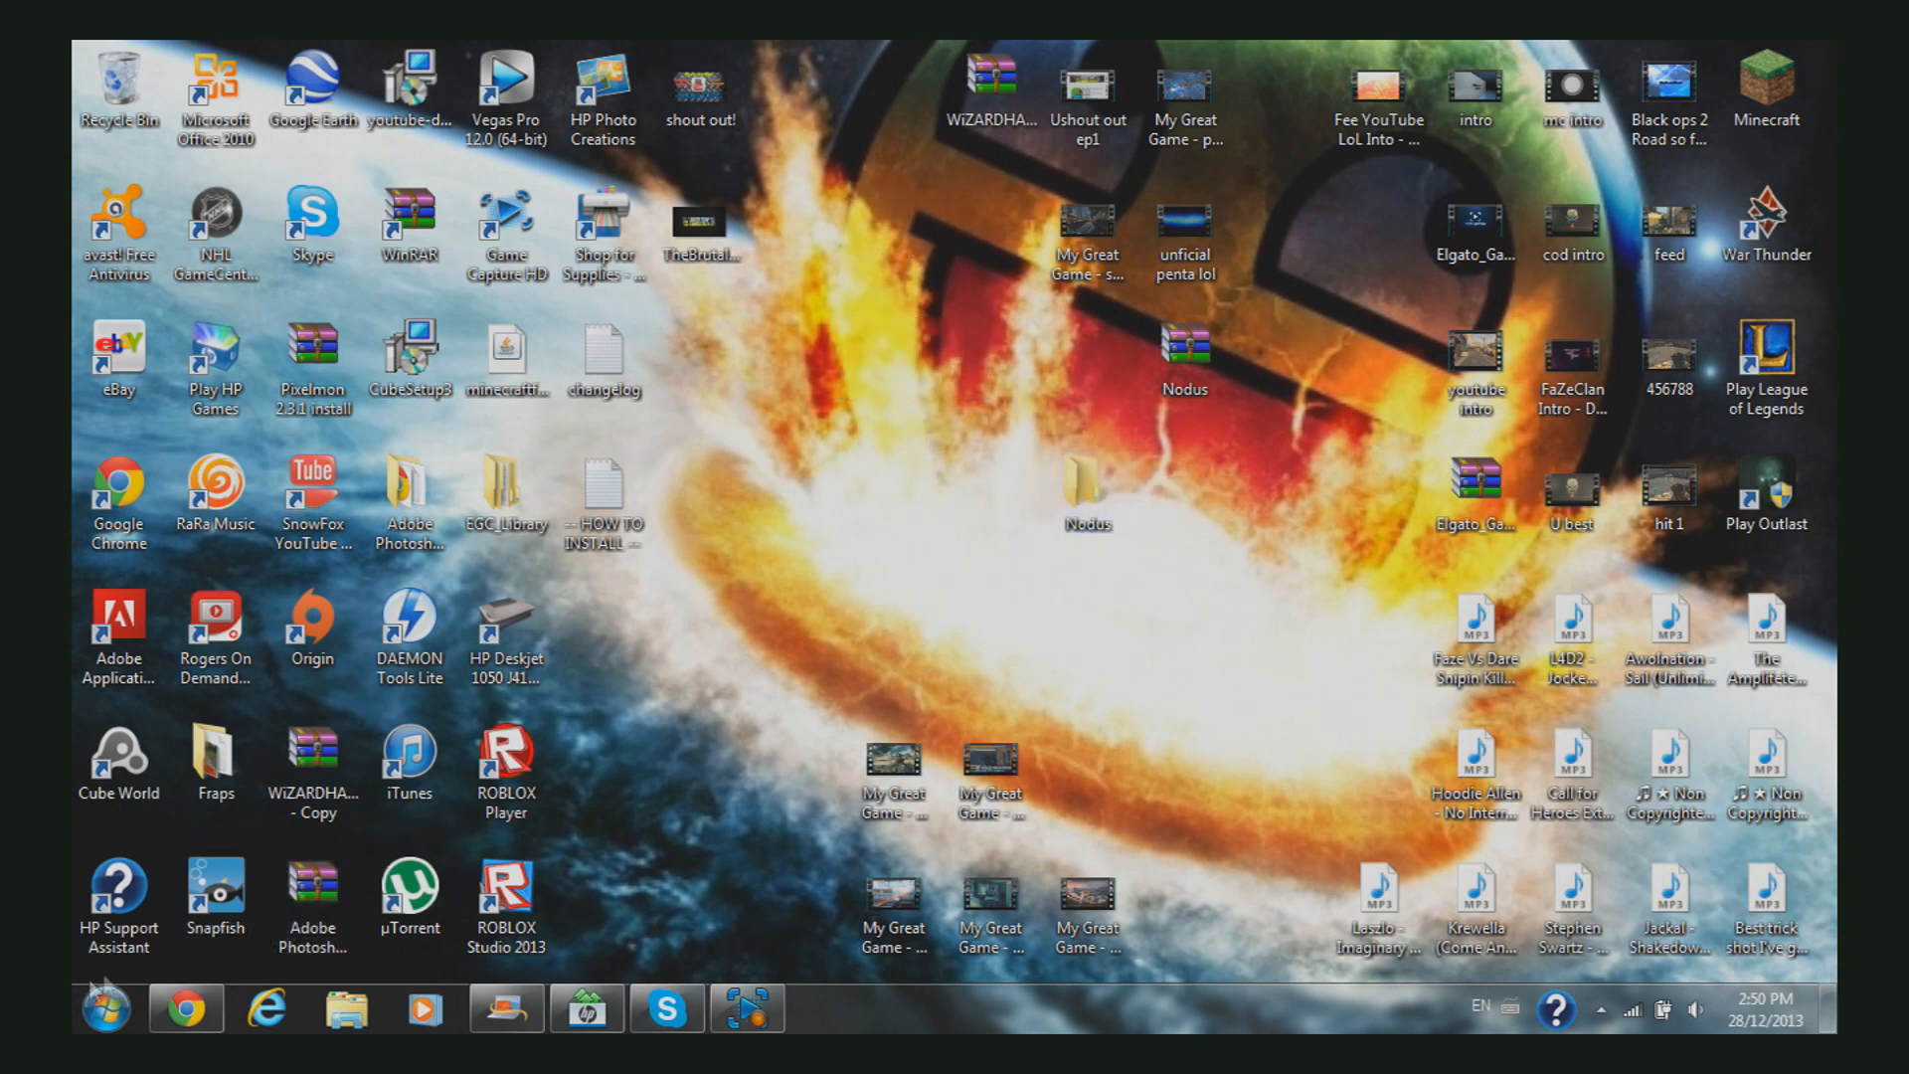
Step: Search the Start menu for Run and open the Run prompt
{"action": "left_click", "coordinate": [101, 1010]}
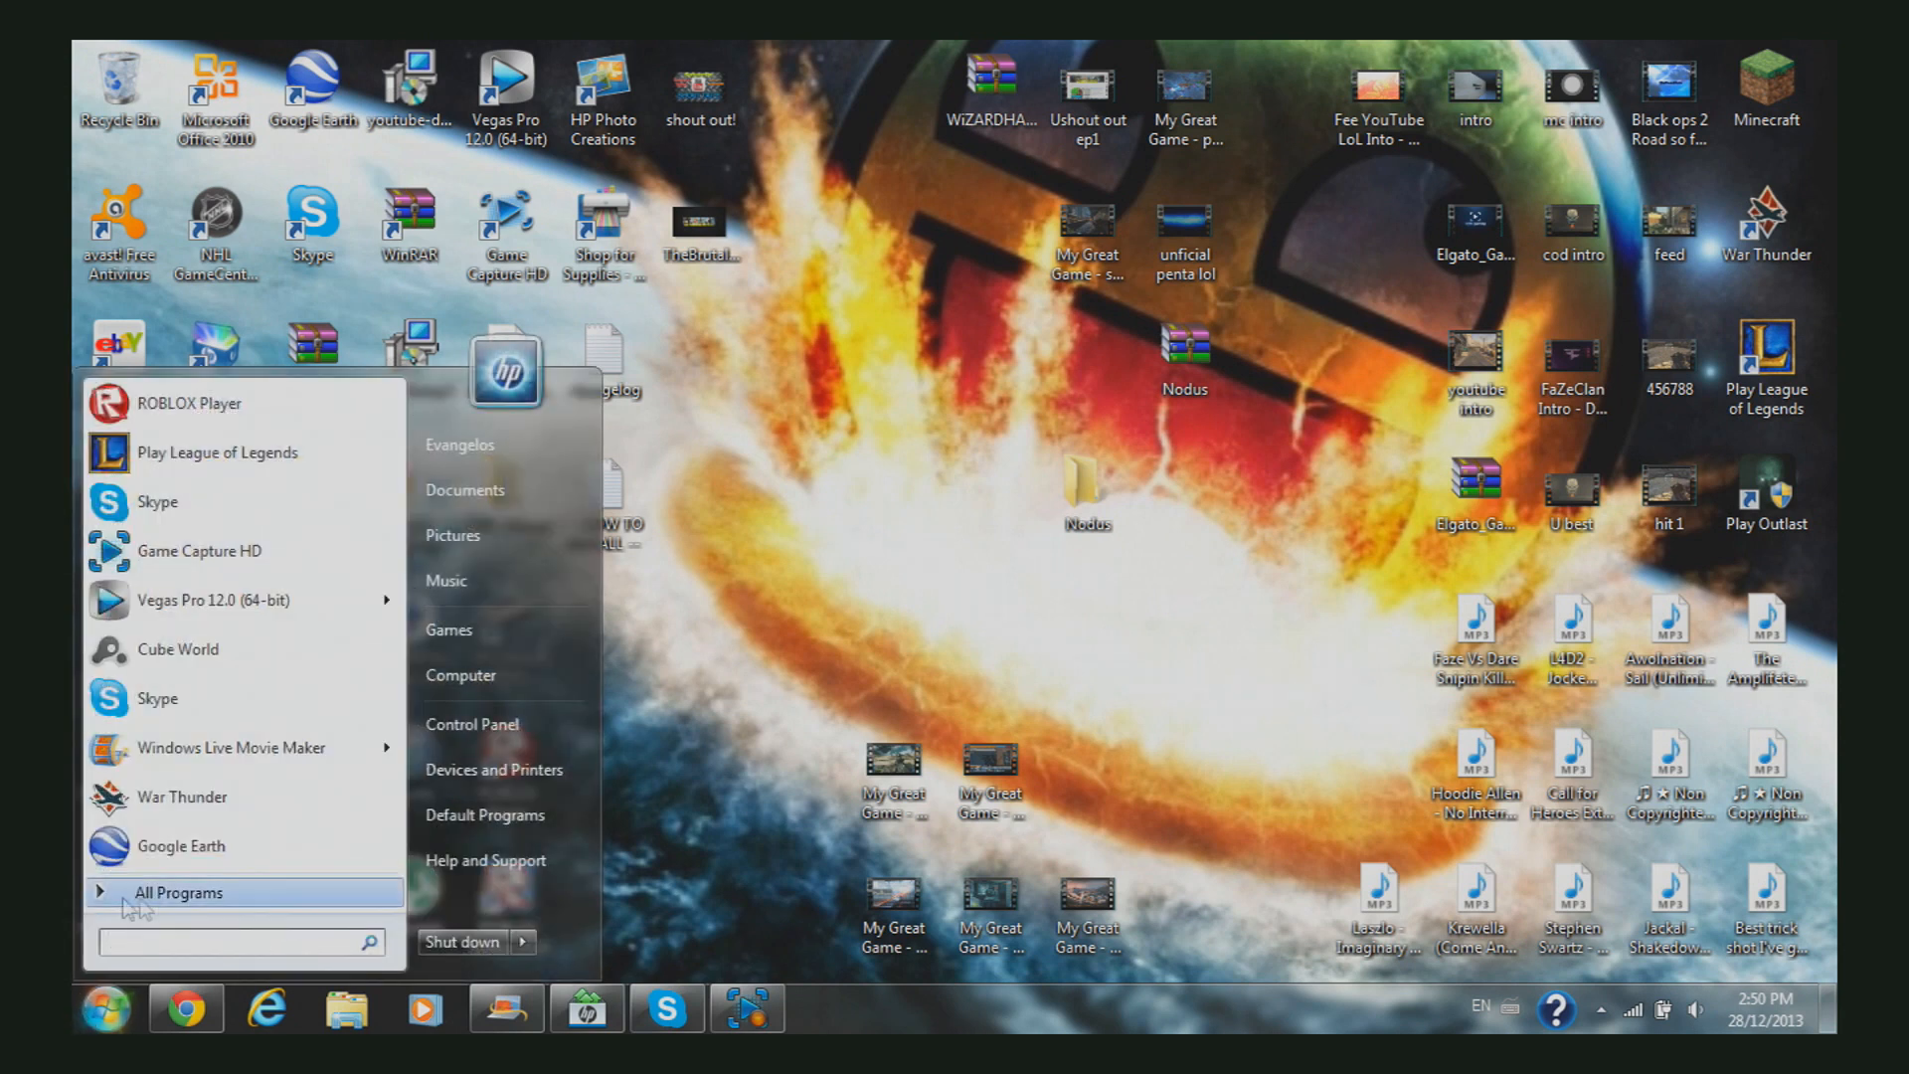
{"action": "mouse_move", "coordinate": [177, 939]}
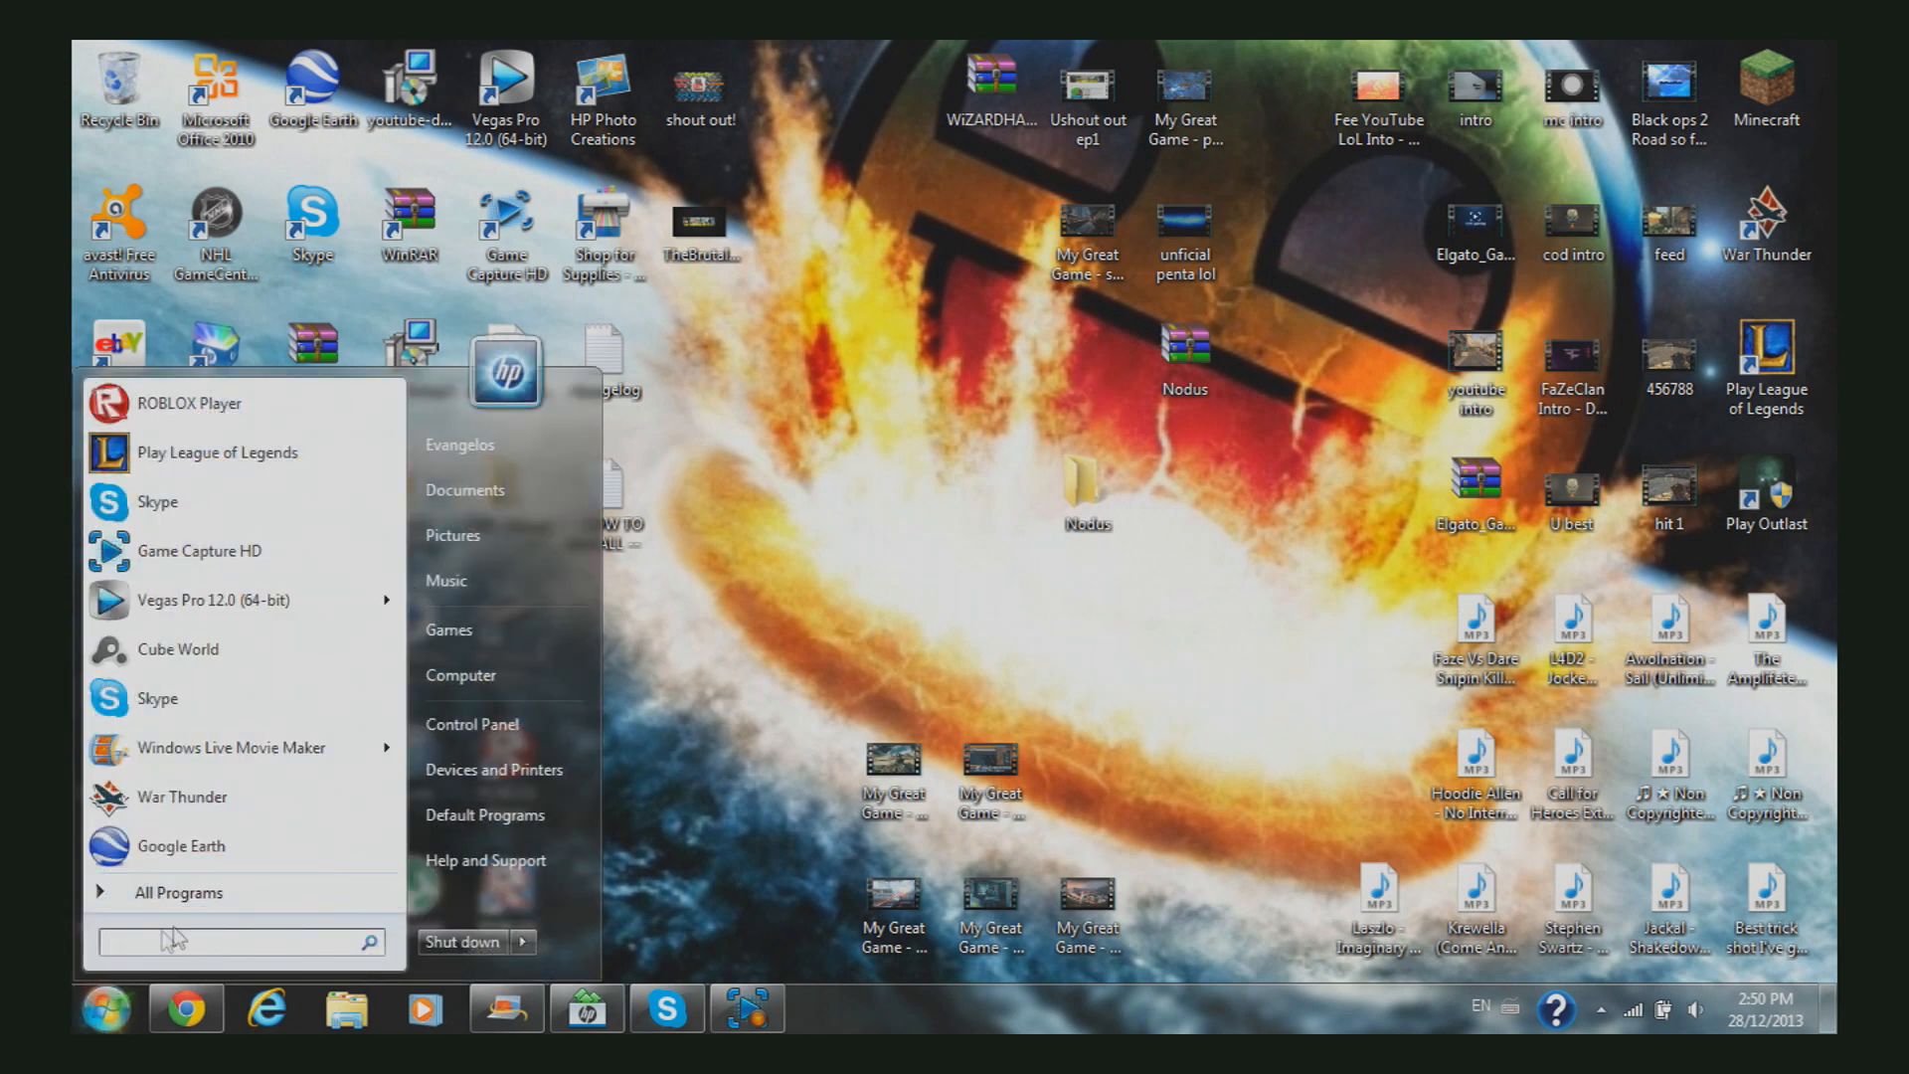
{"action": "left_click", "coordinate": [180, 893]}
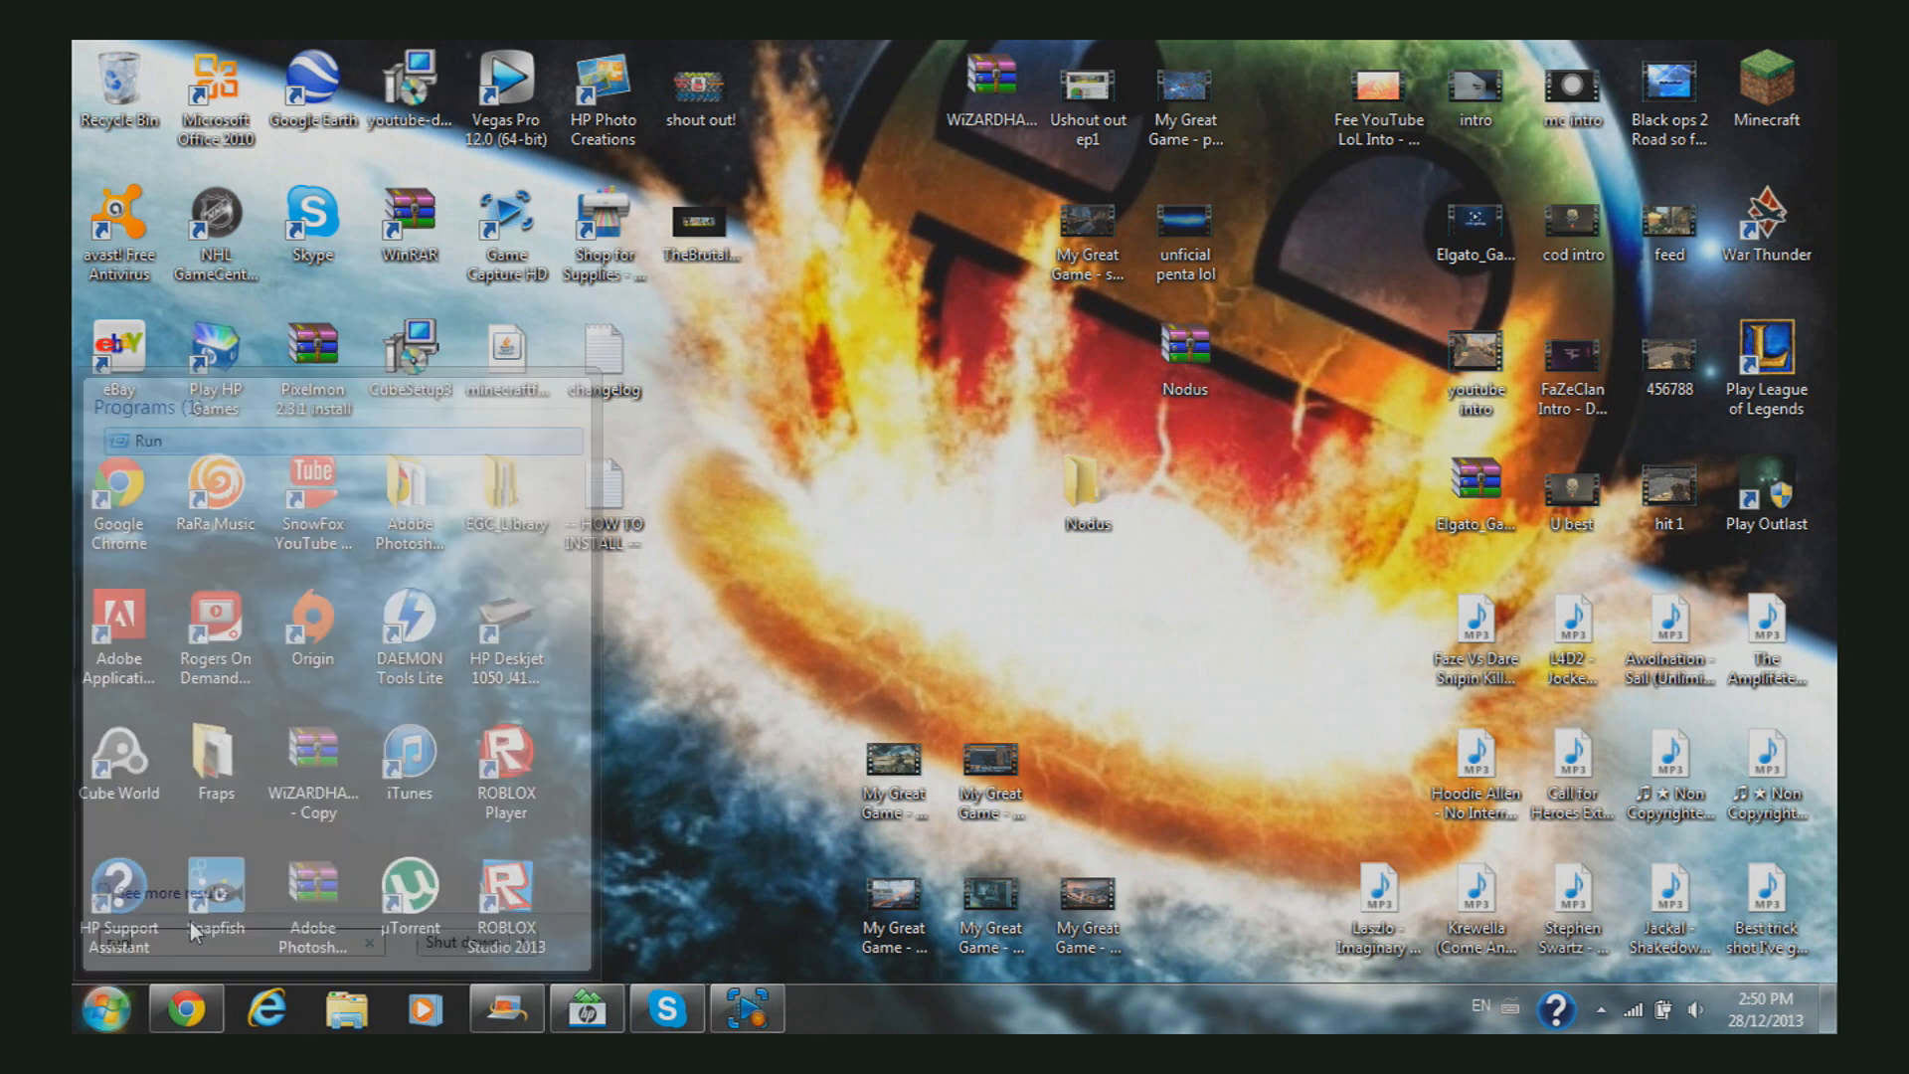
{"action": "left_click", "coordinate": [143, 440]}
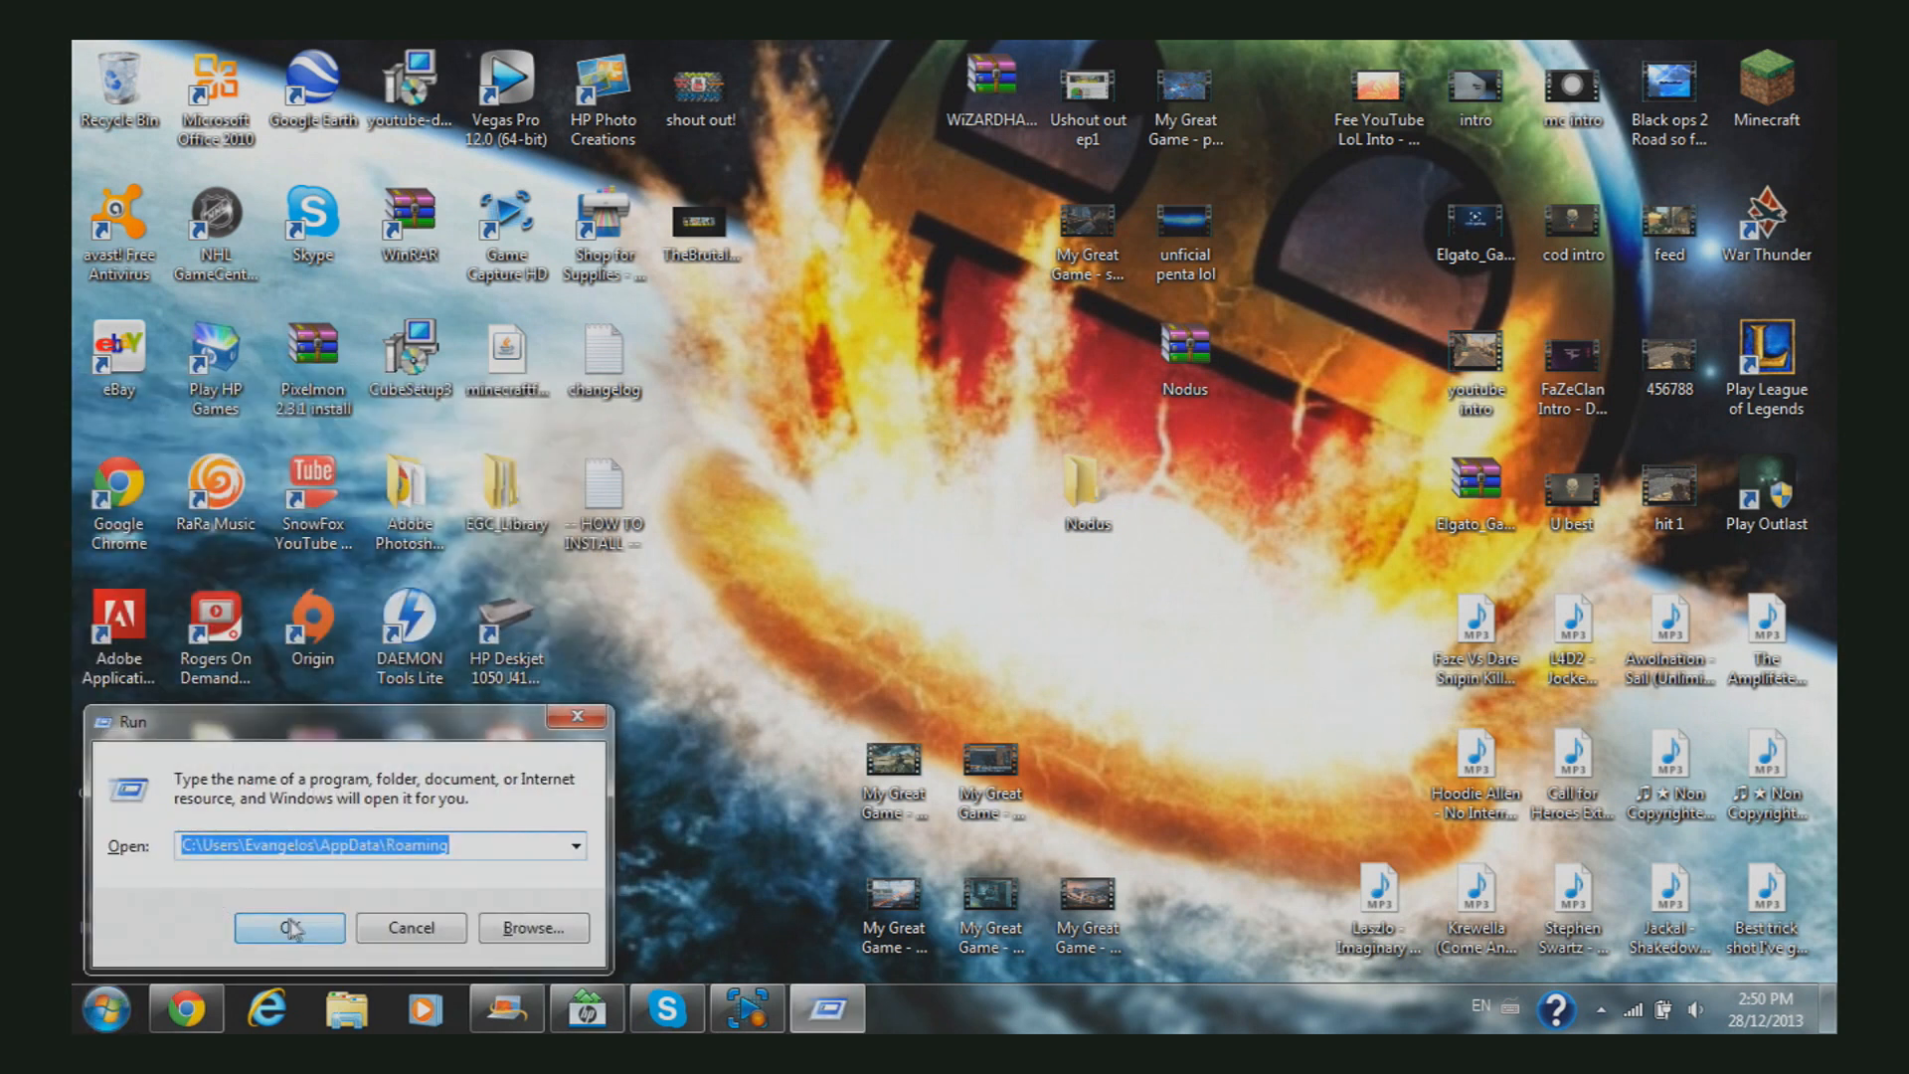
Step: Browse Roaming to .minecraft > versions, confirm the Nodus folder, then close the window
{"action": "left_click", "coordinate": [289, 928]}
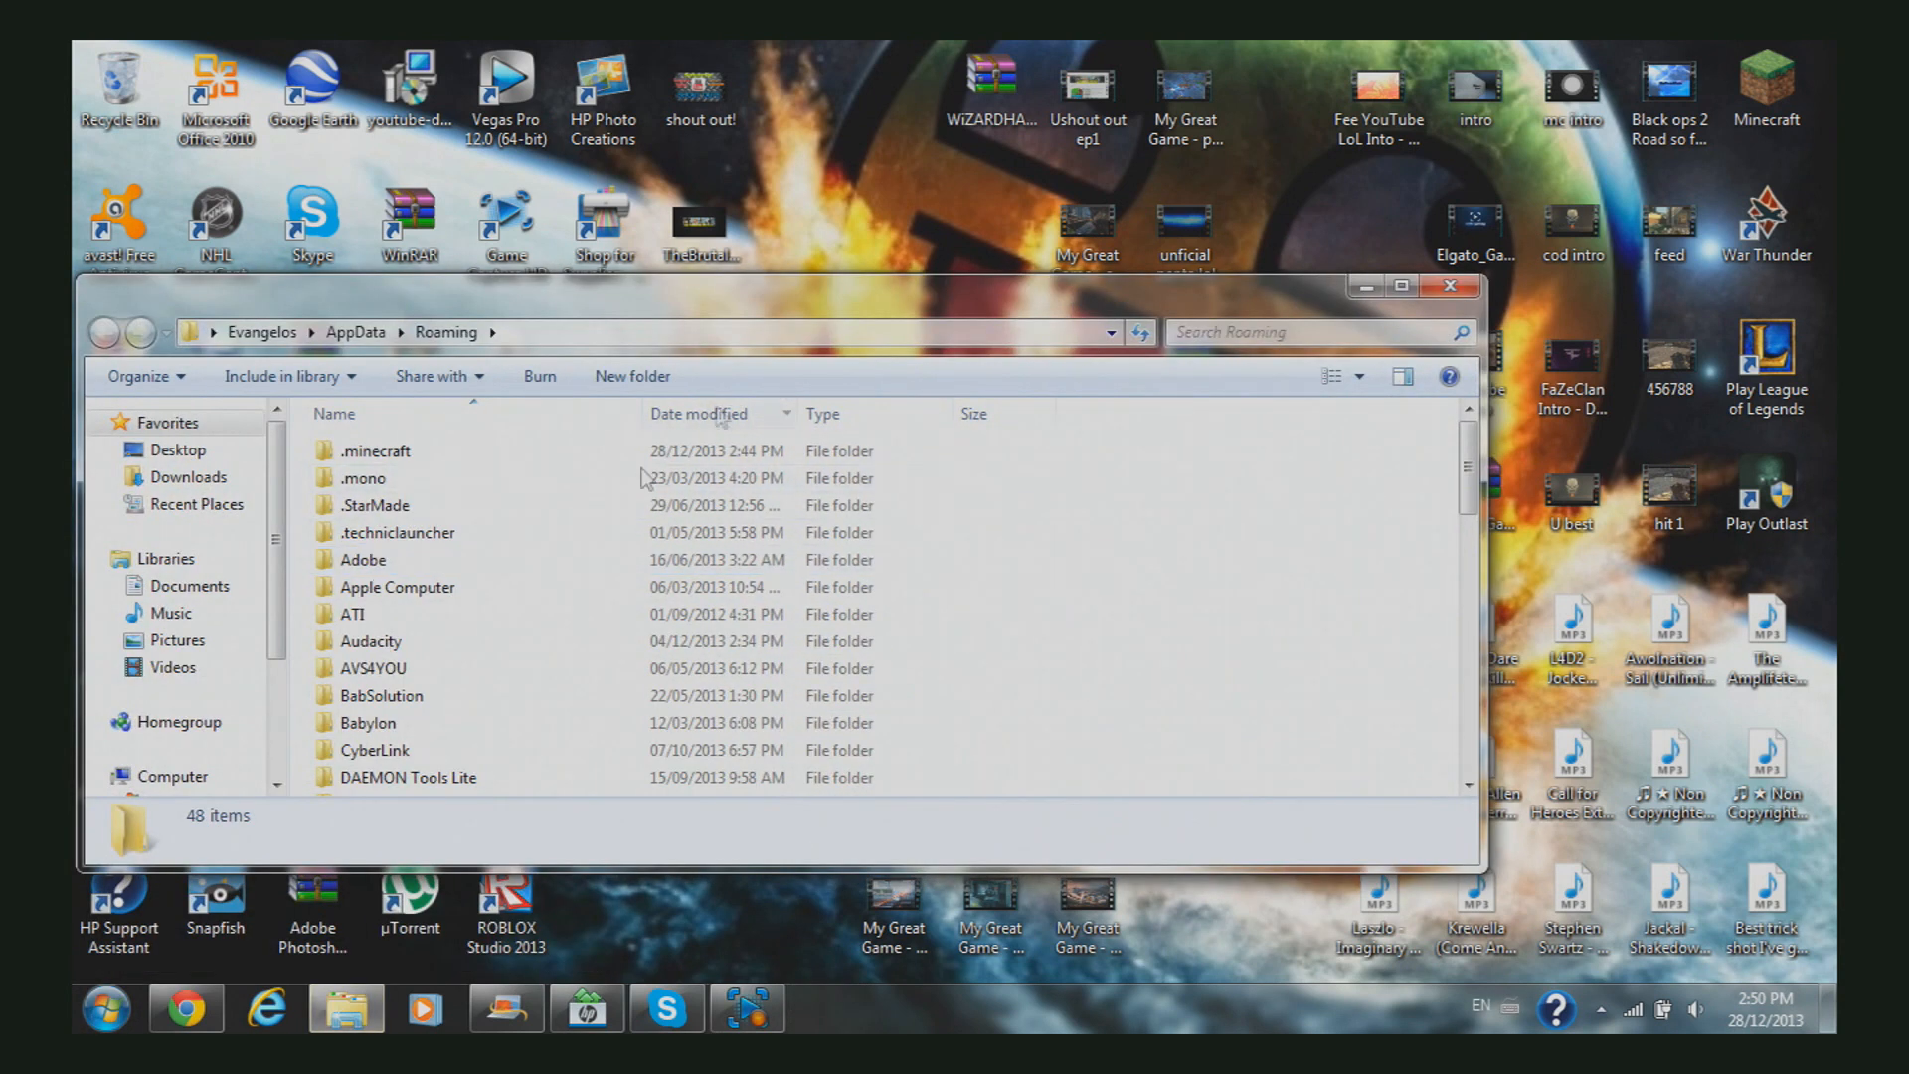
{"action": "left_click", "coordinate": [394, 586]}
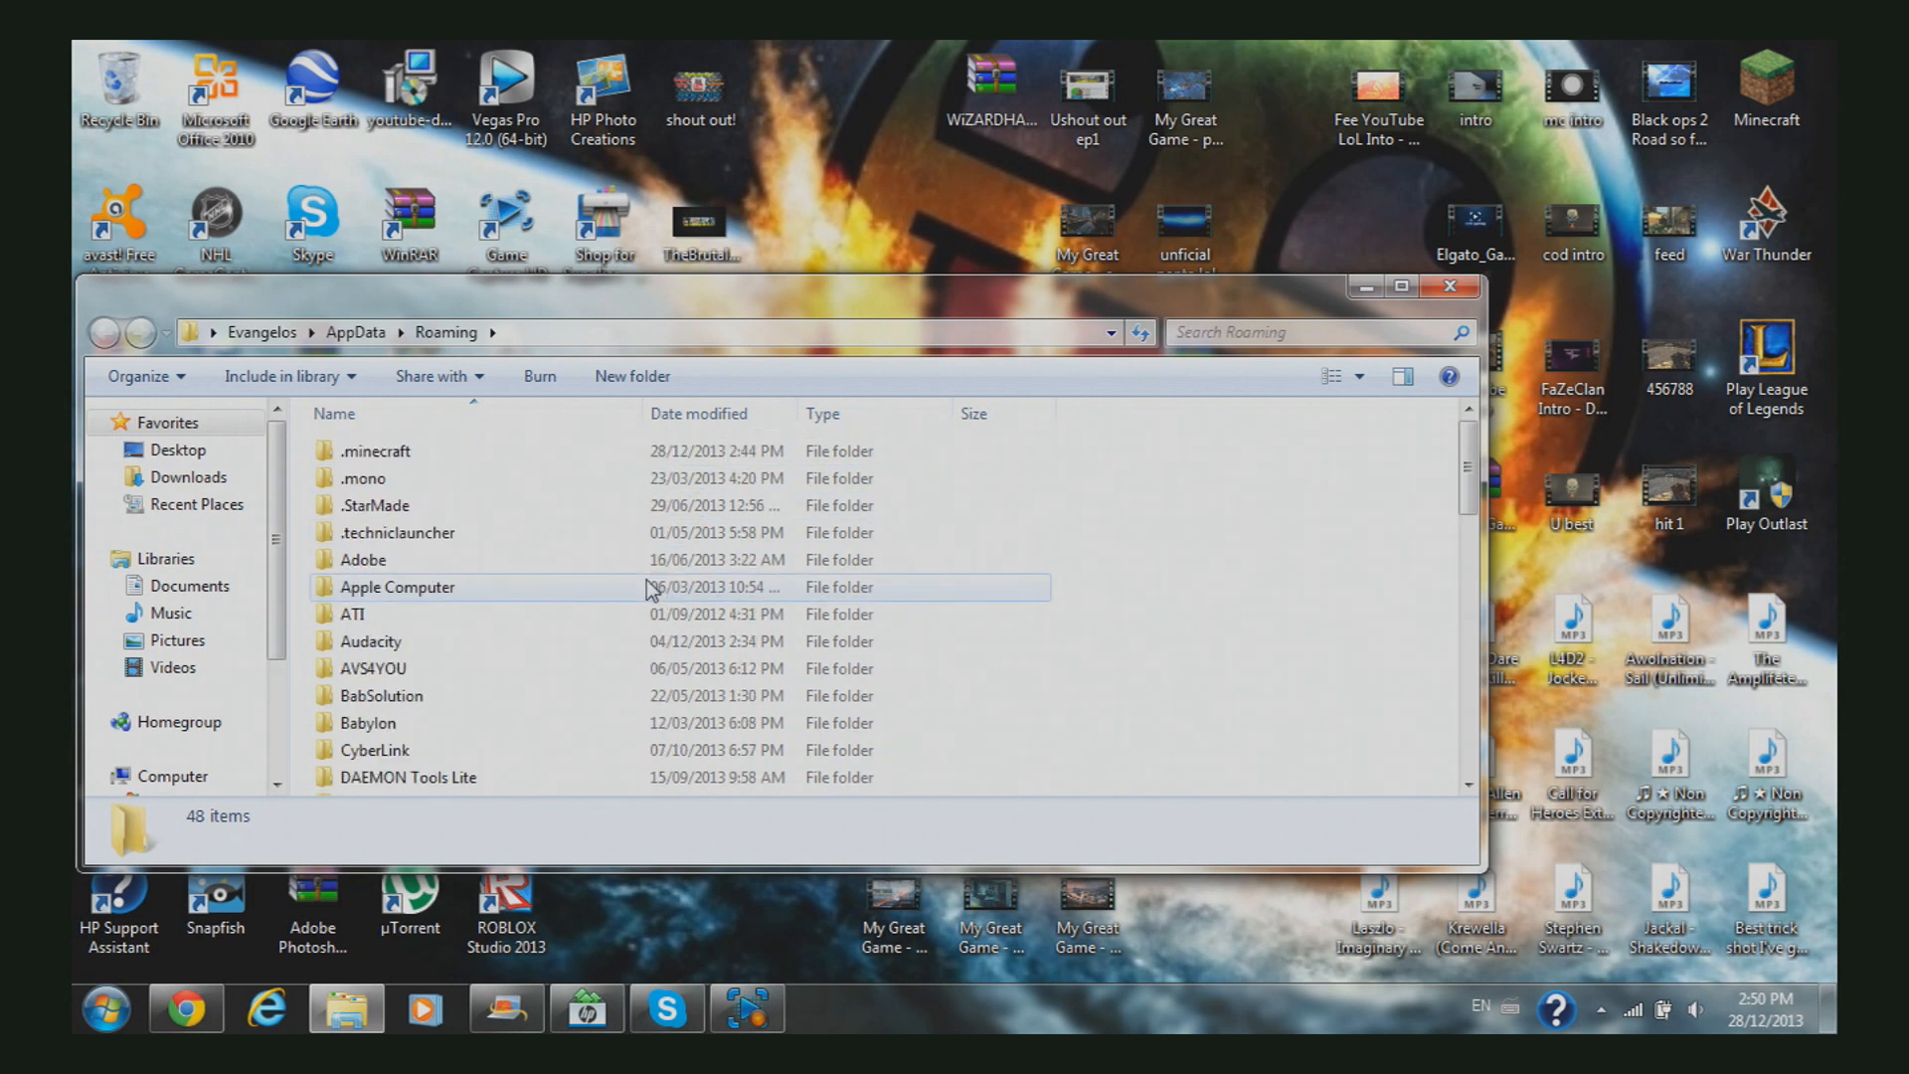
{"action": "left_click", "coordinate": [378, 451]}
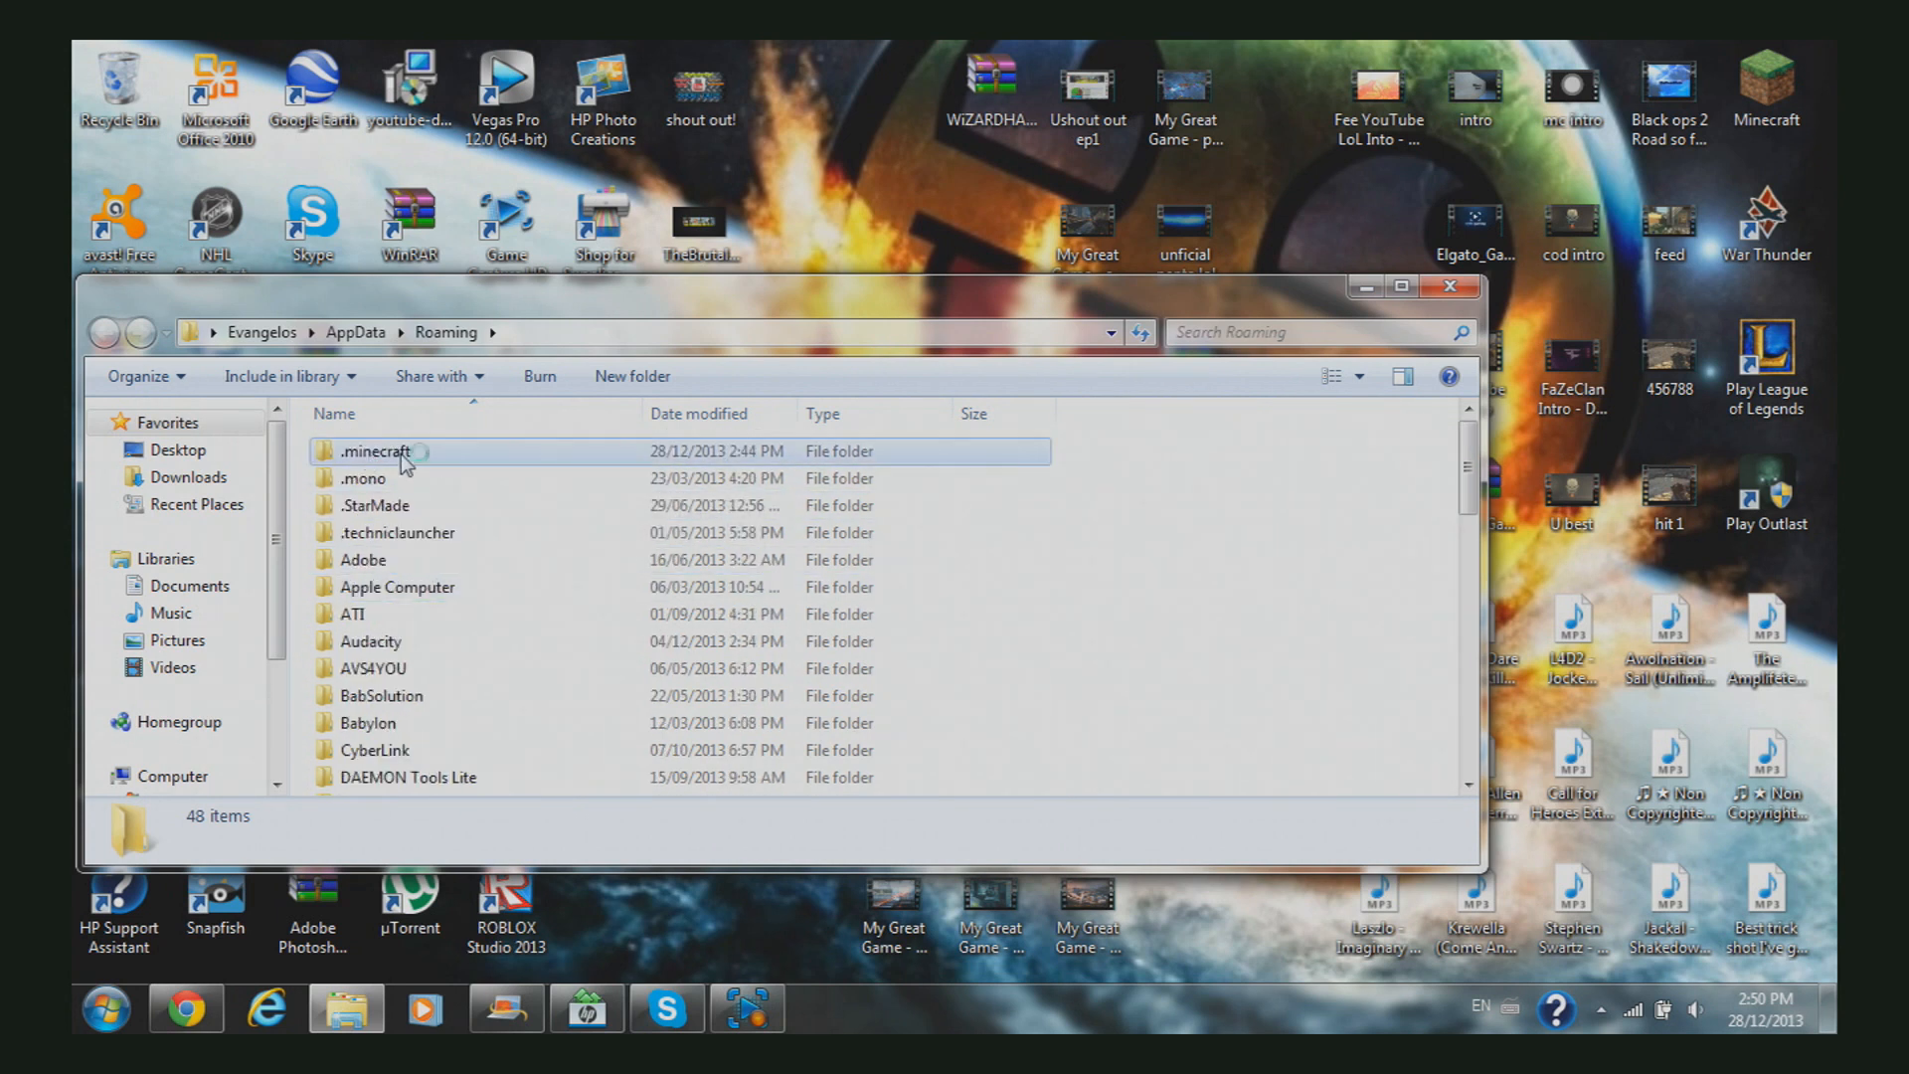
{"action": "double_click", "coordinate": [368, 451]}
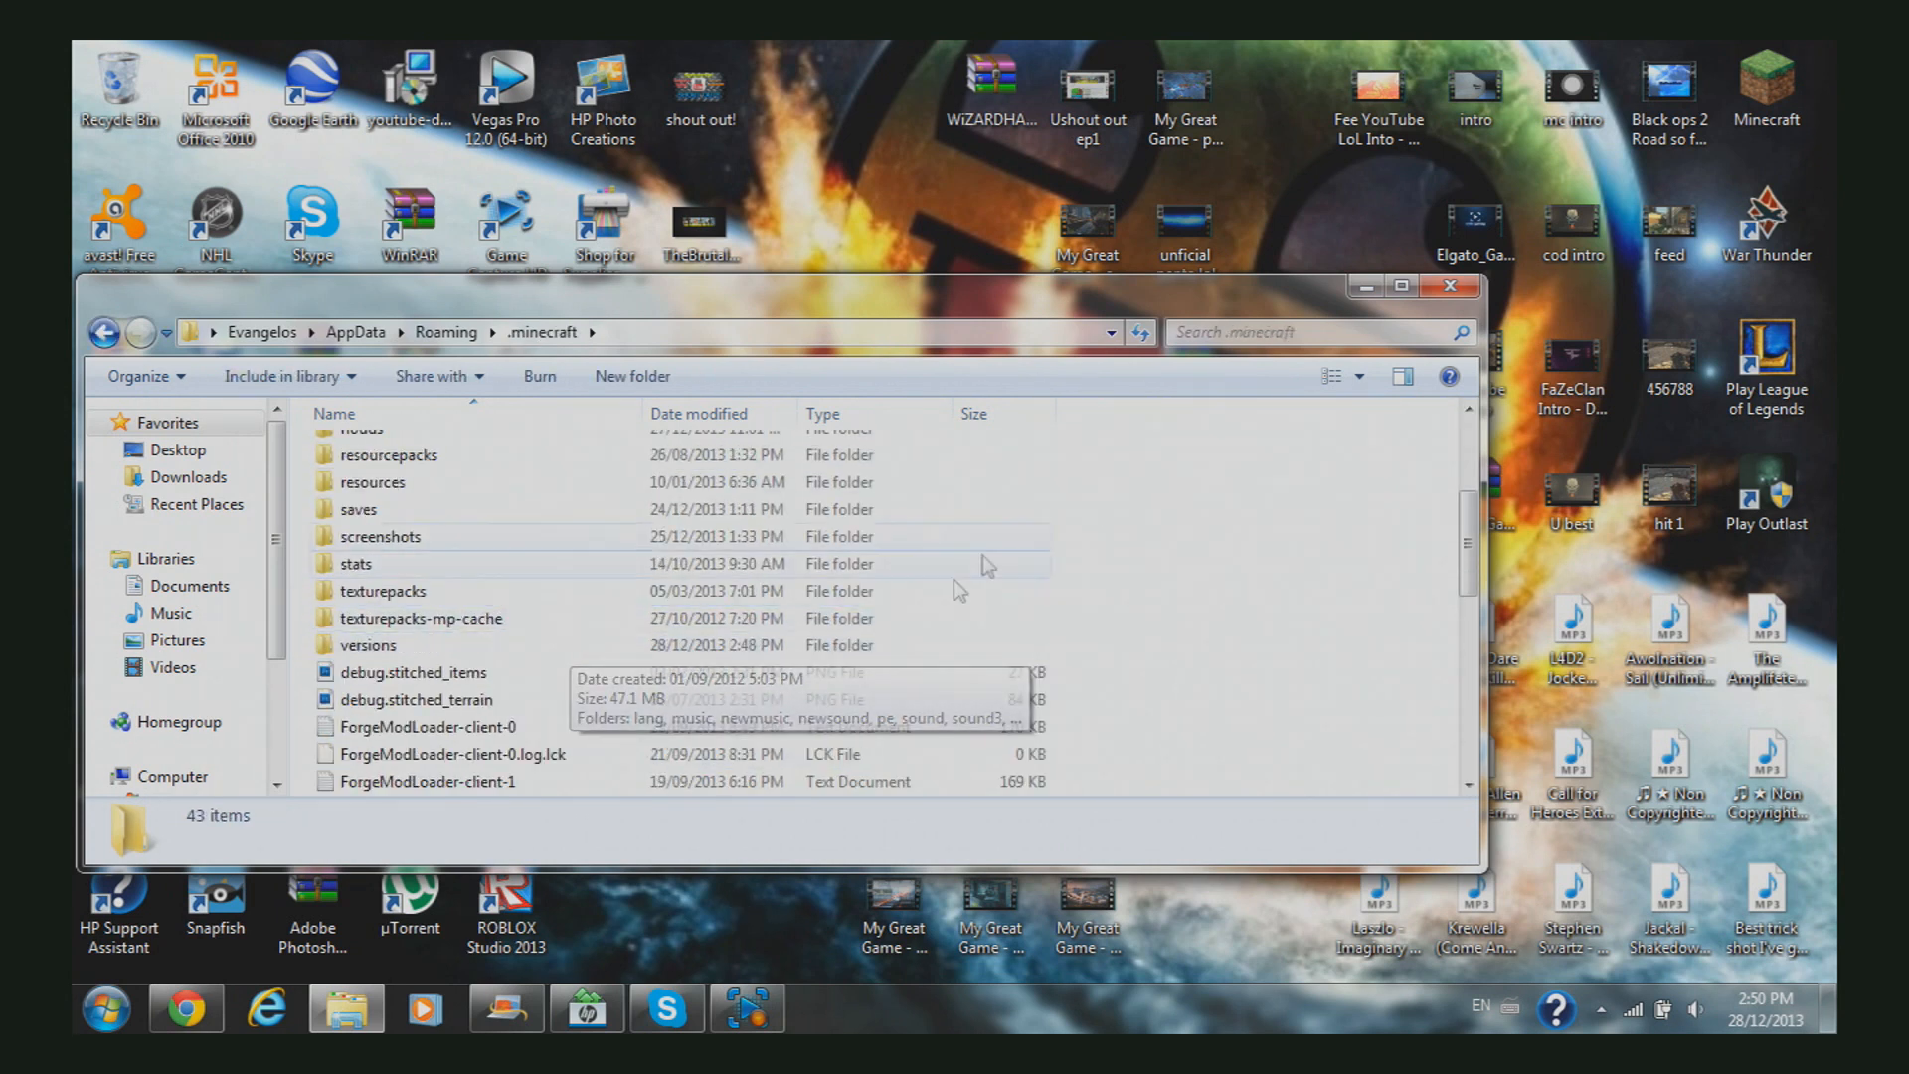
{"action": "mouse_move", "coordinate": [427, 654]}
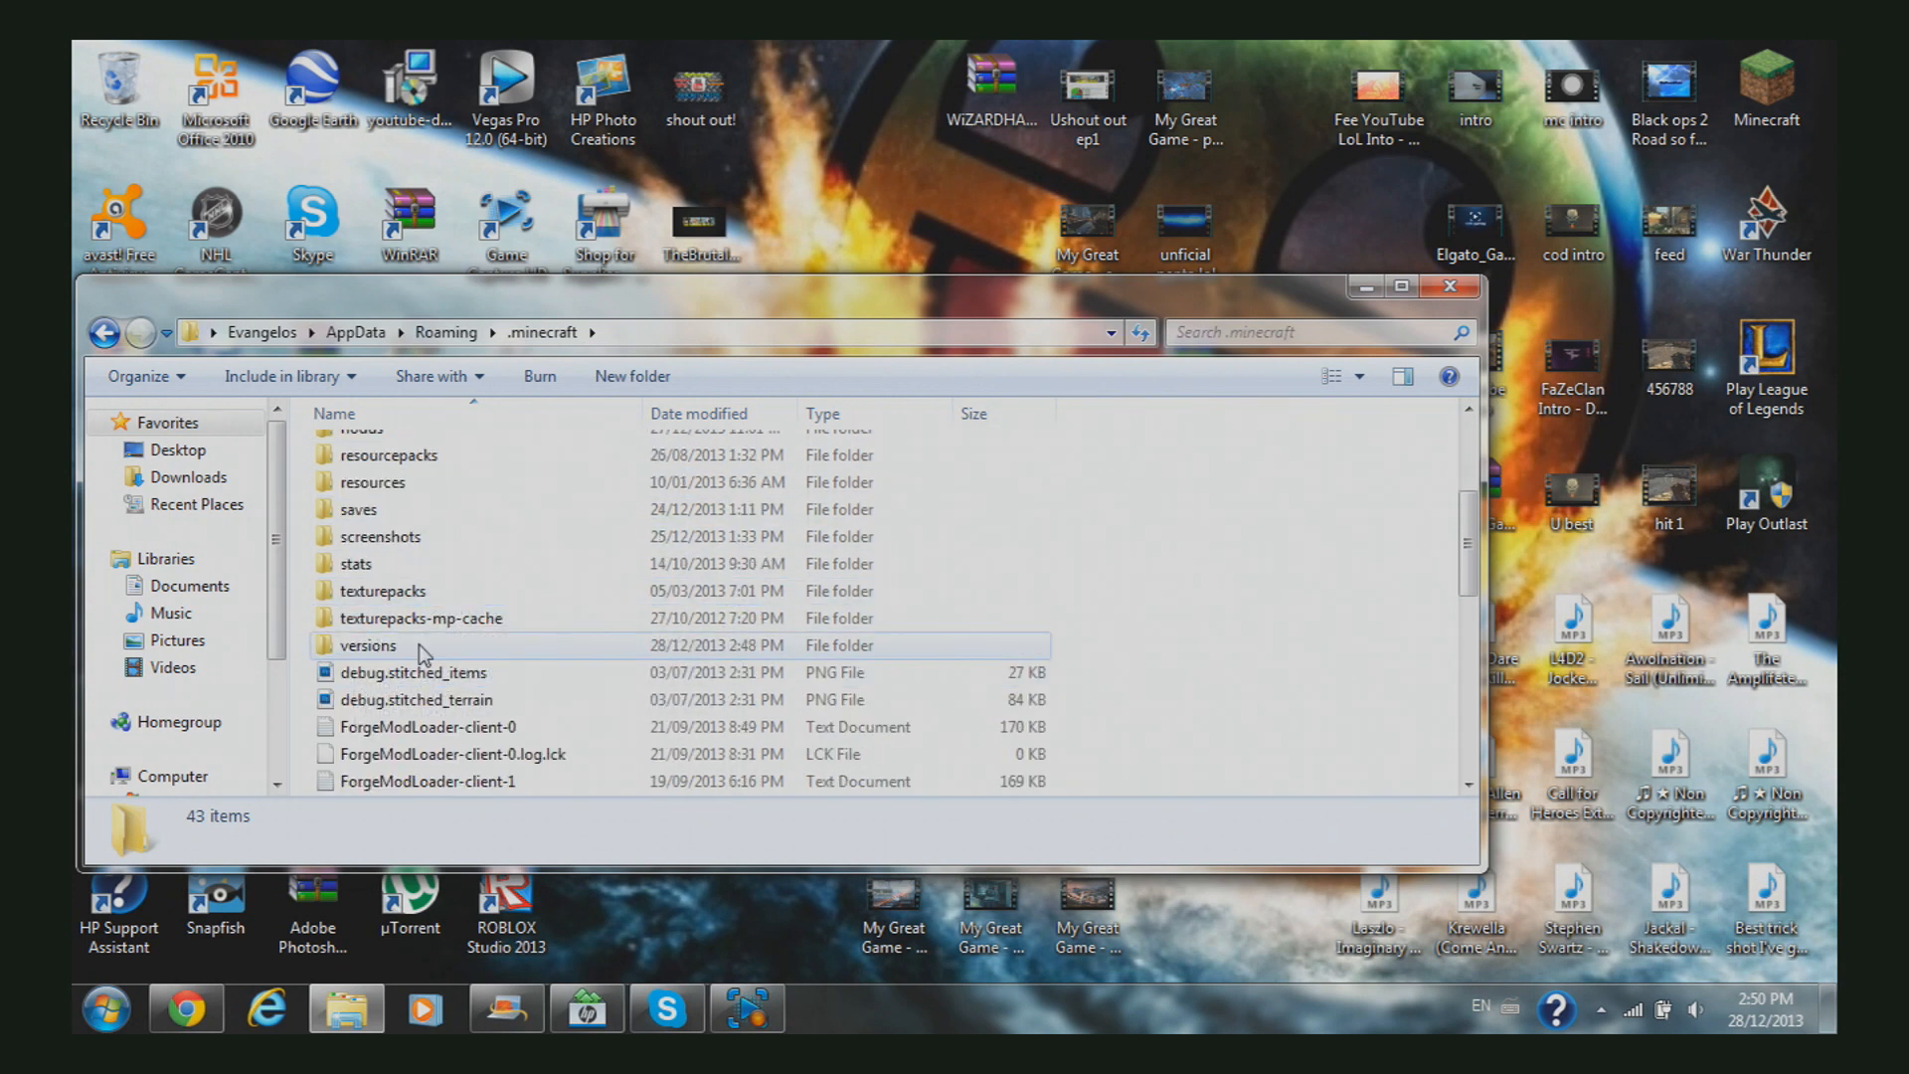
{"action": "double_click", "coordinate": [367, 645]}
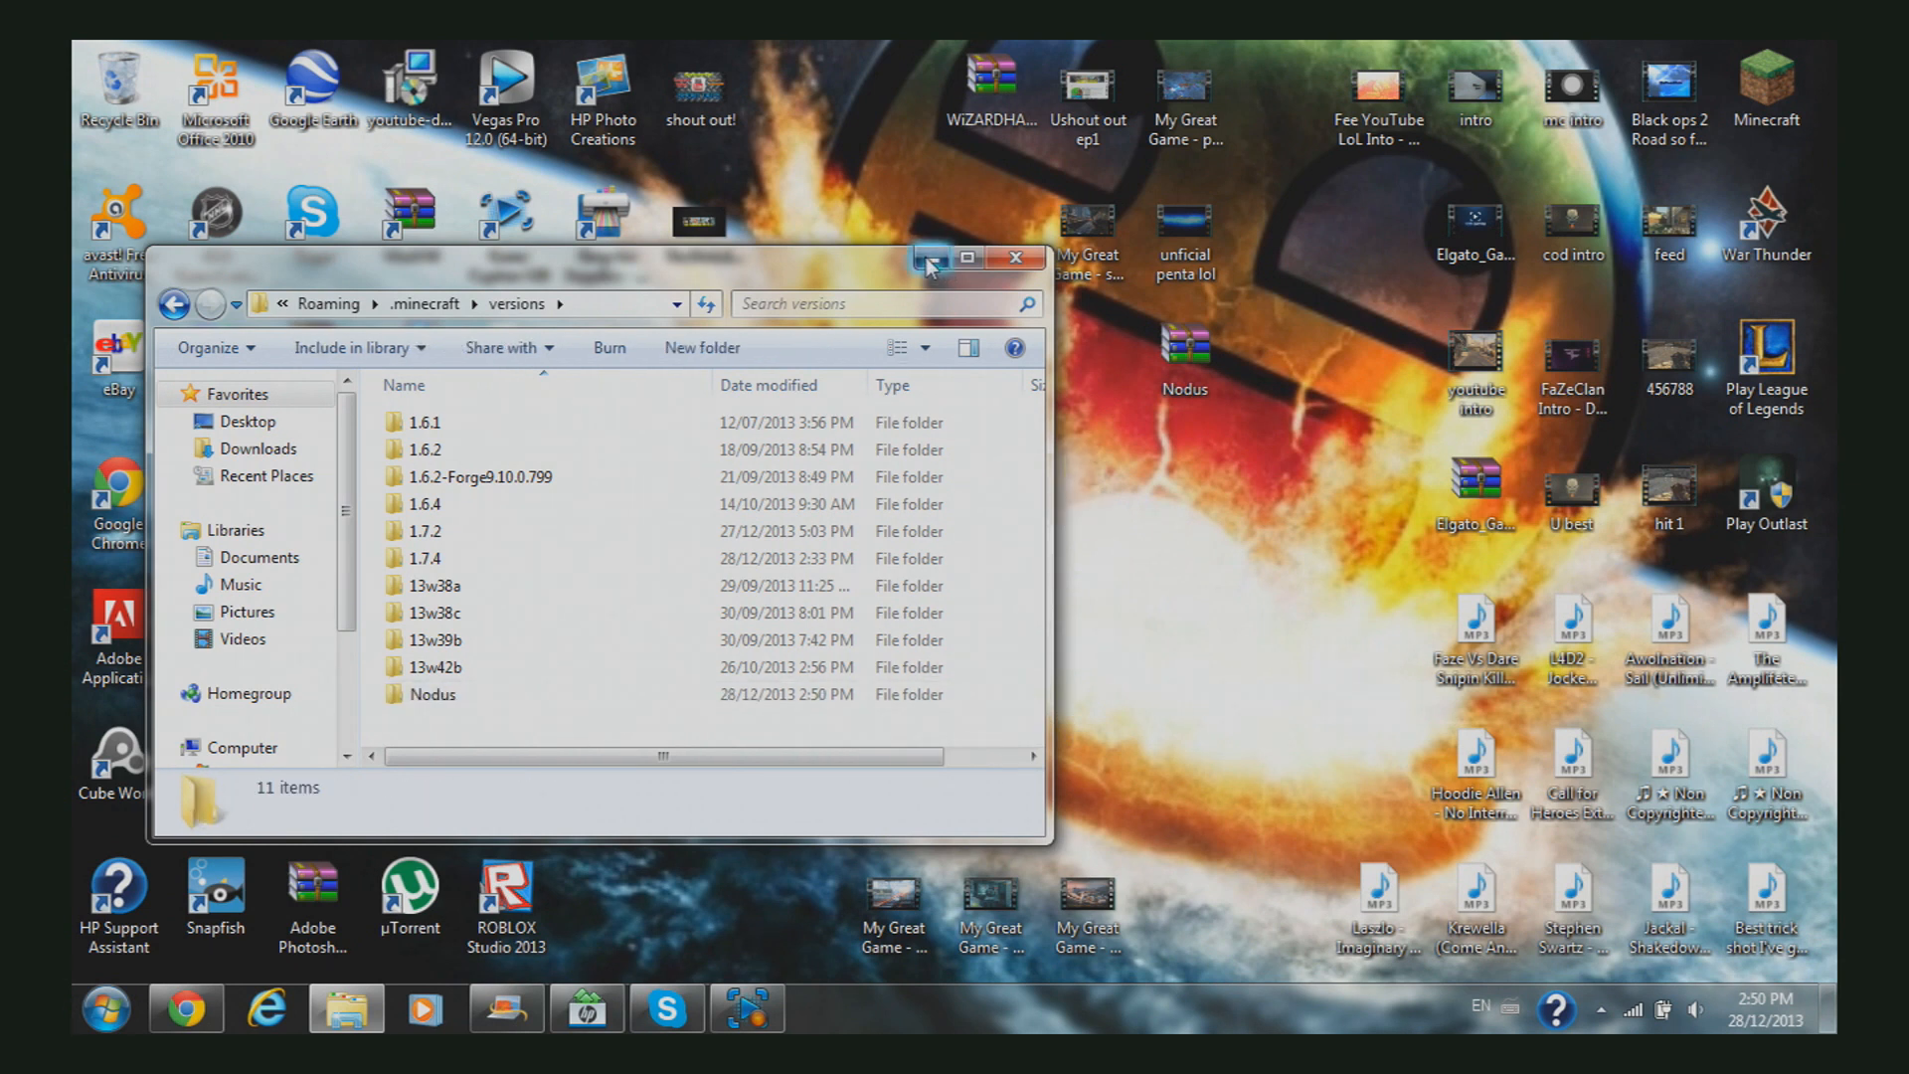
{"action": "left_click", "coordinate": [1019, 258]}
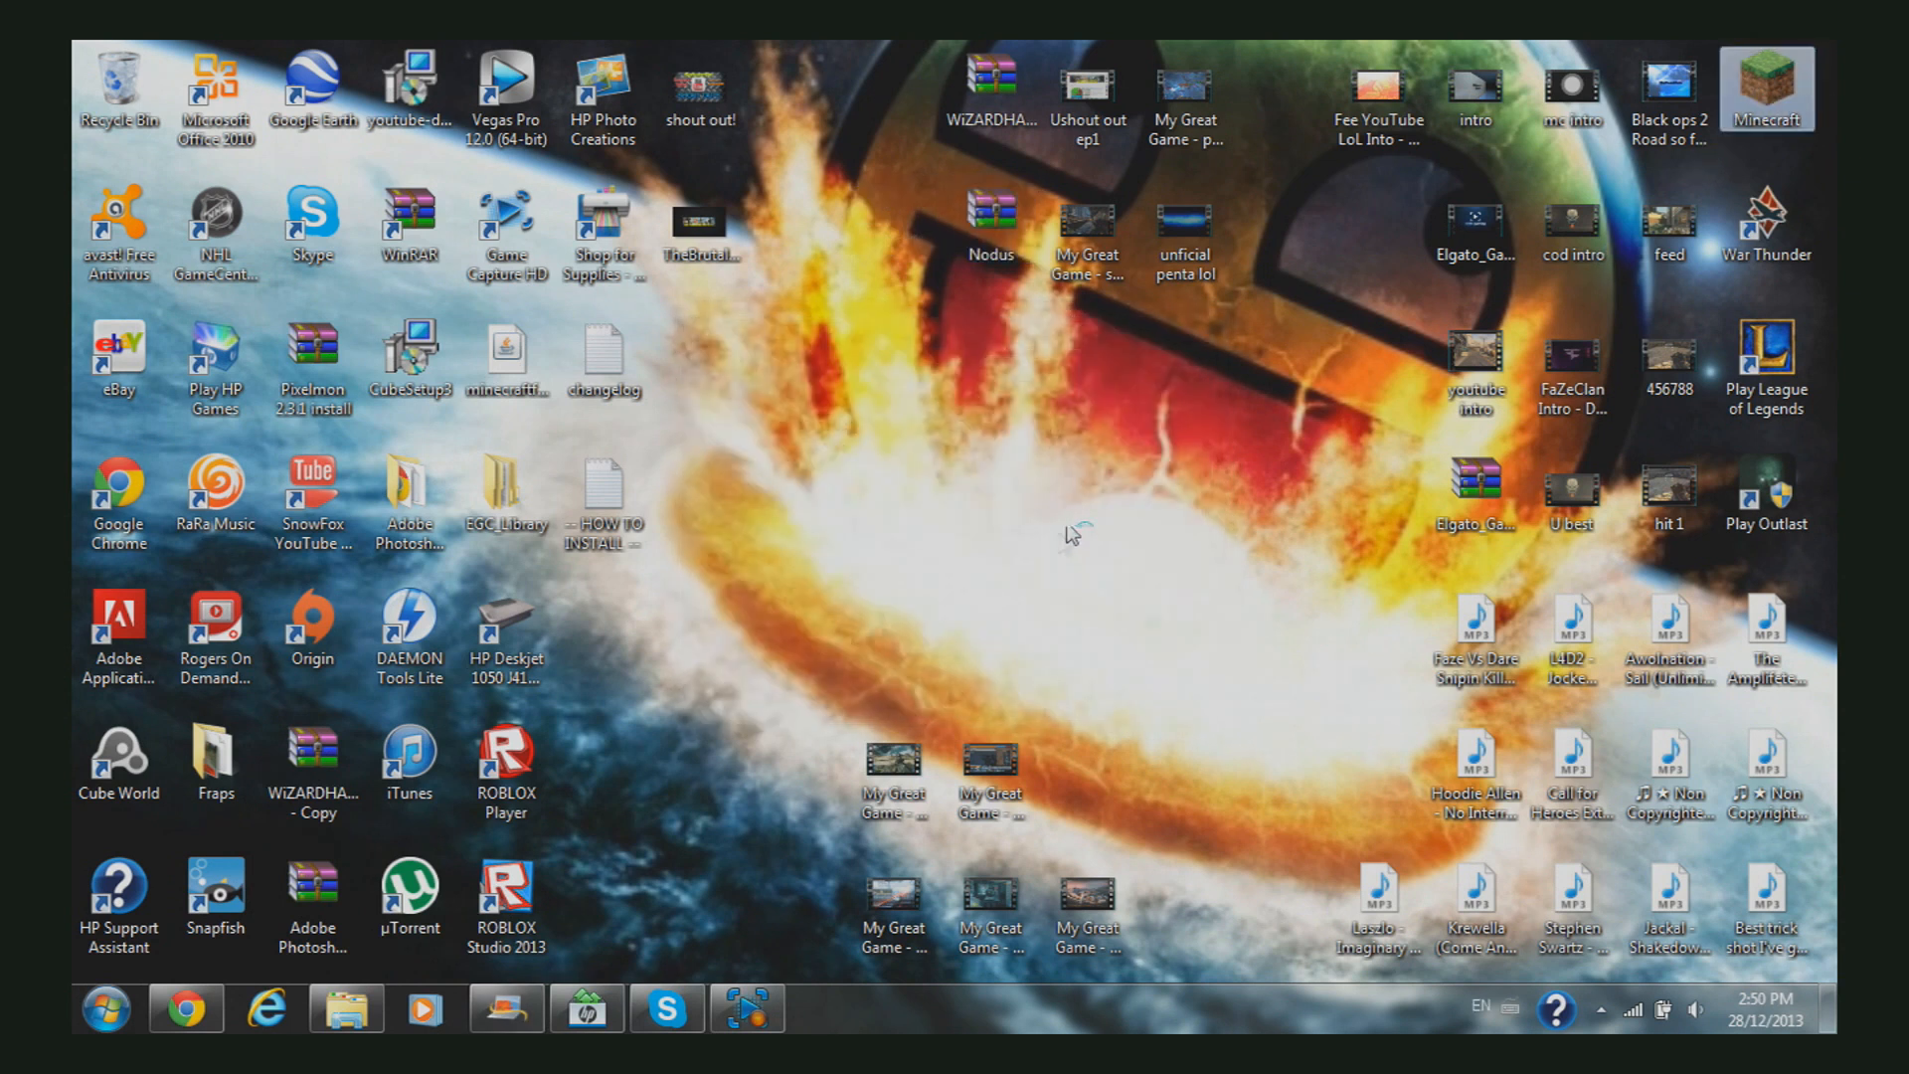
Step: Launch Minecraft from its desktop shortcut and maximize the launcher window
{"action": "double_click", "coordinate": [1767, 88]}
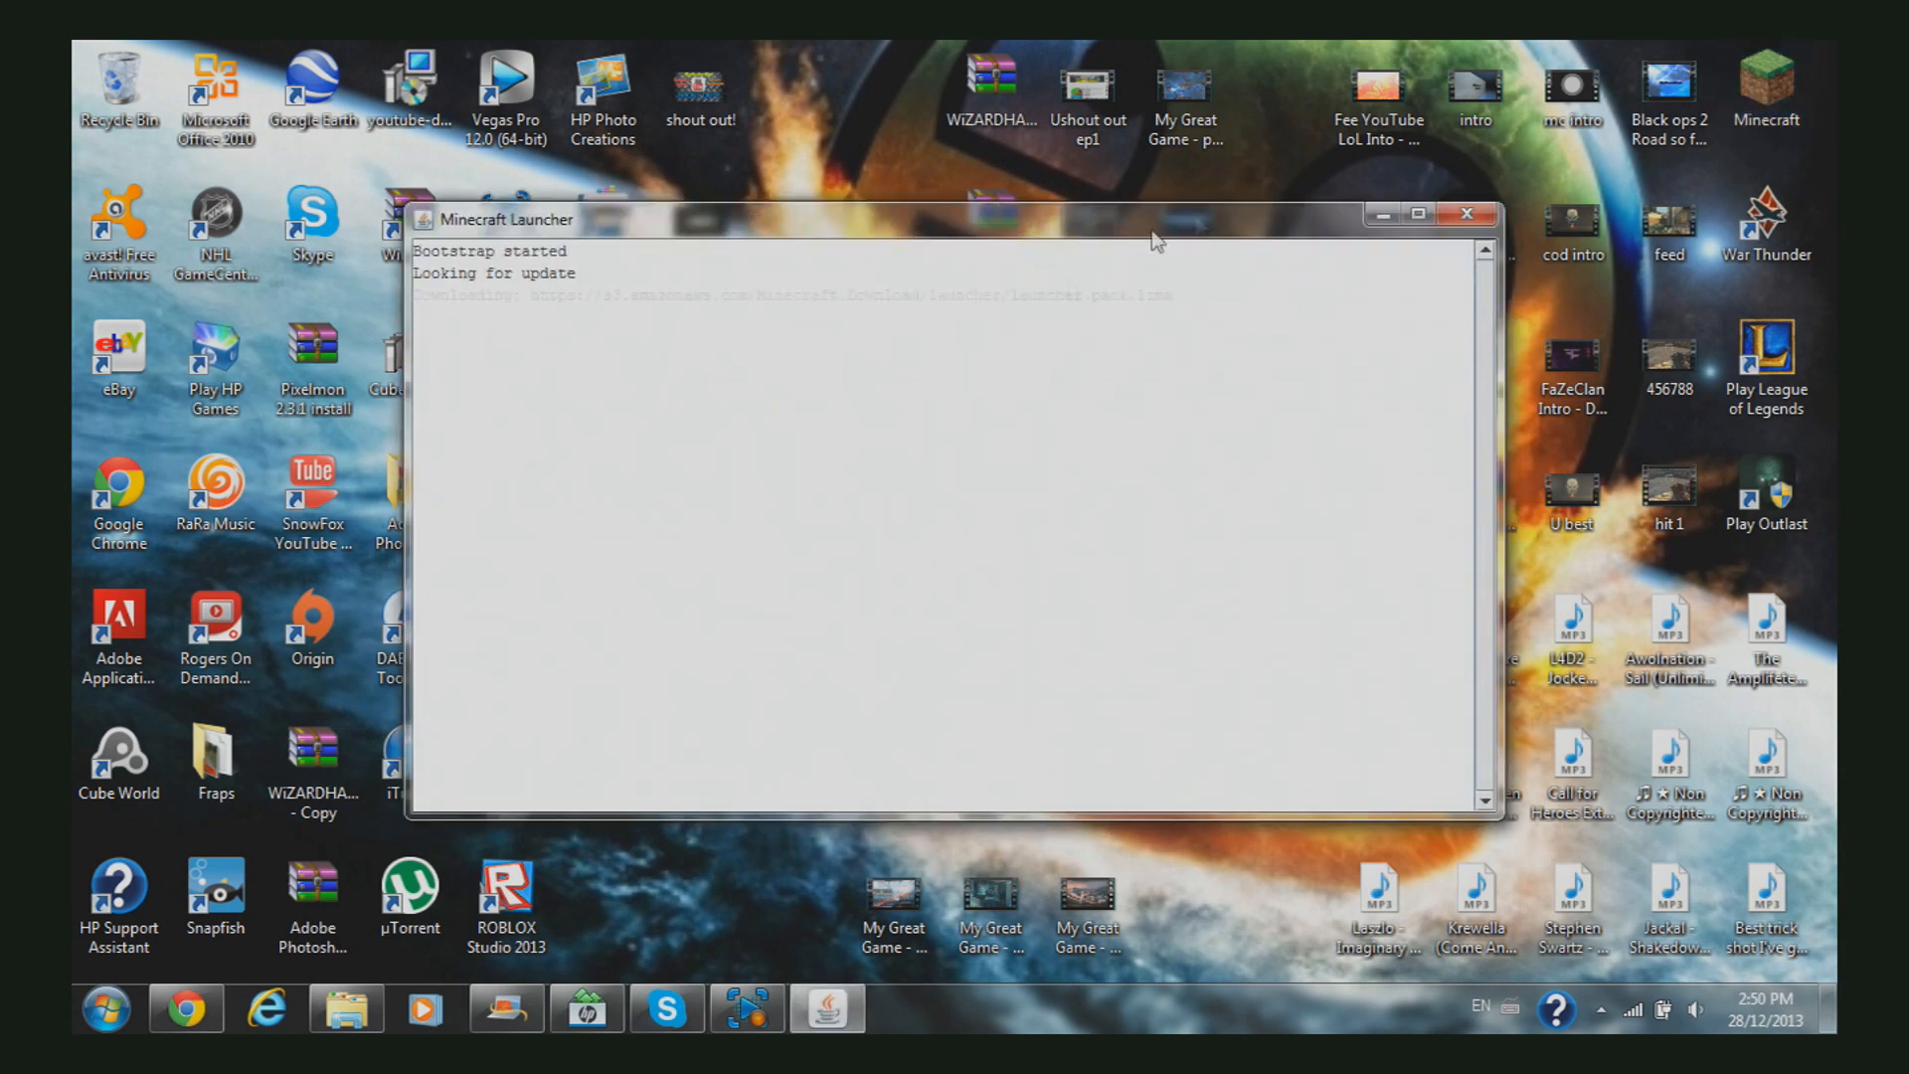
{"action": "left_click", "coordinate": [1417, 214]}
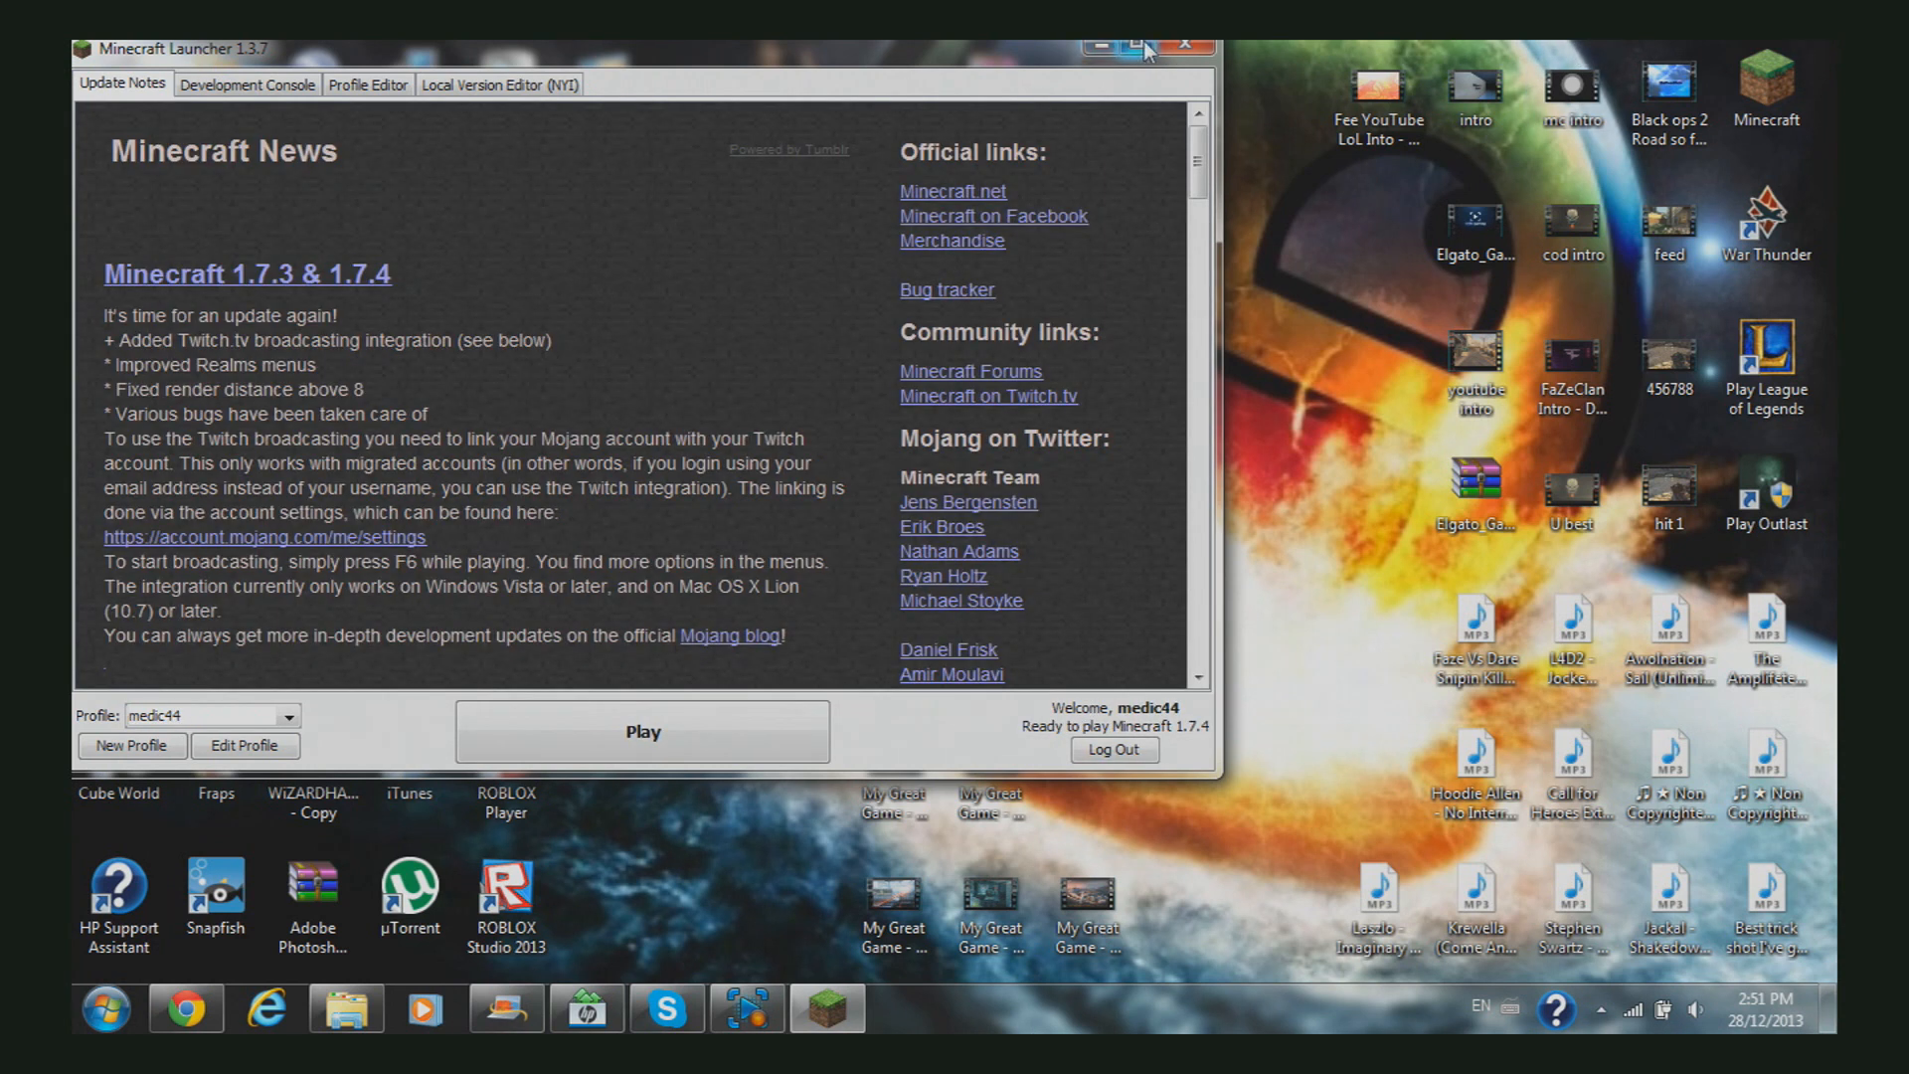
{"action": "left_click", "coordinate": [1149, 48]}
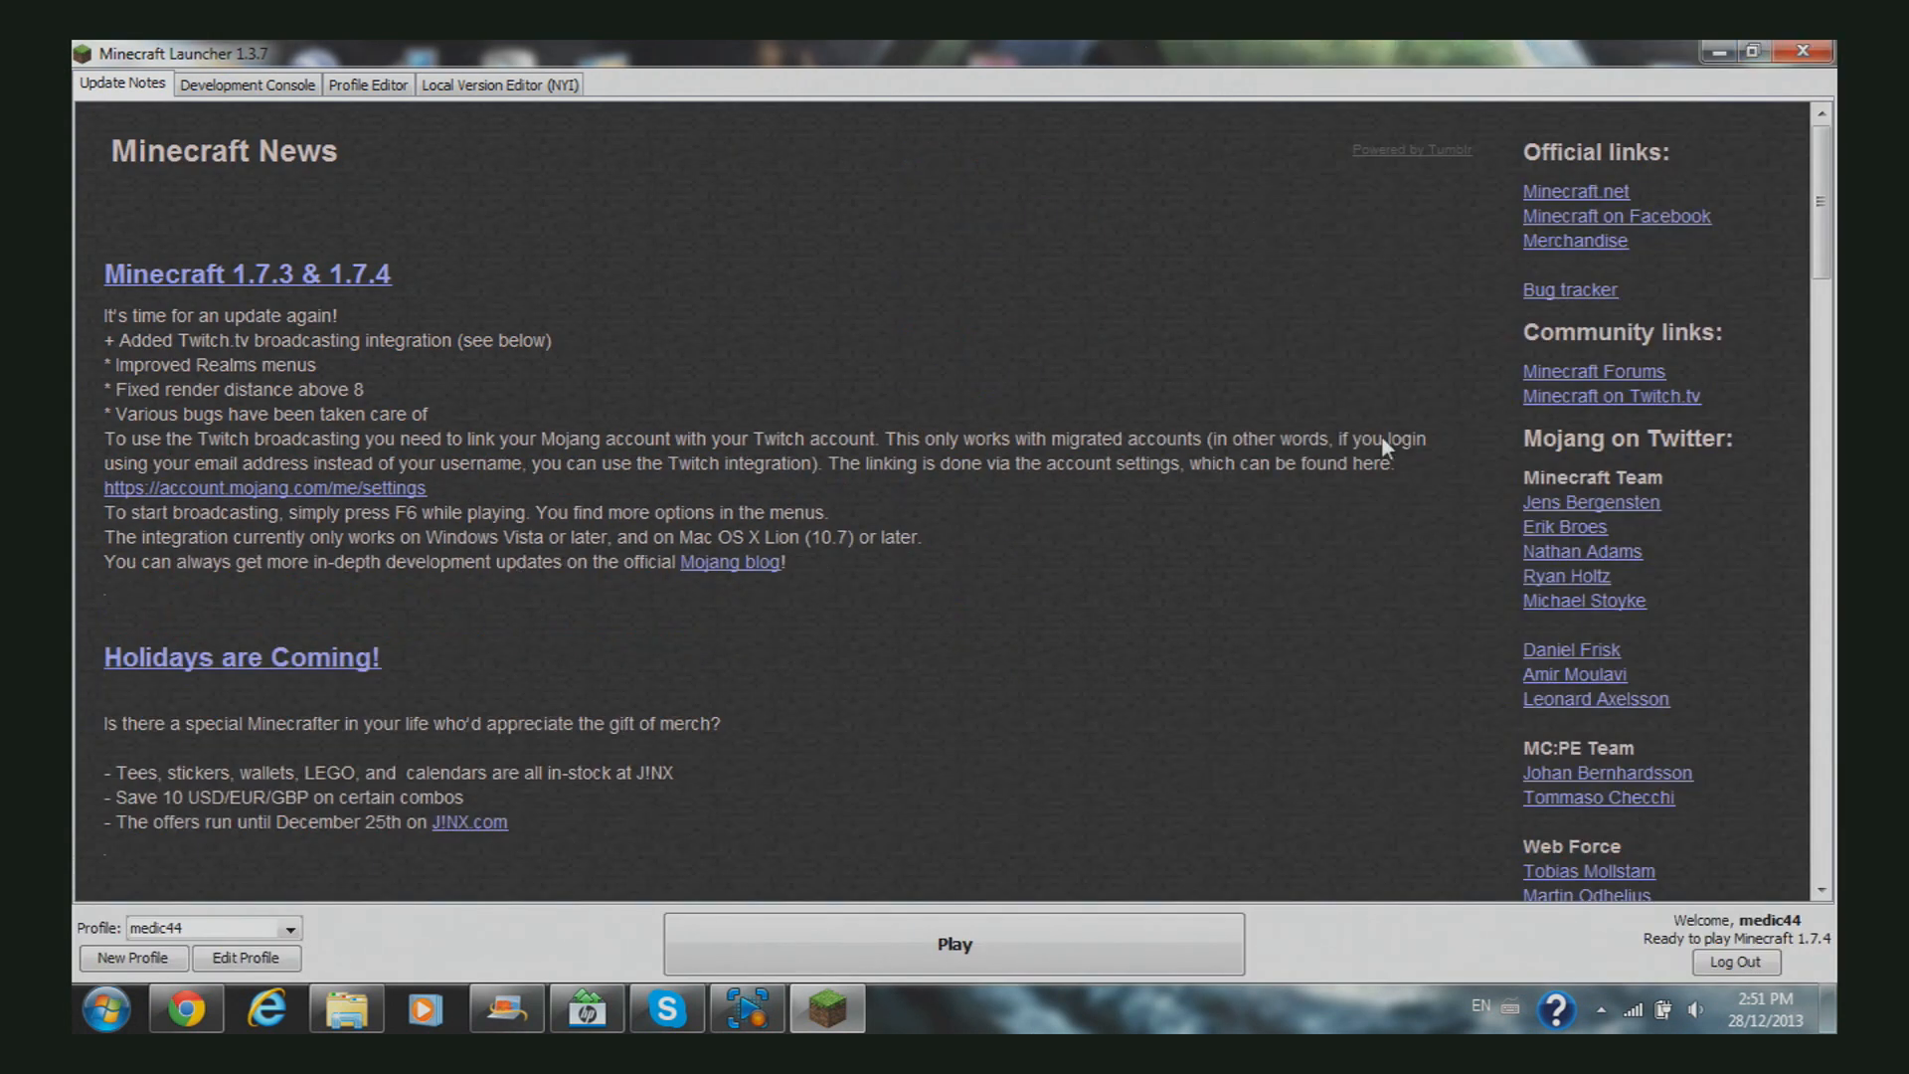
{"action": "mouse_move", "coordinate": [1142, 544]}
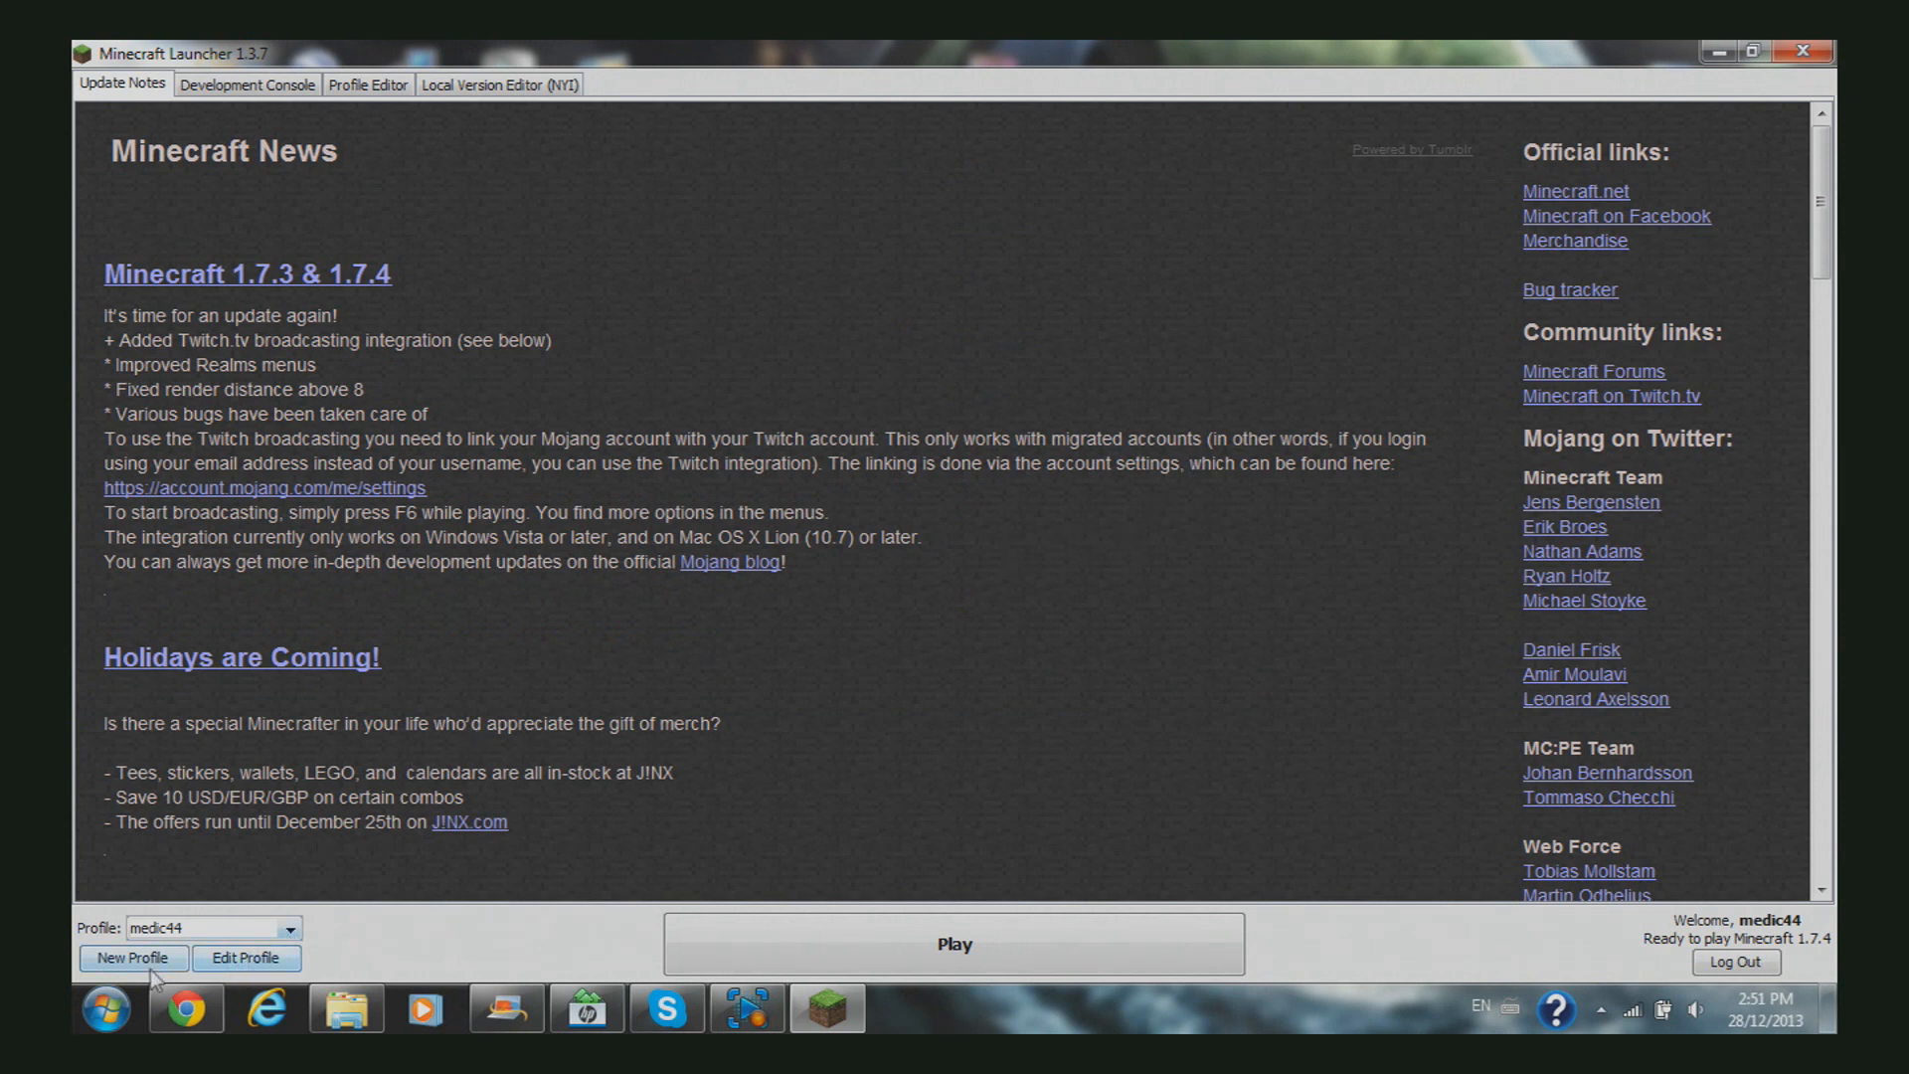
Step: Create and save a launcher profile named Nodus using the 'snapshot Nodus' version
{"action": "left_click", "coordinate": [133, 959]}
{"action": "type", "text": "N"}
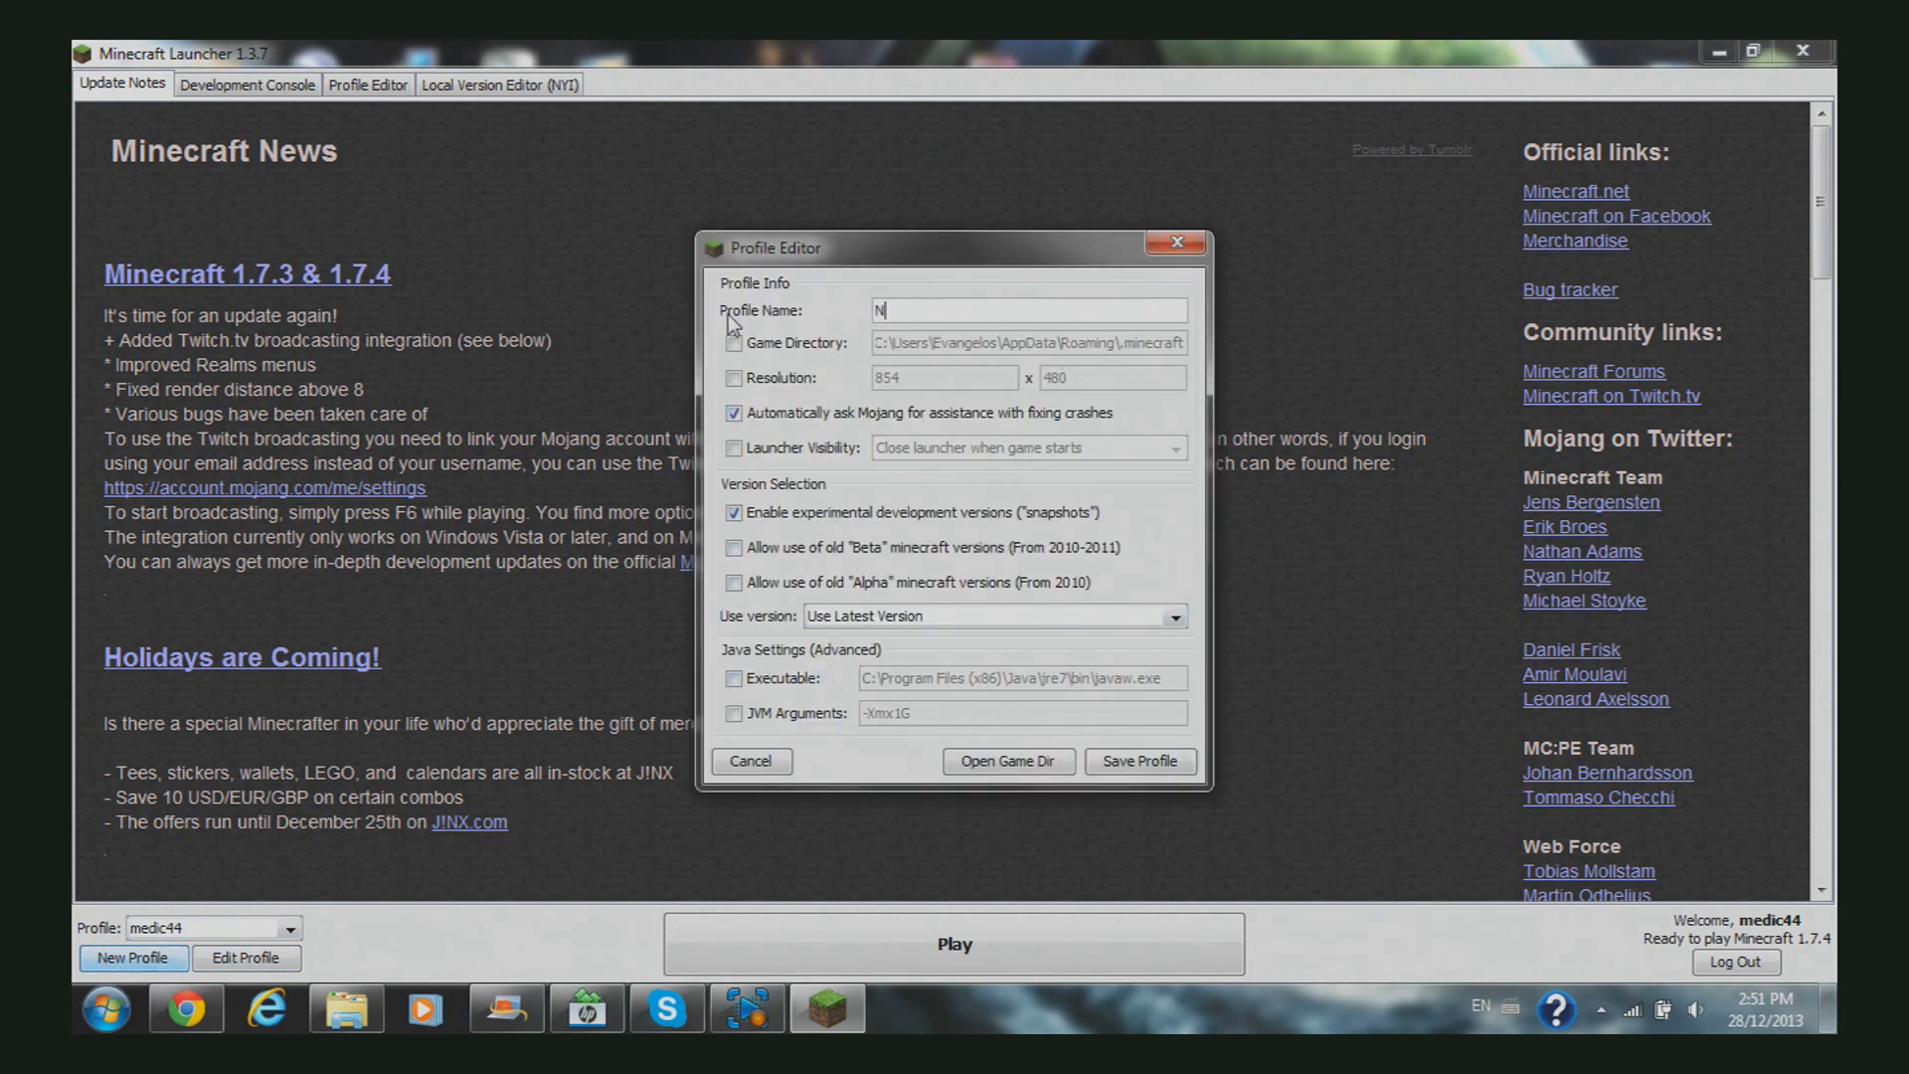
{"action": "type", "text": "odu"}
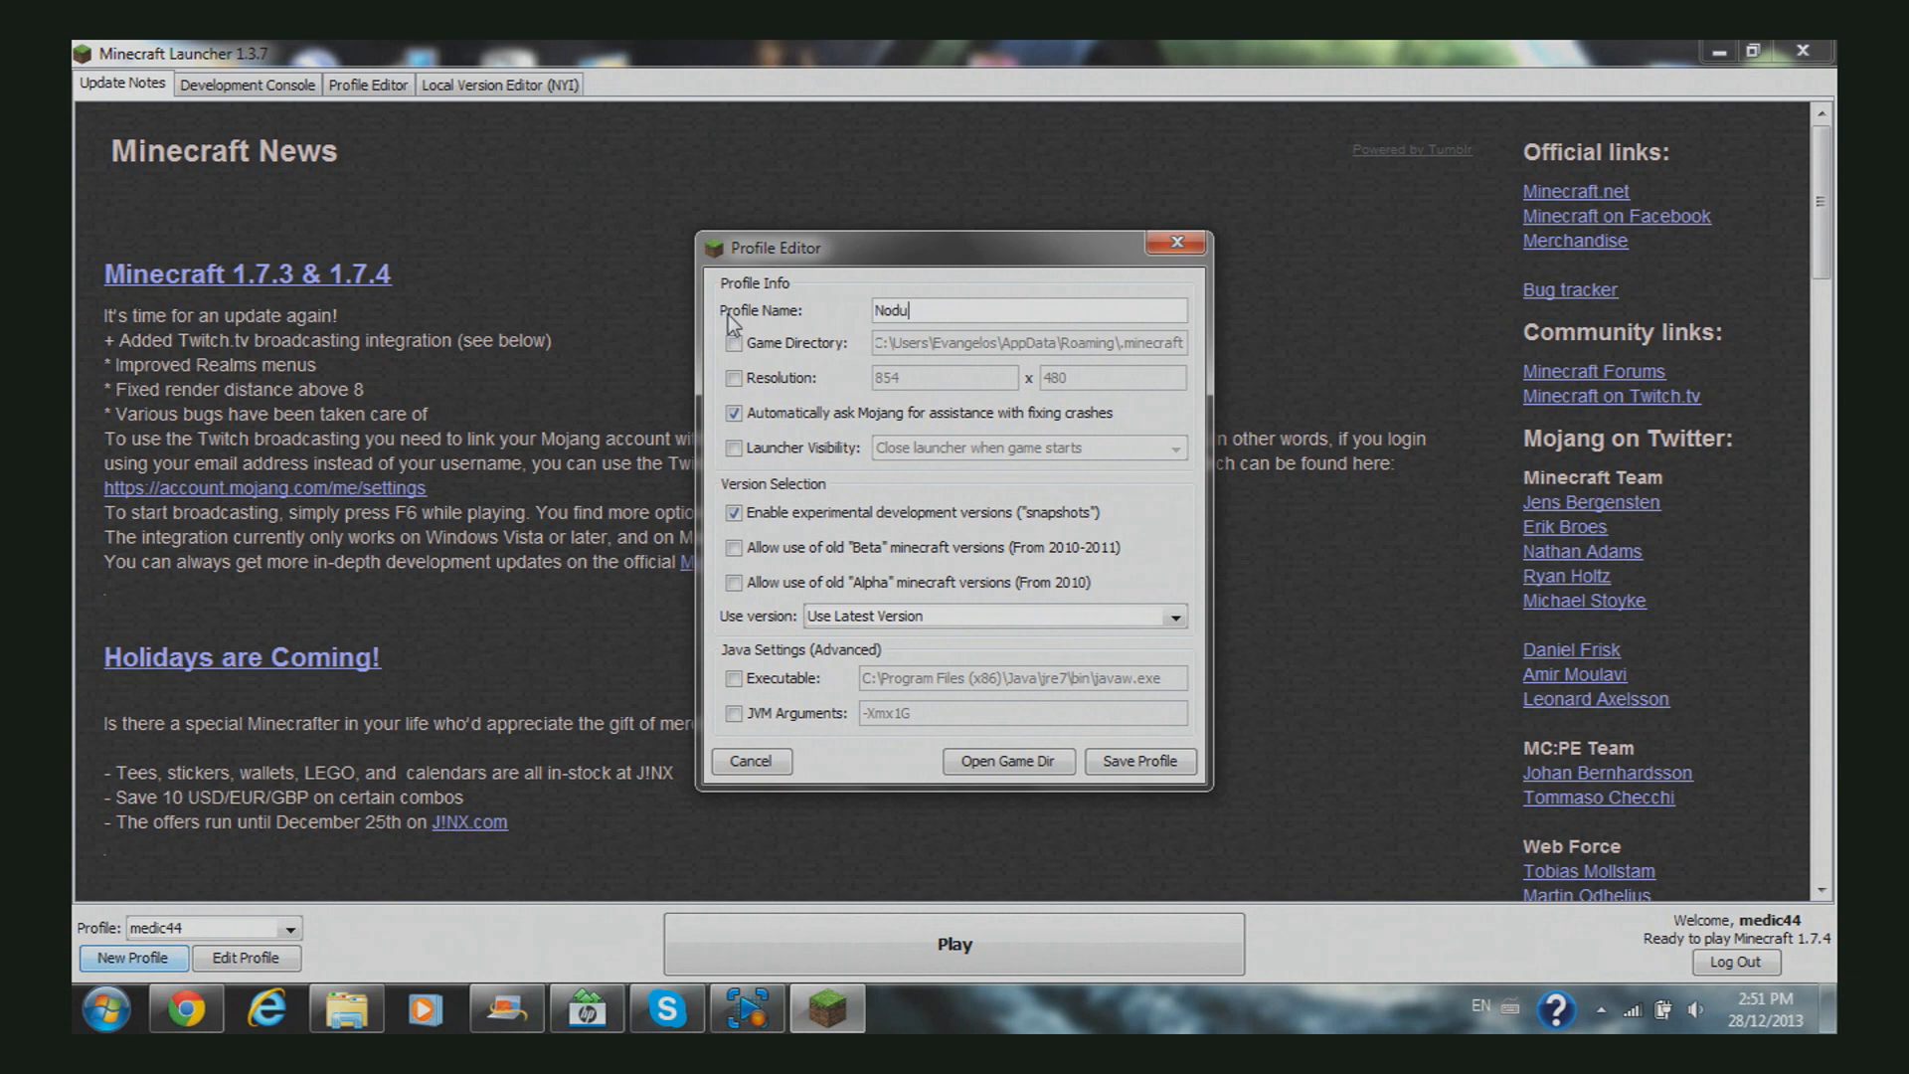
{"action": "left_click", "coordinate": [1166, 617]}
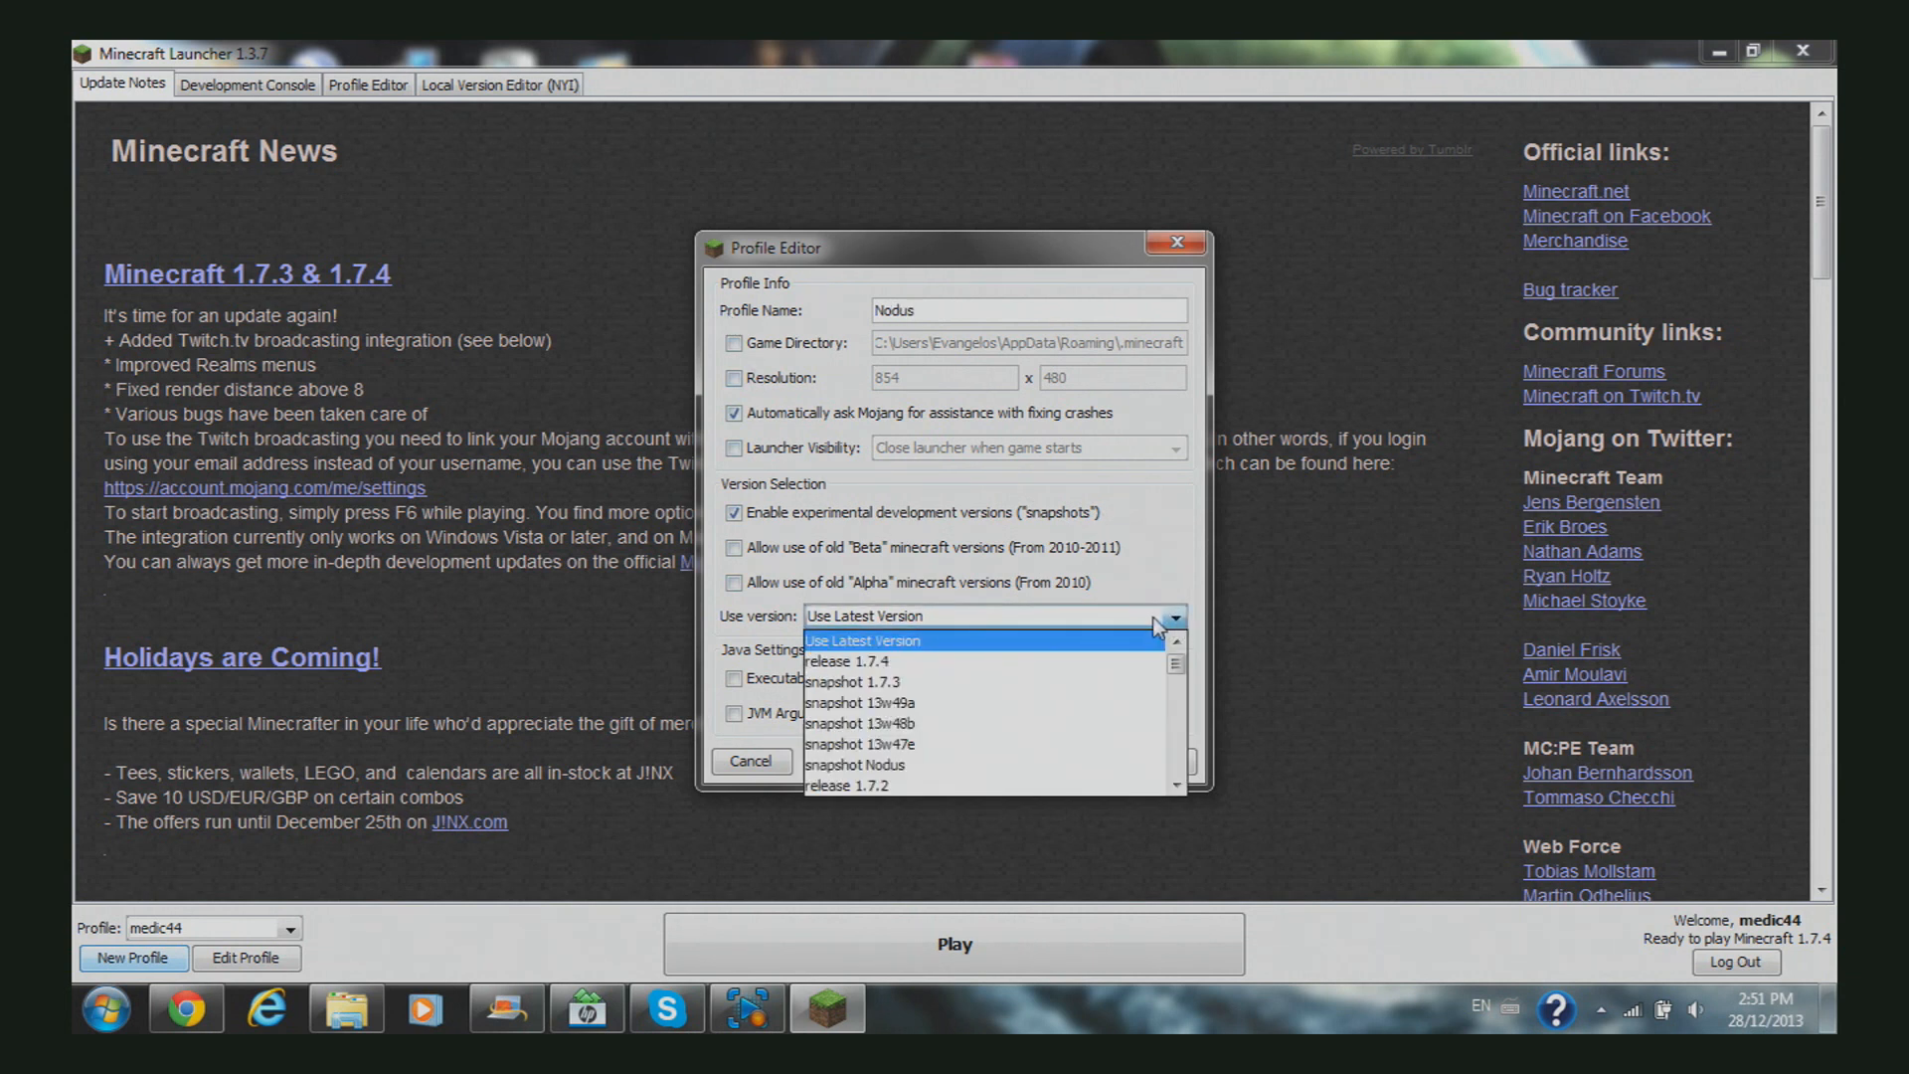
{"action": "mouse_move", "coordinate": [907, 703]}
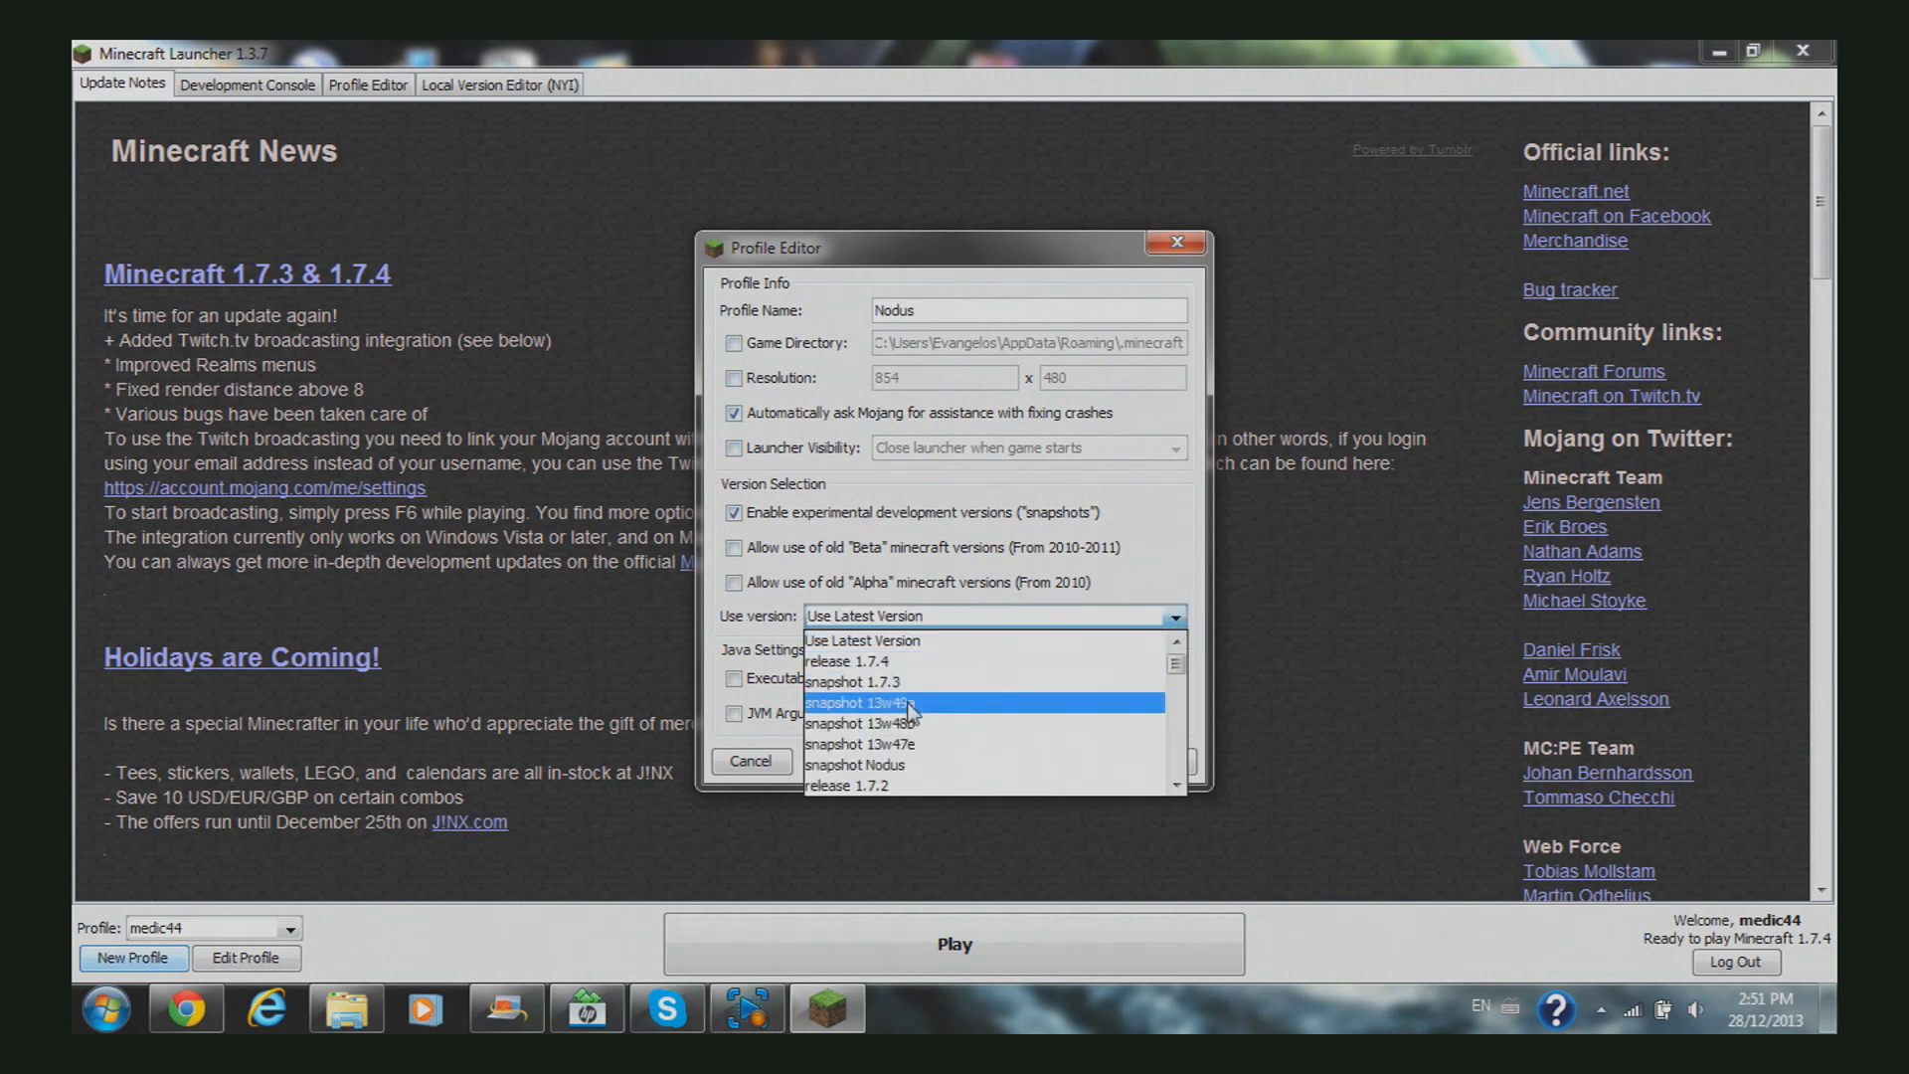
{"action": "left_click", "coordinate": [855, 763]}
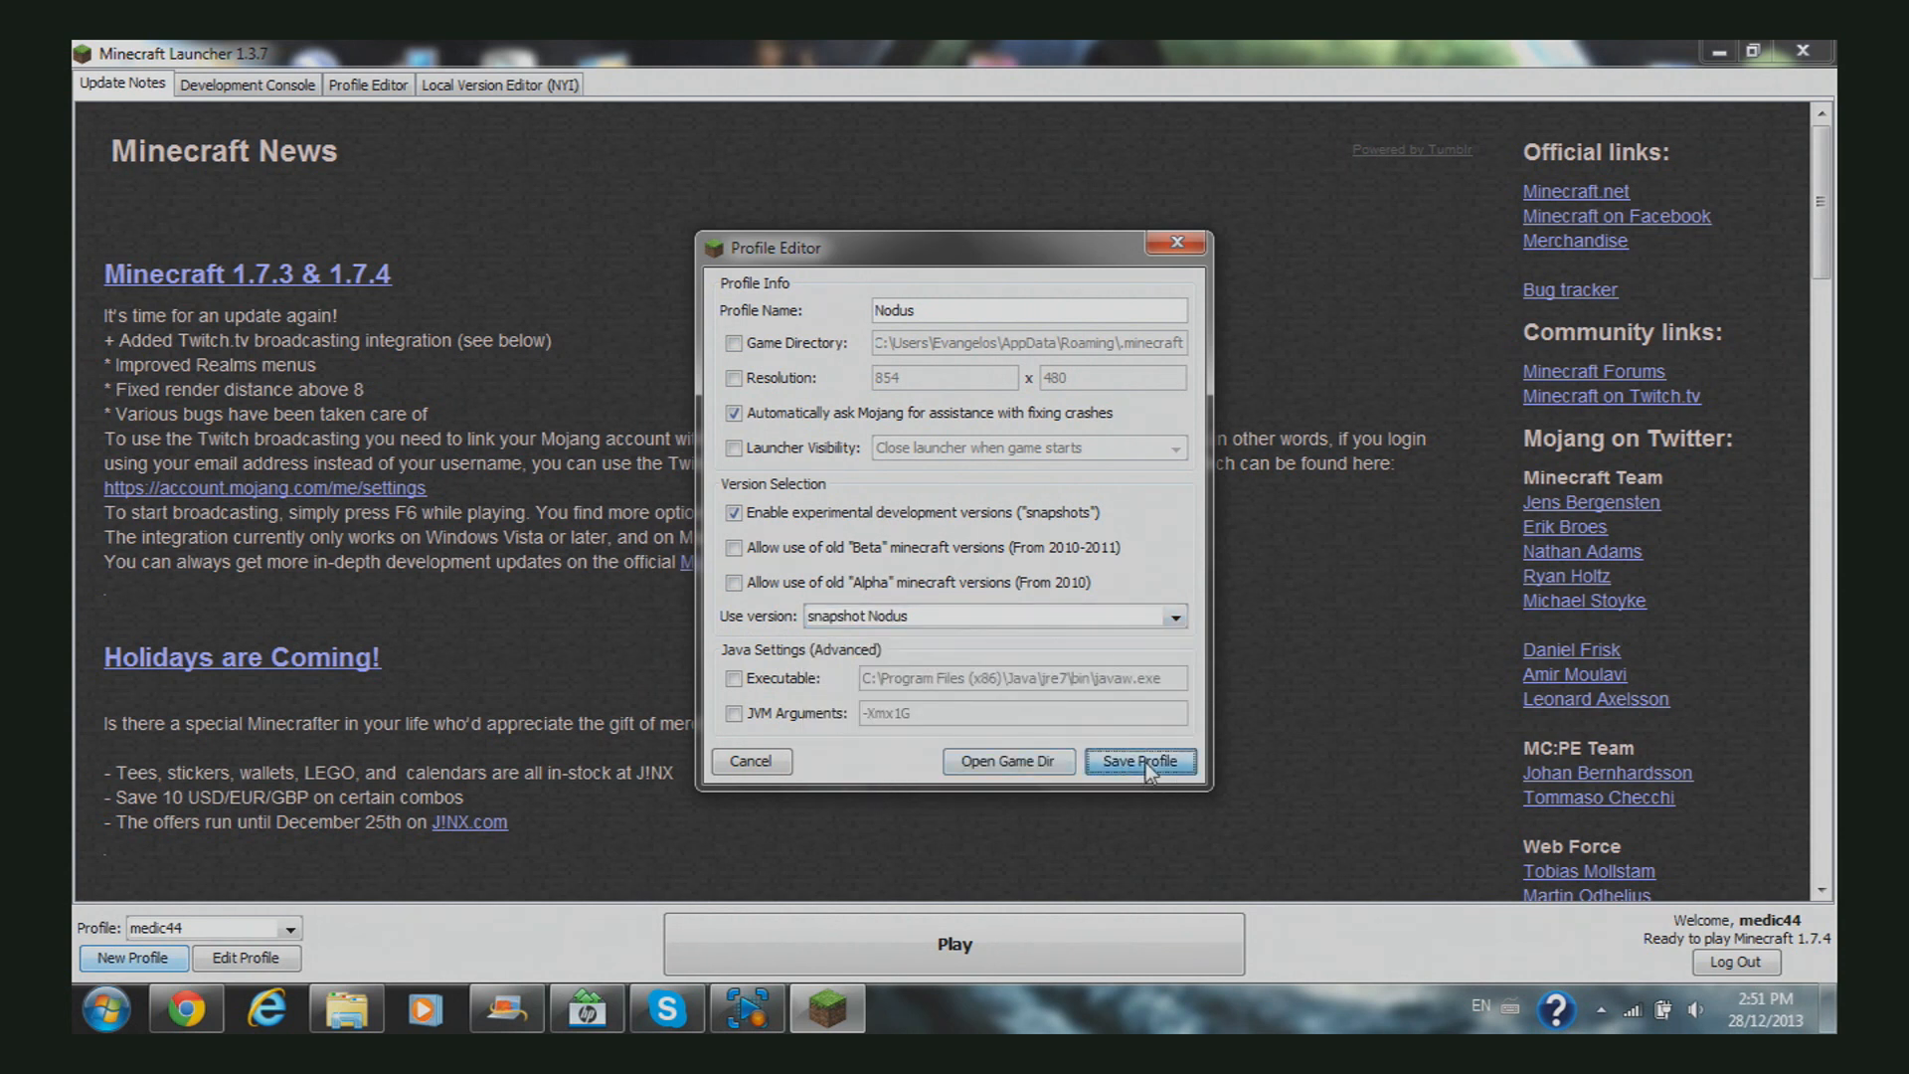
{"action": "left_click", "coordinate": [1136, 761]}
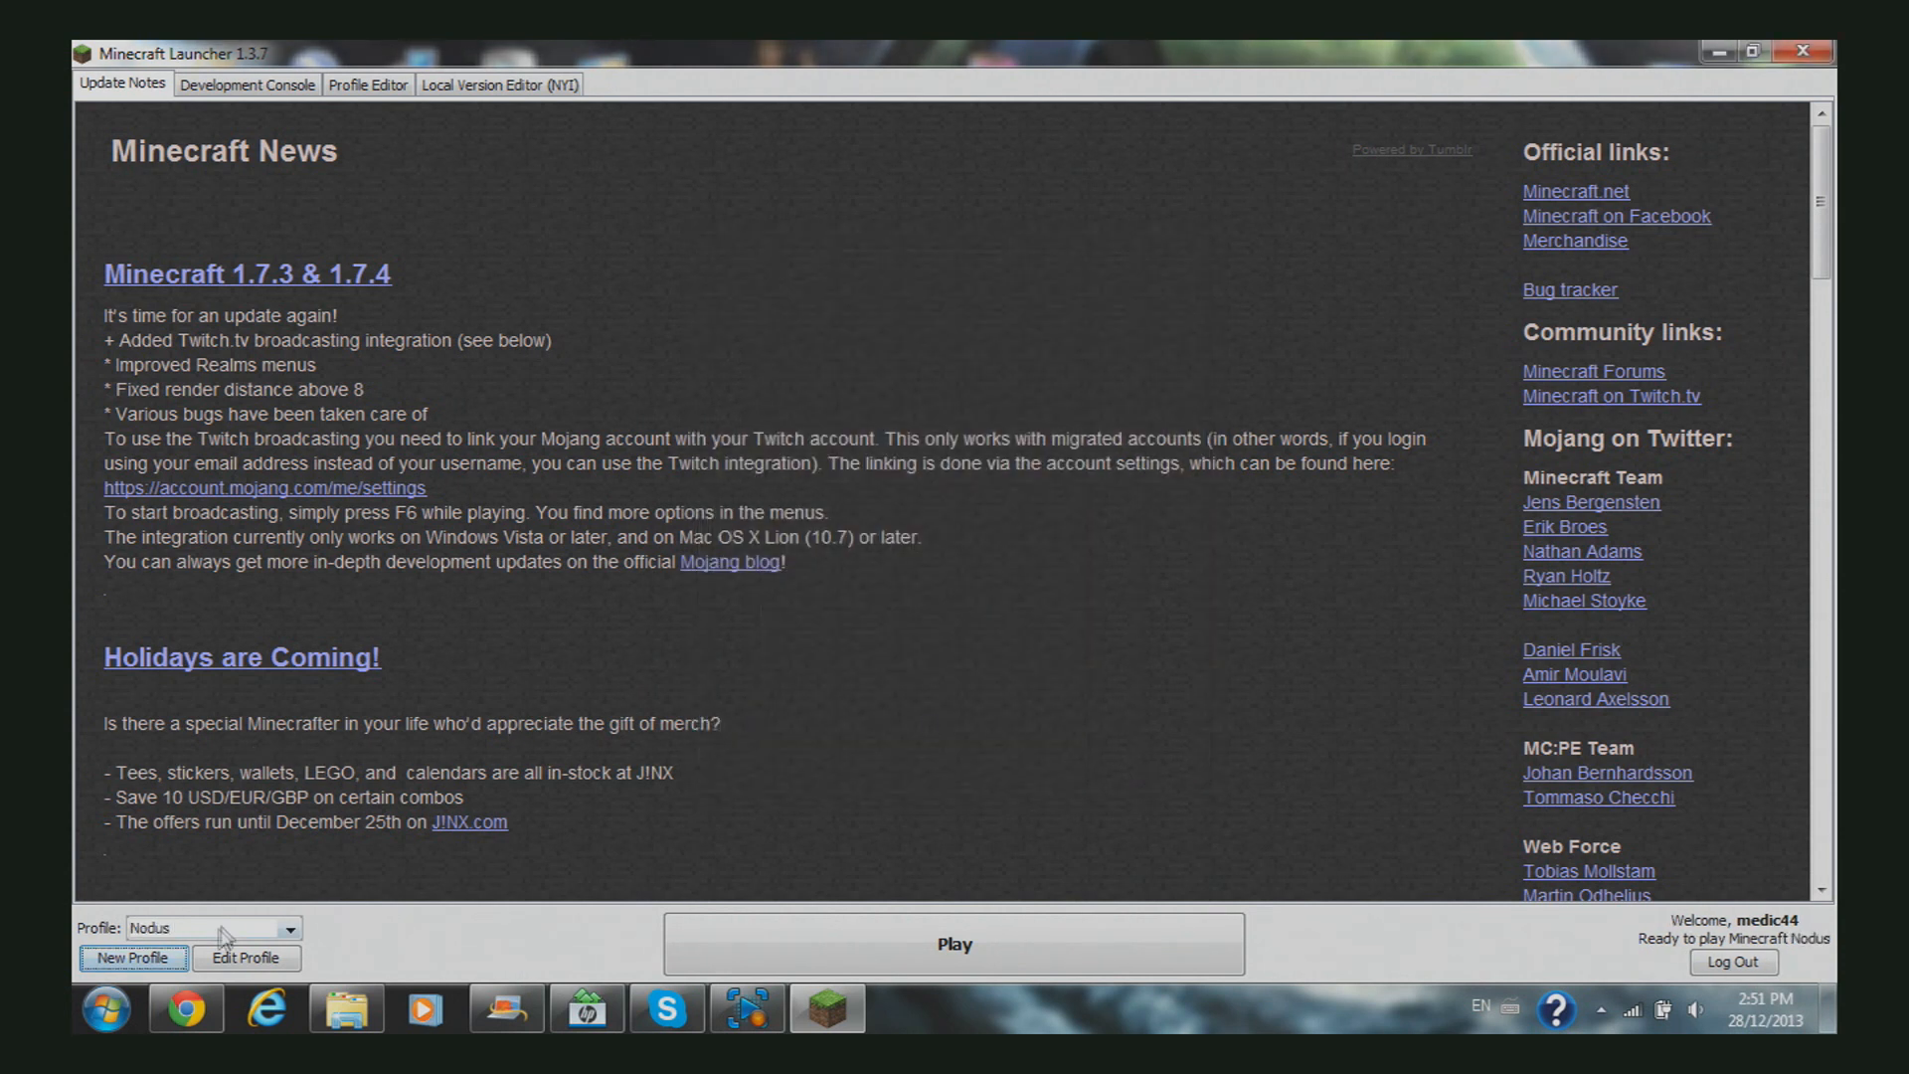
{"action": "mouse_move", "coordinate": [1679, 934]}
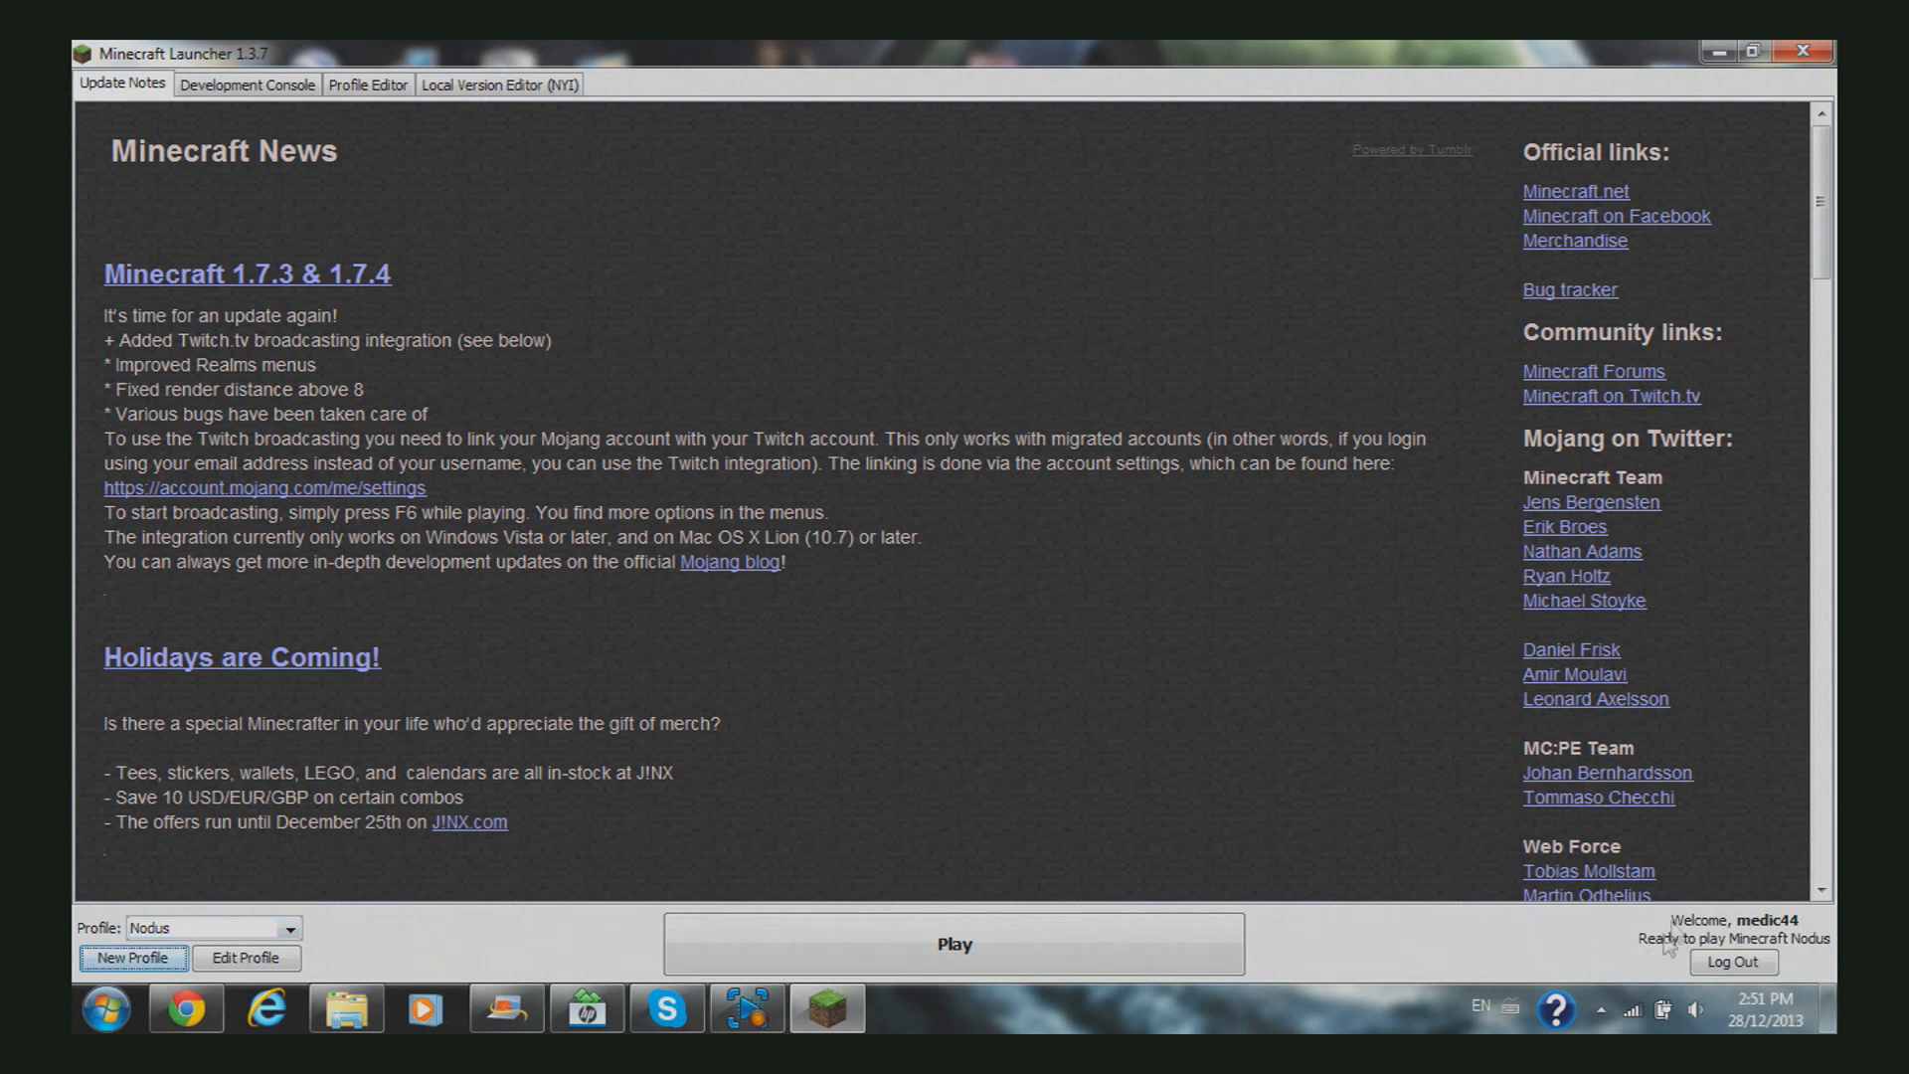
{"action": "mouse_move", "coordinate": [1799, 944]}
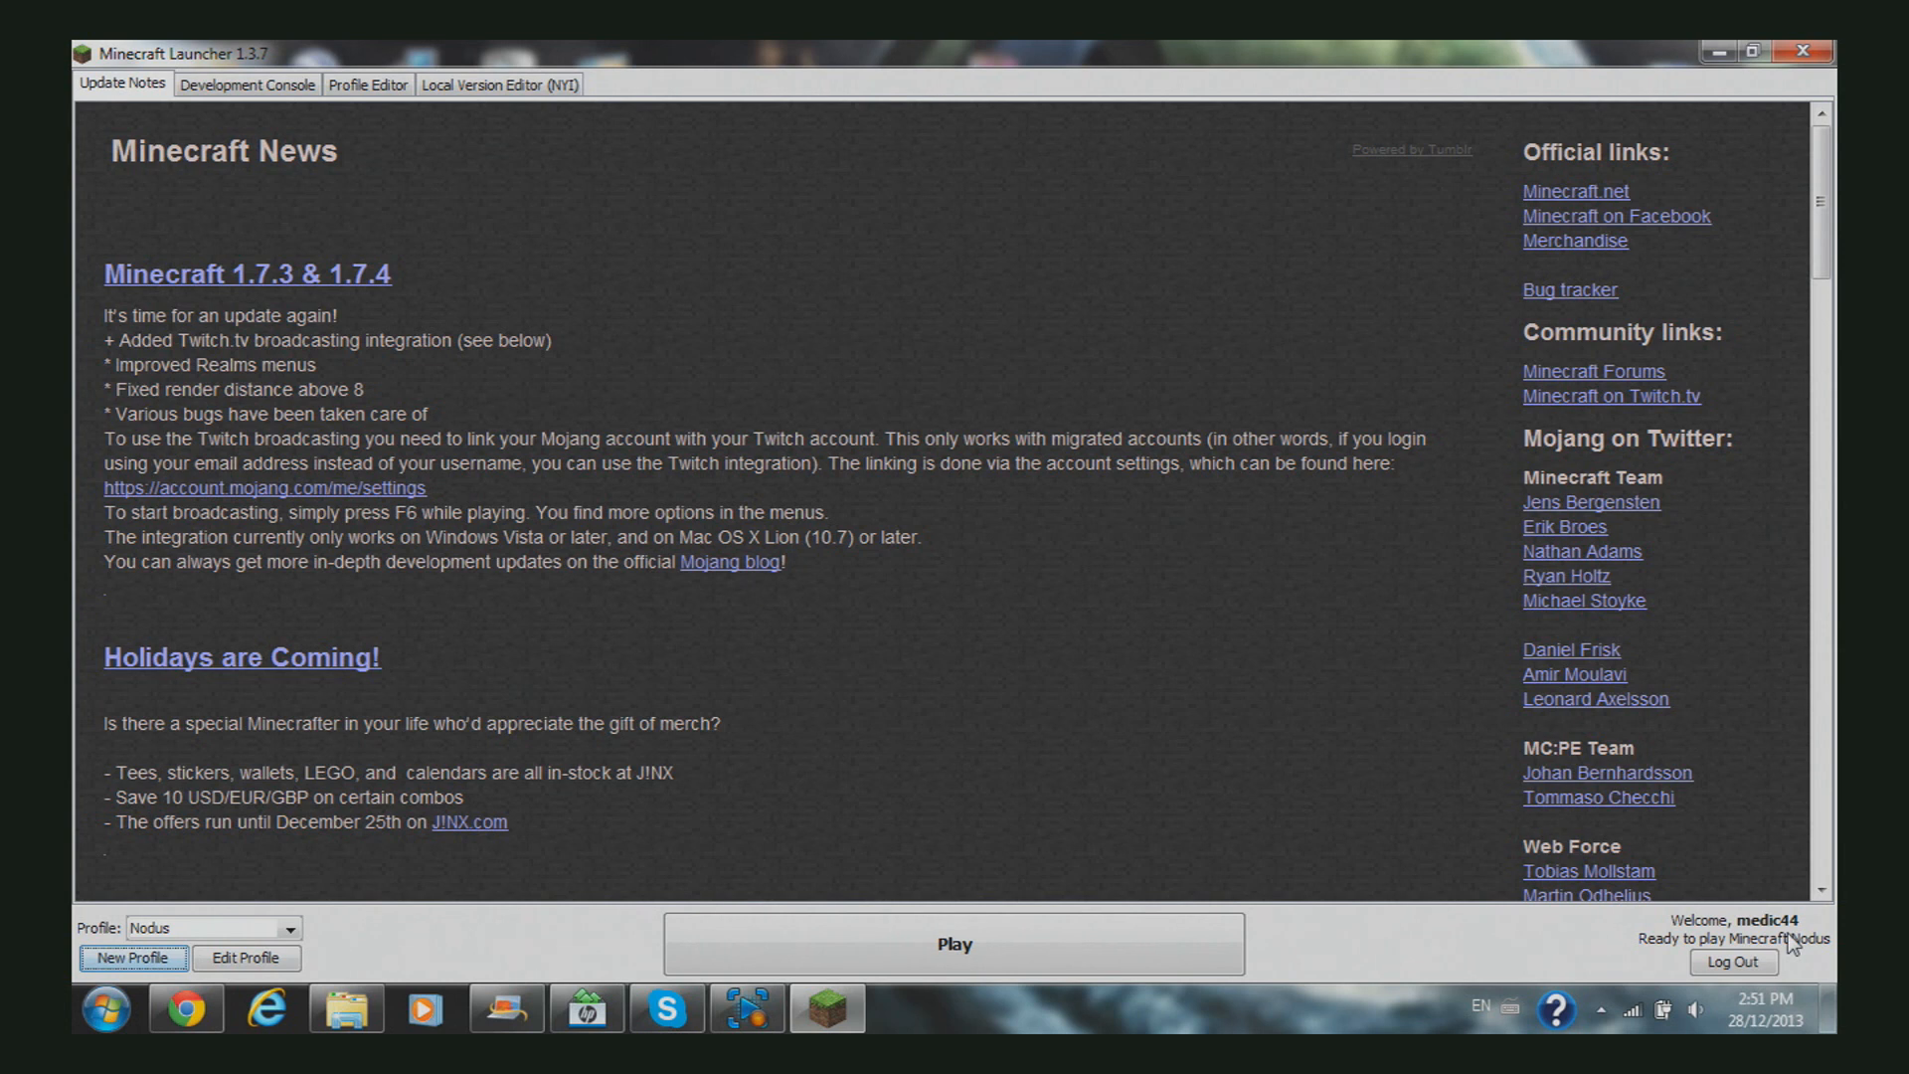
{"action": "mouse_move", "coordinate": [899, 927]}
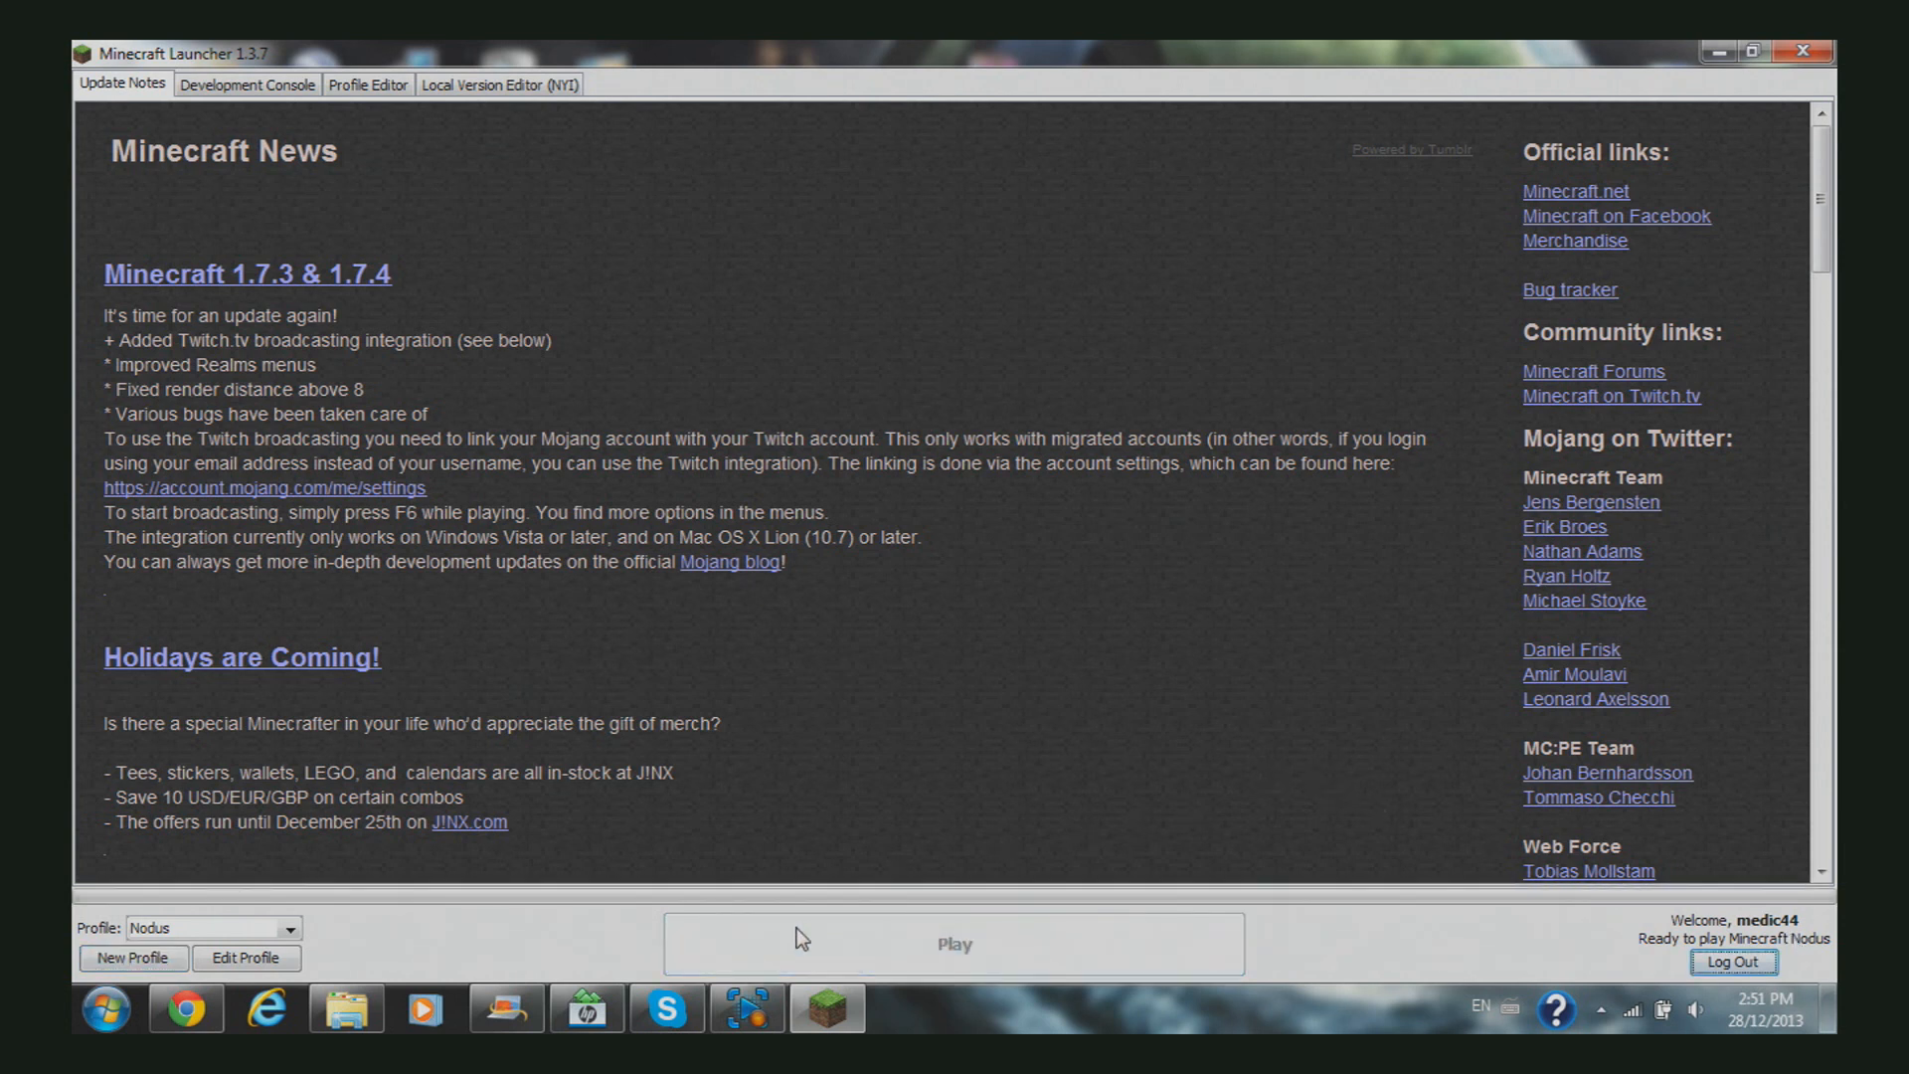
Step: Play with the Nodus profile, maximize the game window, and open Singleplayer
{"action": "left_click", "coordinate": [952, 943]}
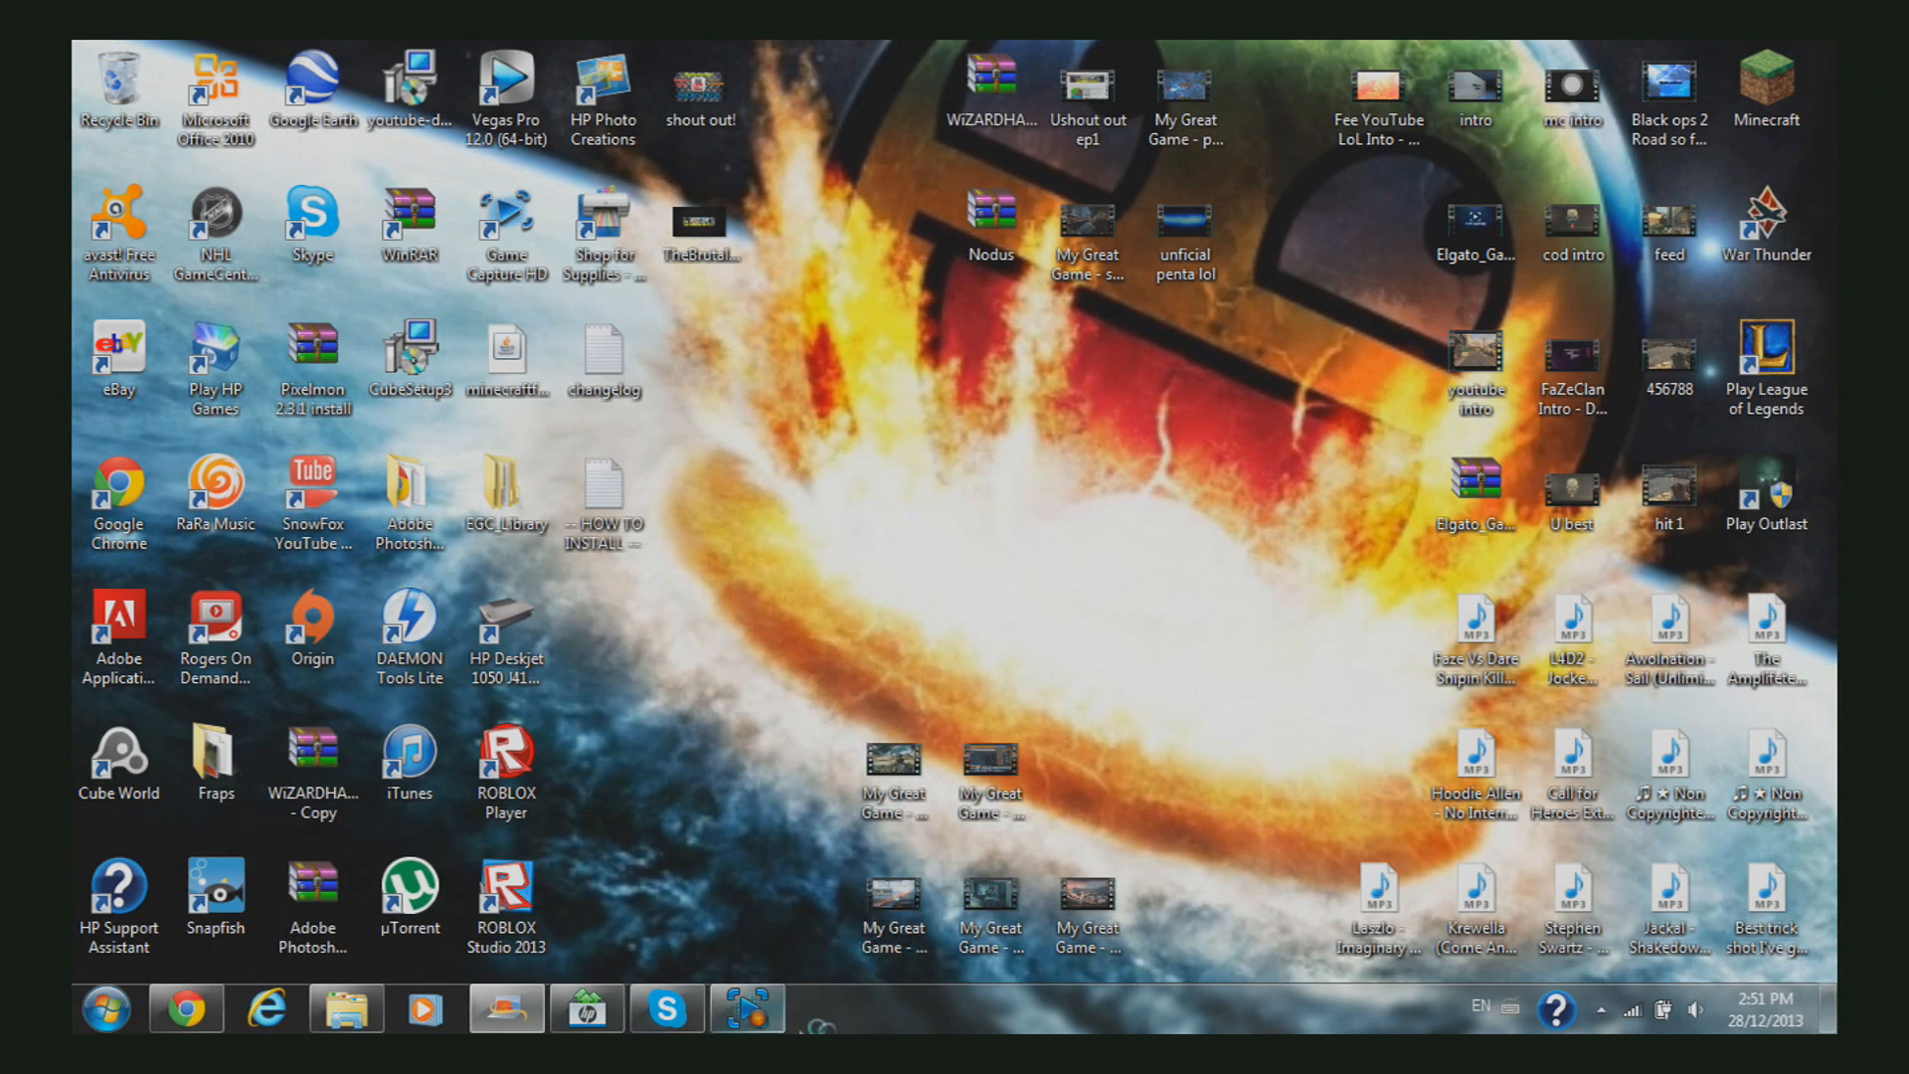
{"action": "double_click", "coordinate": [1768, 79]}
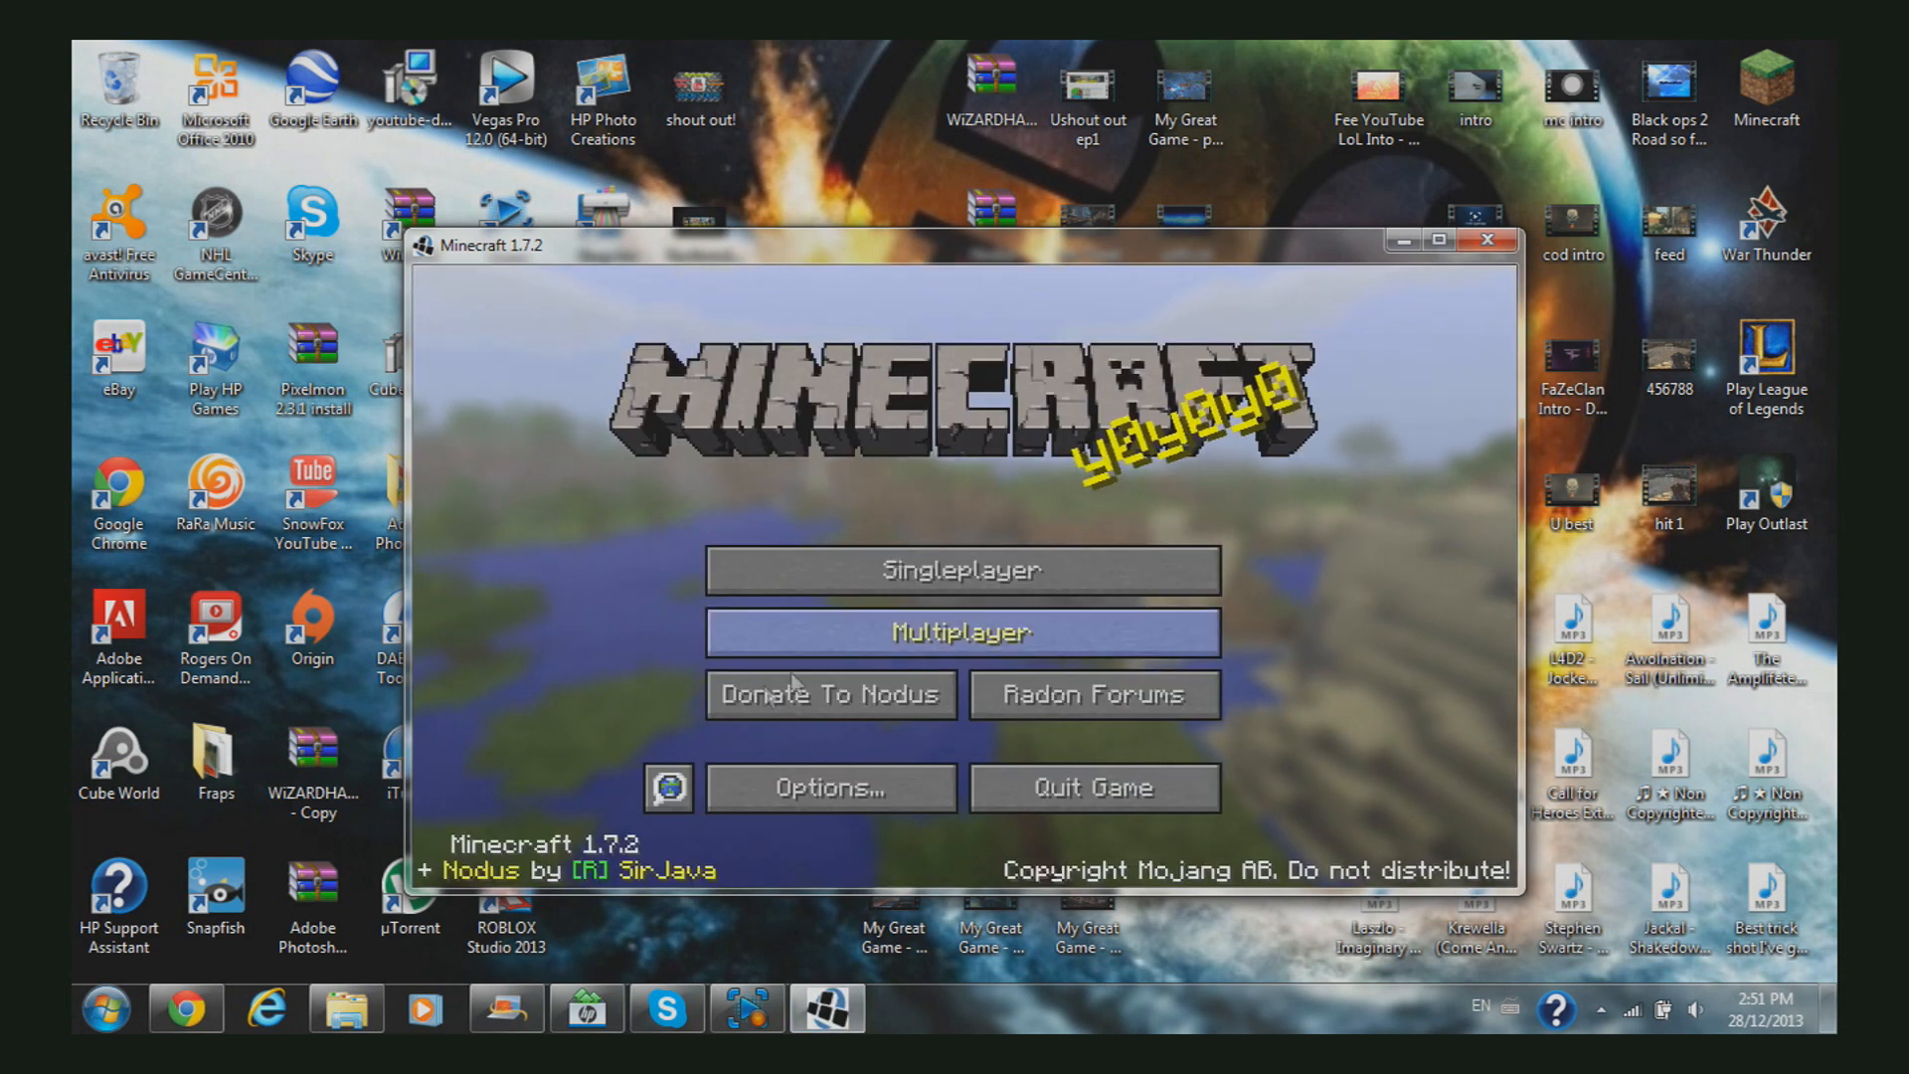
{"action": "mouse_move", "coordinate": [1093, 695]}
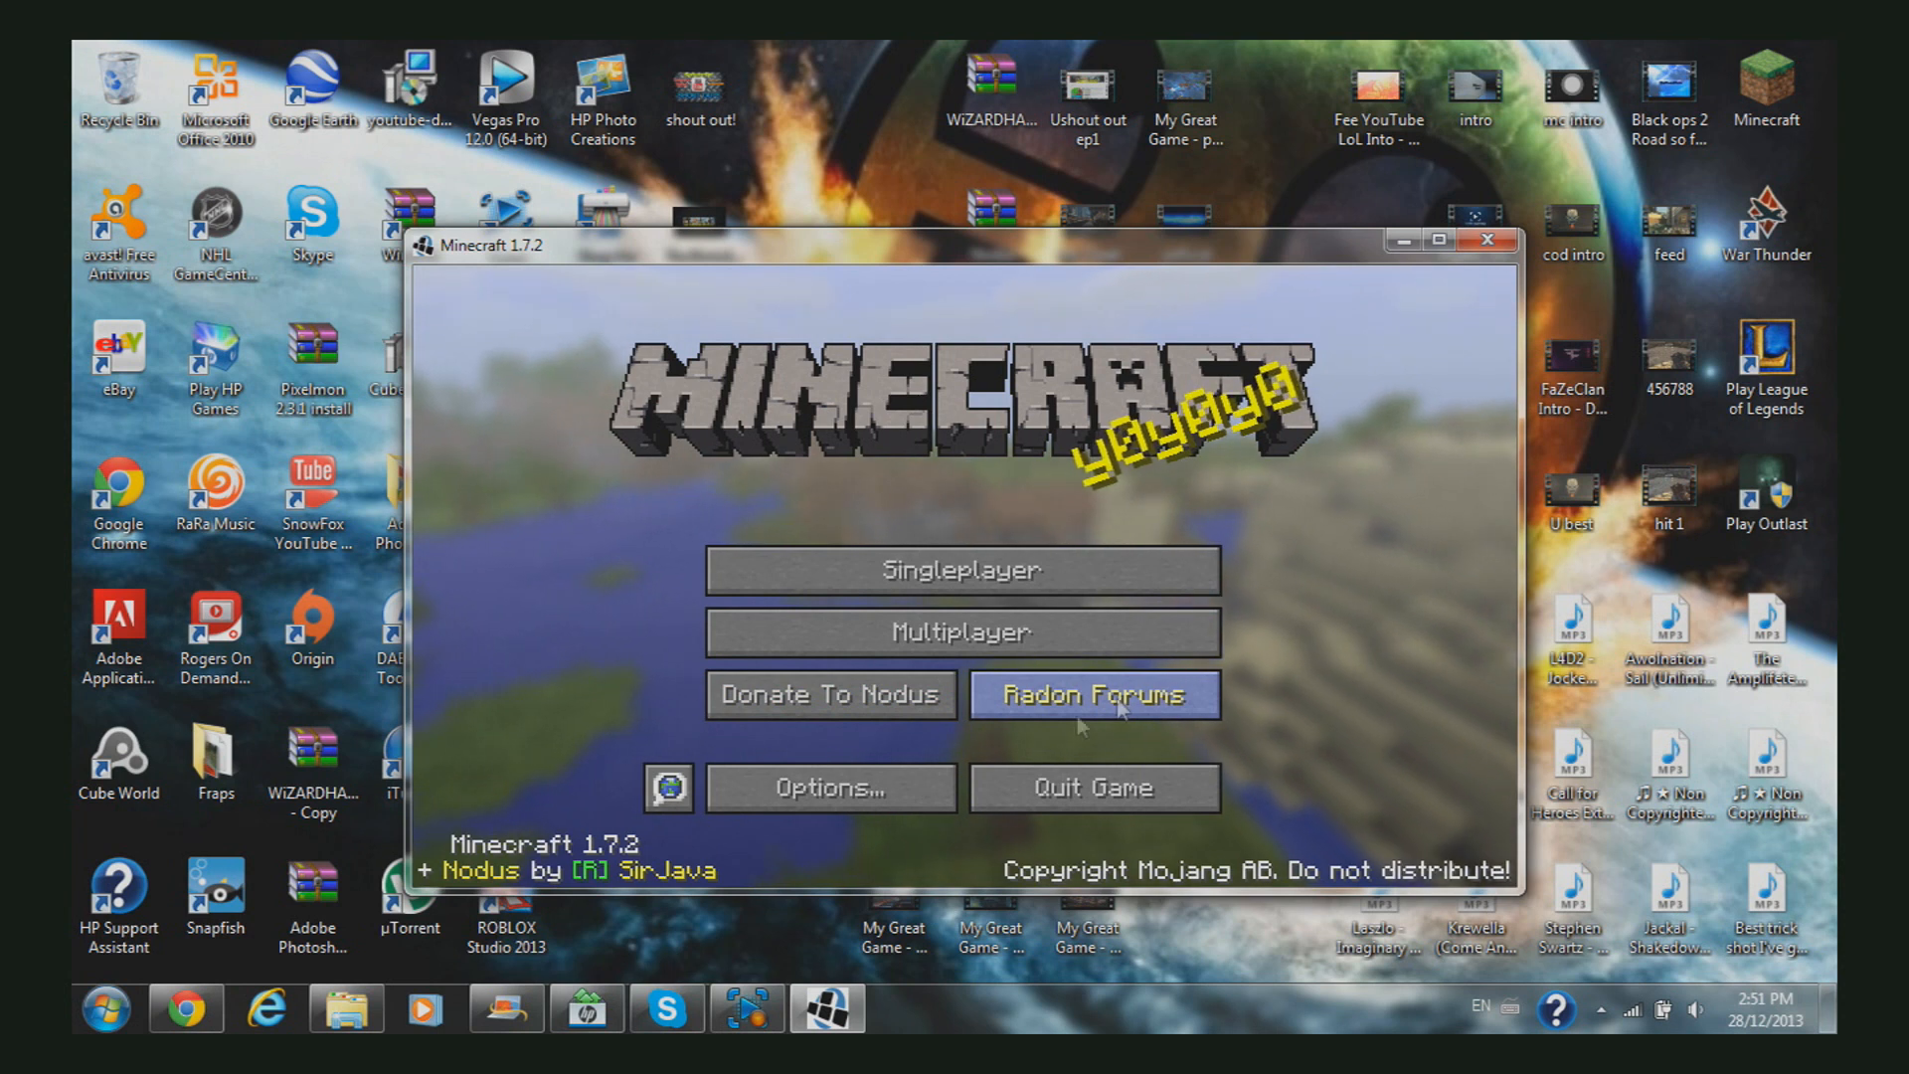
{"action": "mouse_move", "coordinate": [1448, 243]}
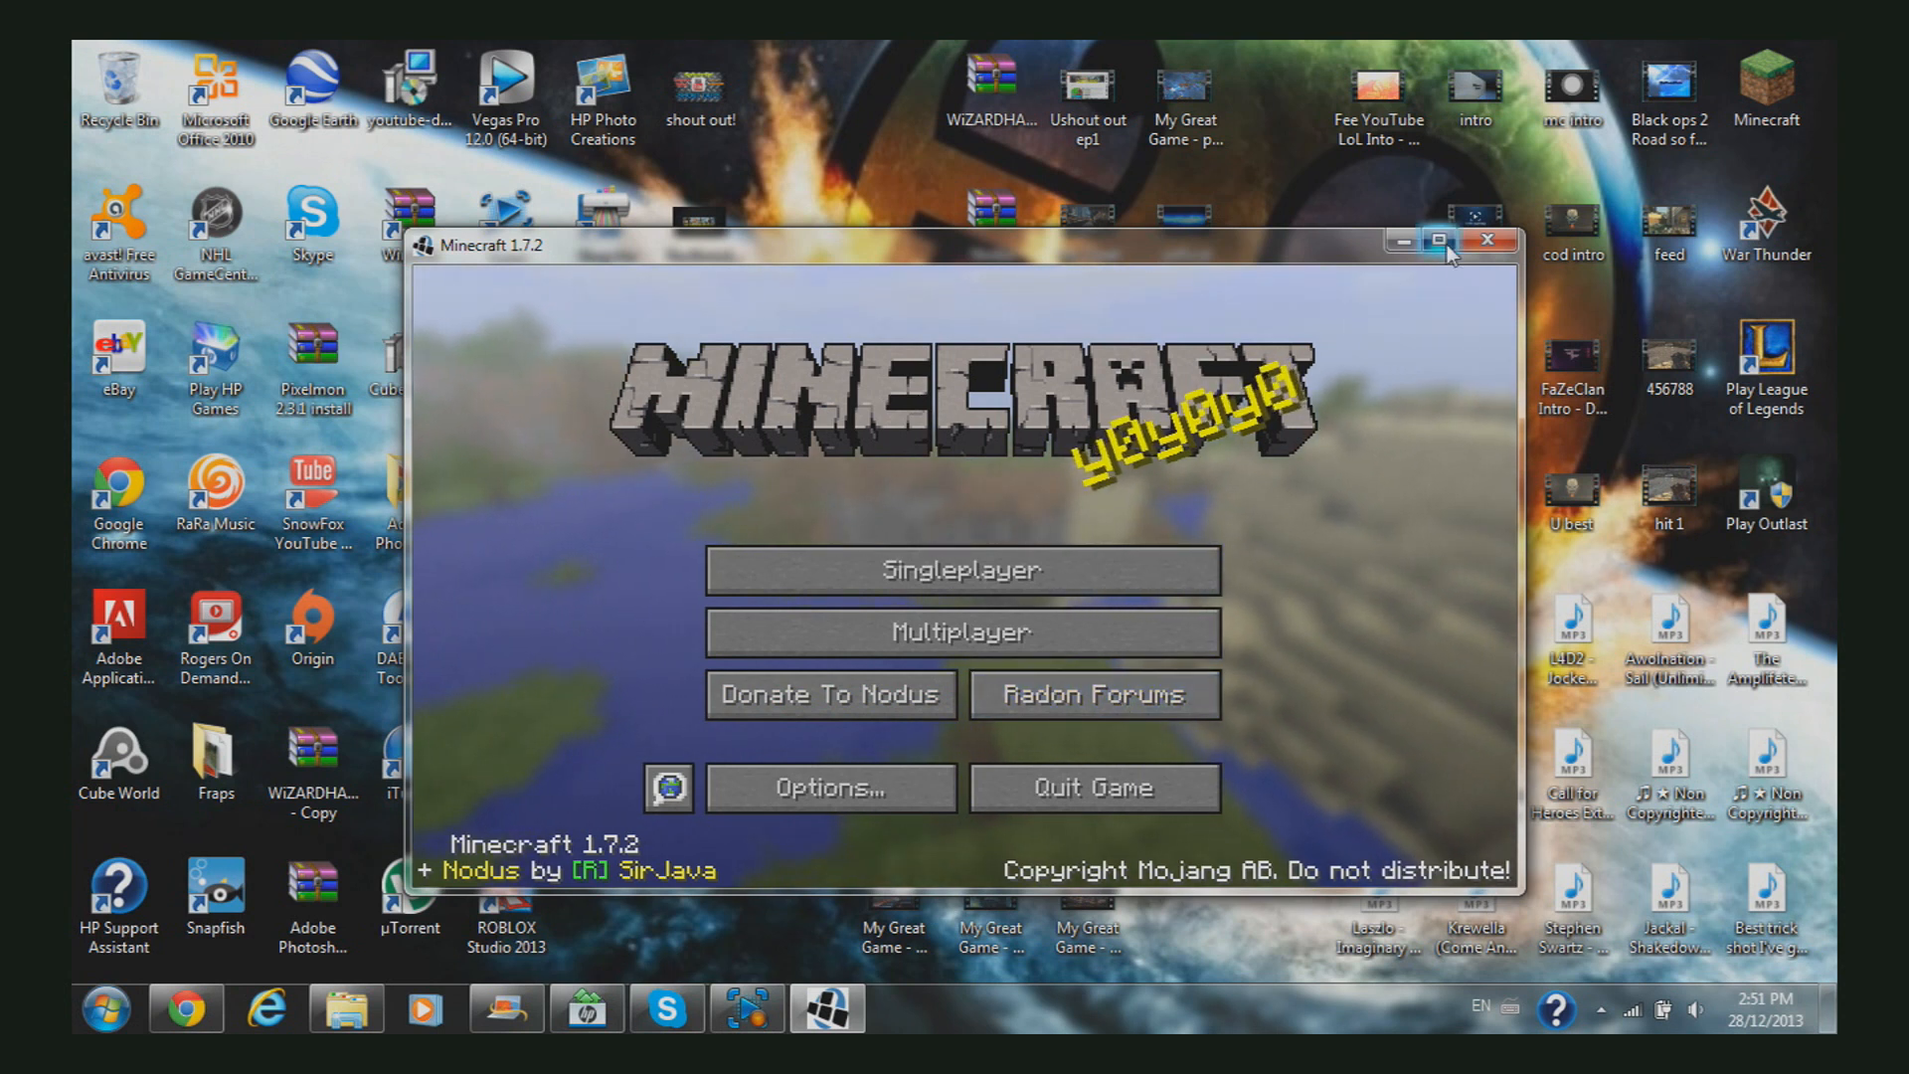
{"action": "left_click", "coordinate": [962, 570]}
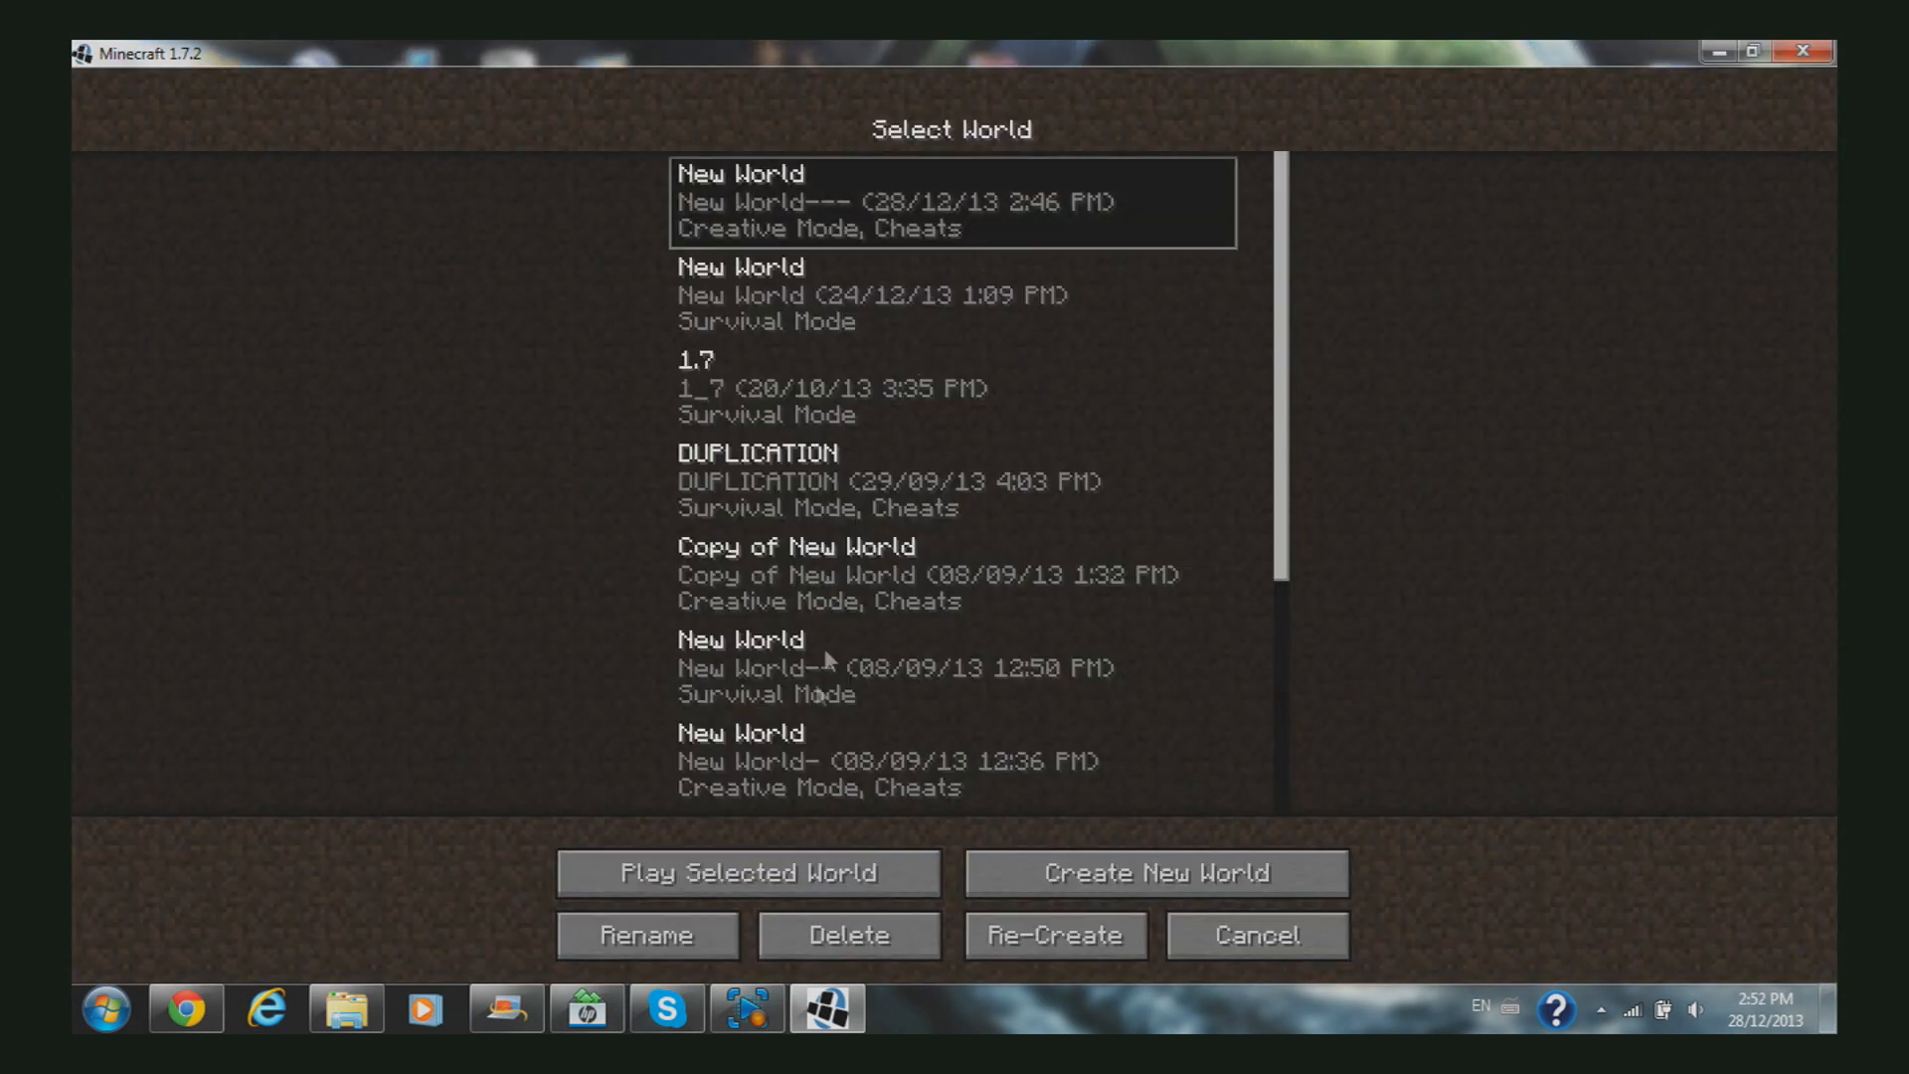
Step: Select the top New World save (Creative Mode, Cheats) in the world list
{"action": "left_click", "coordinate": [767, 872]}
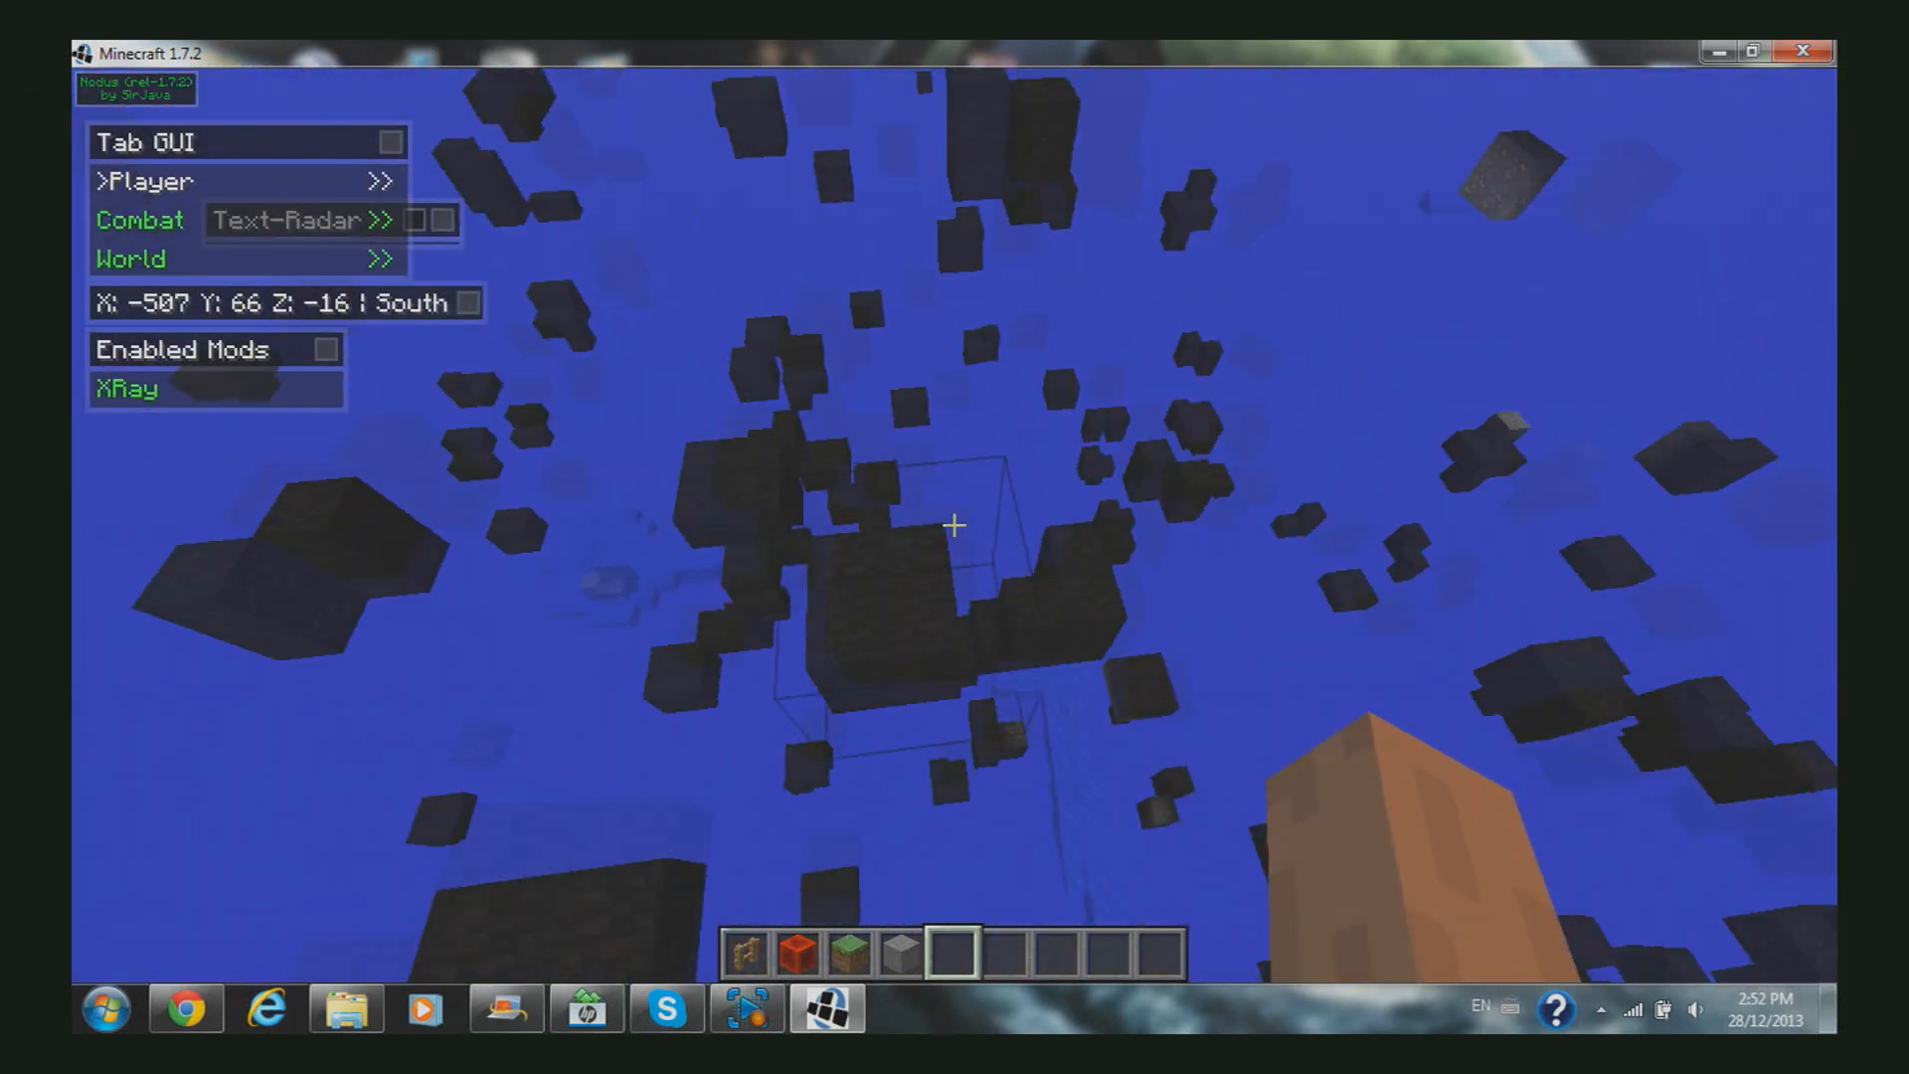
{"action": "mouse_move", "coordinate": [954, 526]}
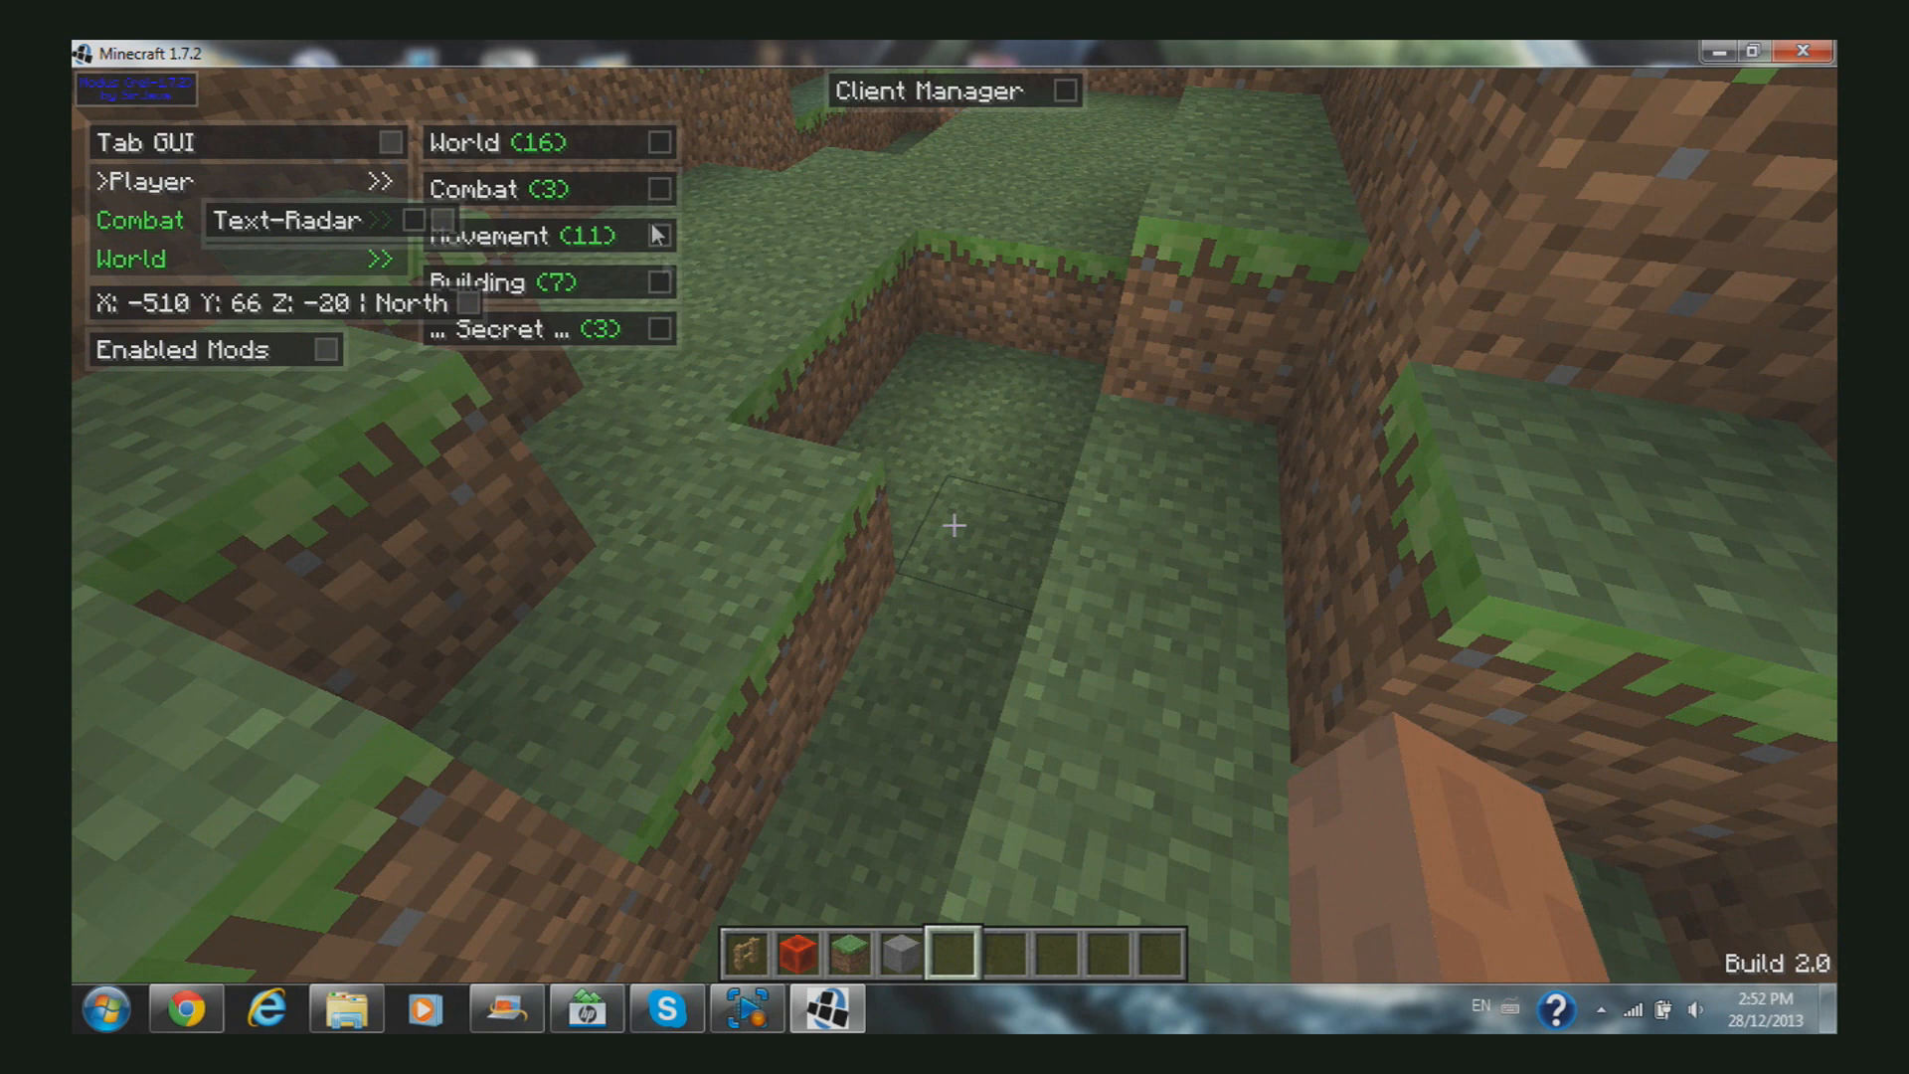
{"action": "mouse_move", "coordinate": [587, 304]}
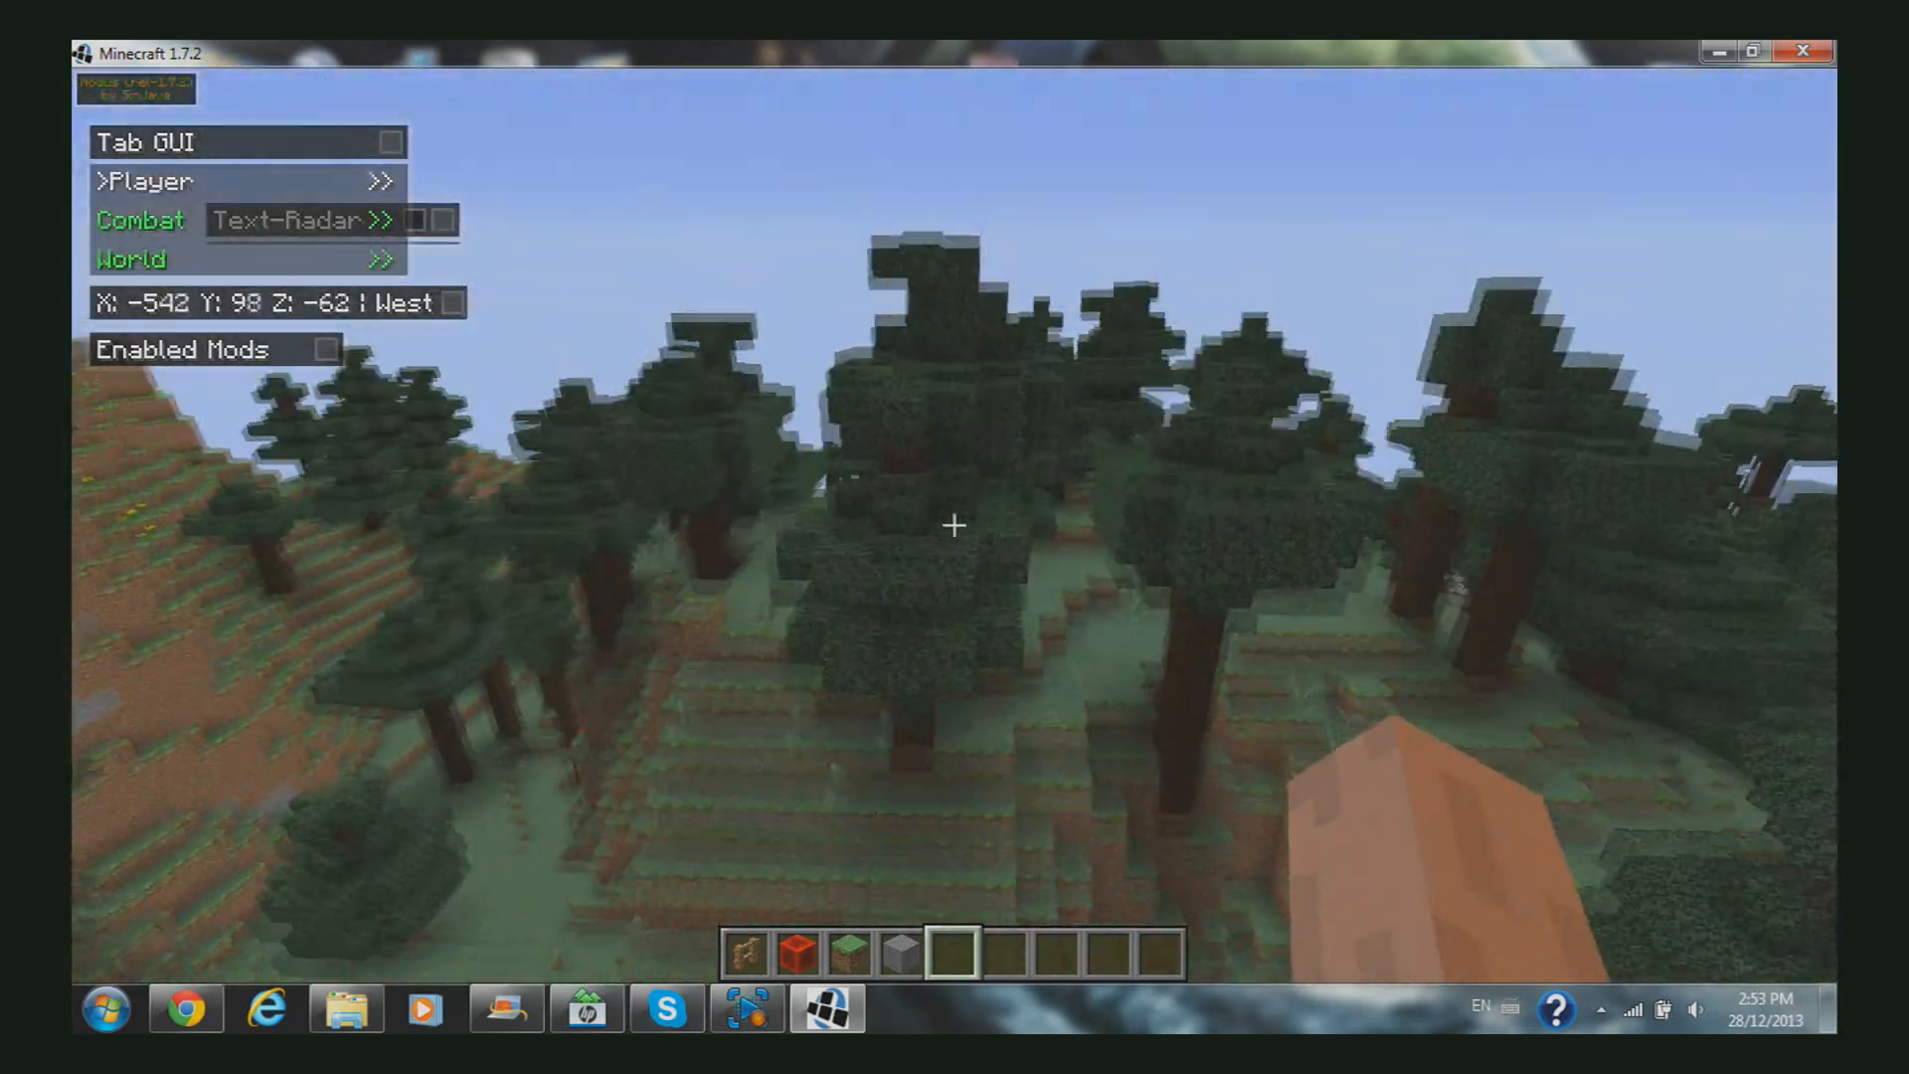
{"action": "mouse_move", "coordinate": [953, 526]}
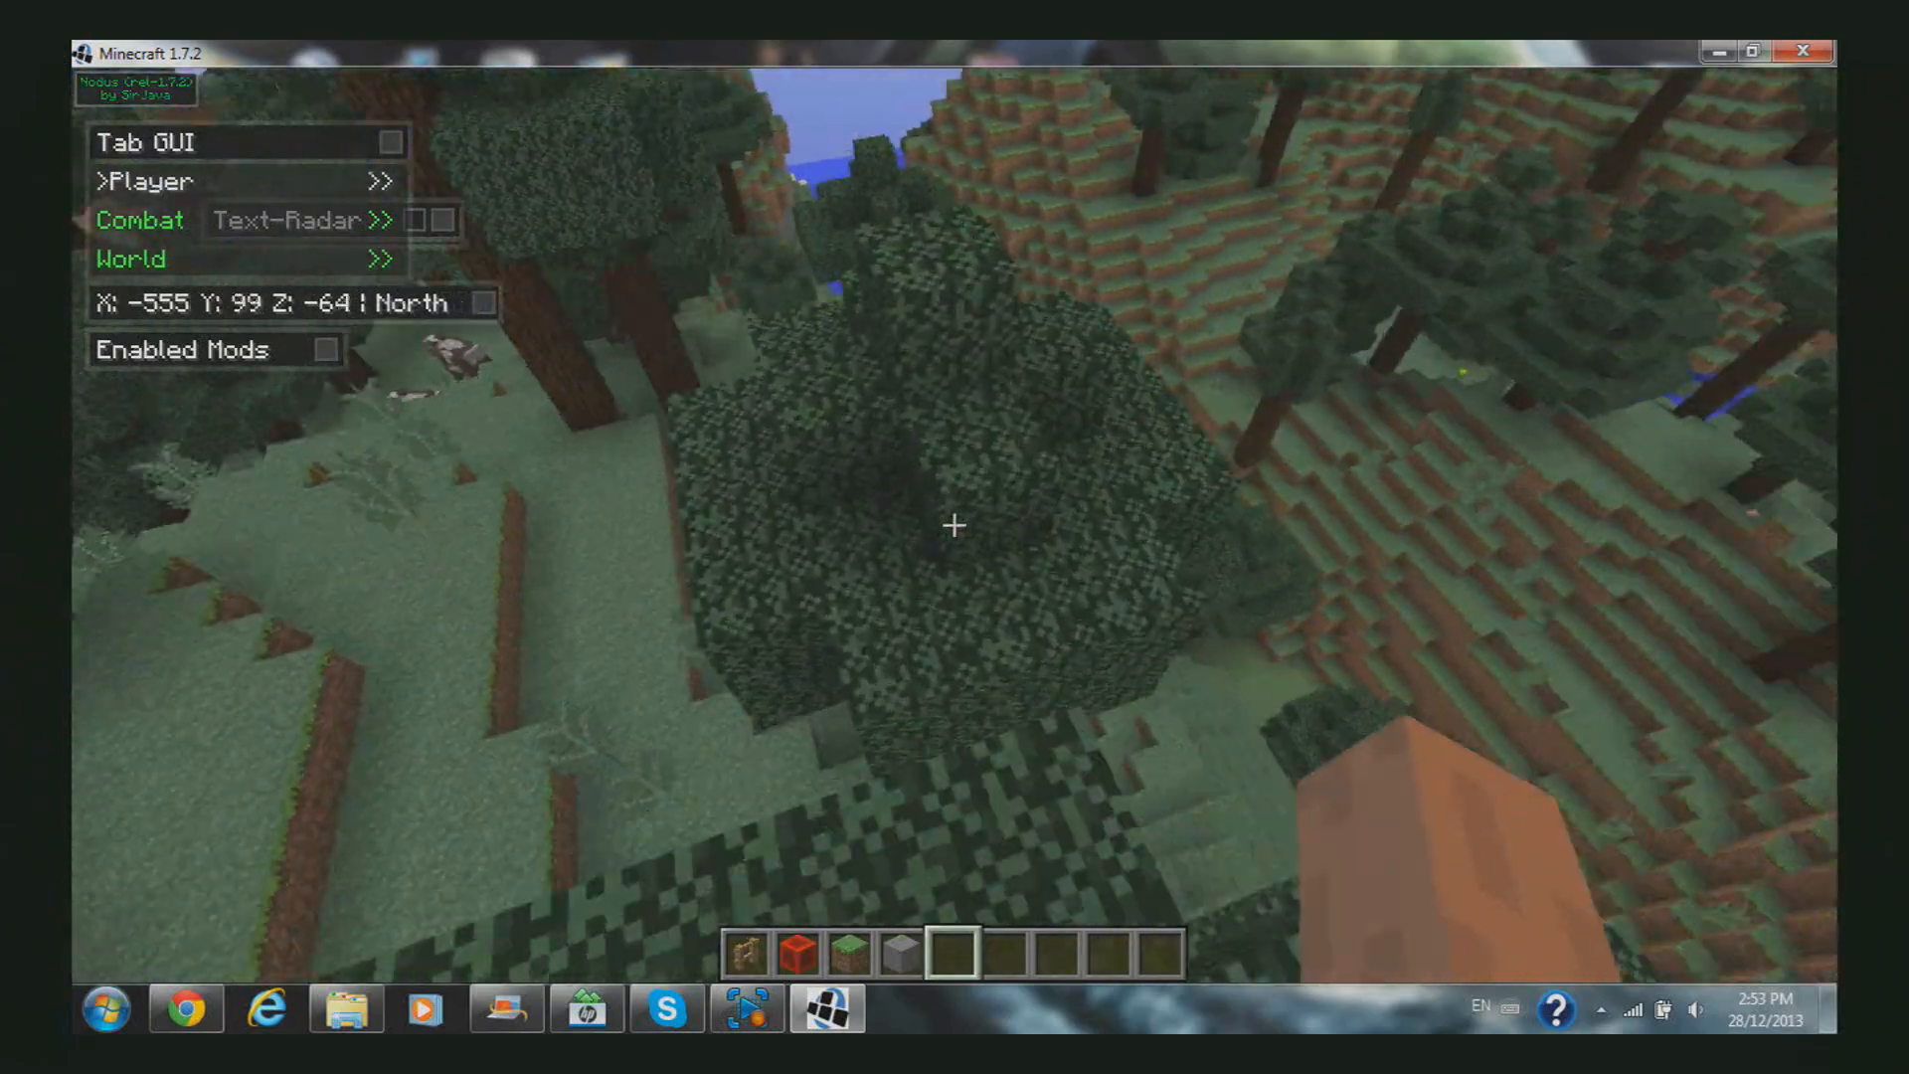
{"action": "mouse_move", "coordinate": [954, 526]}
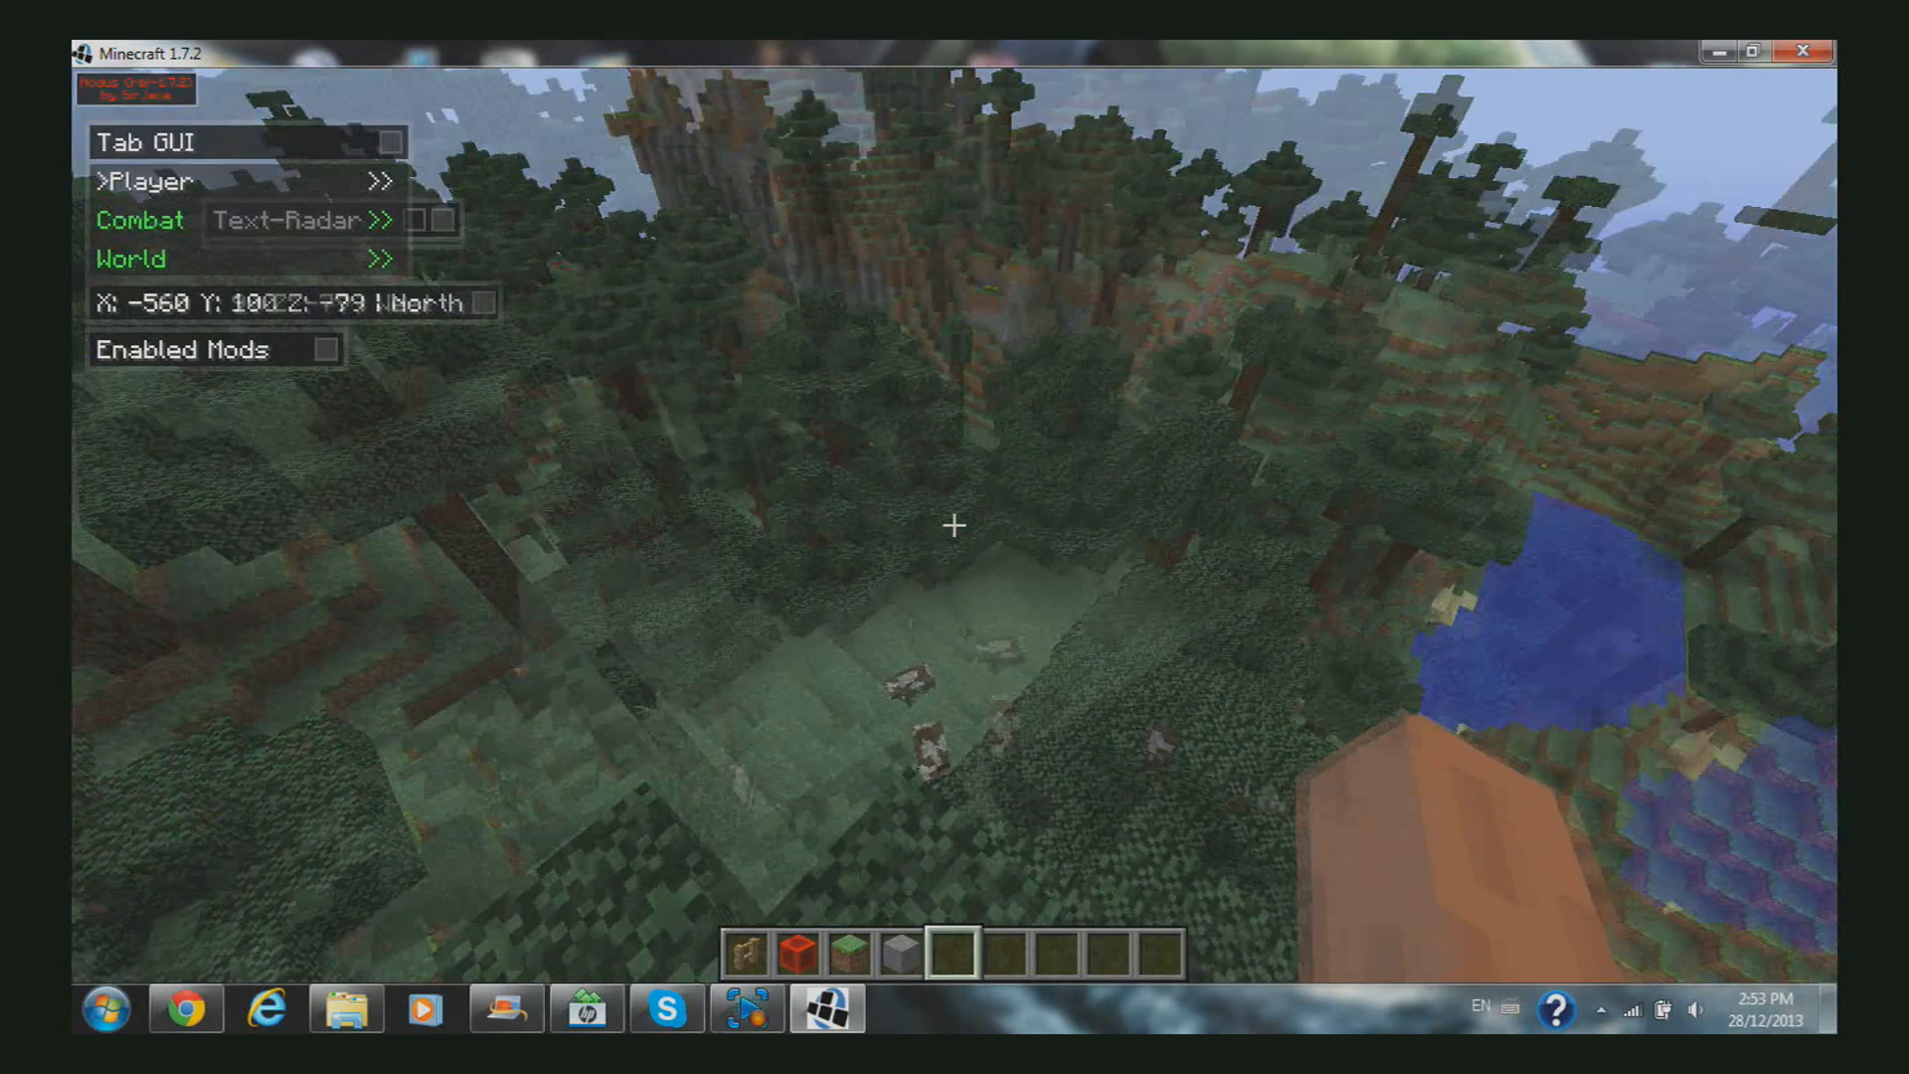
{"action": "mouse_move", "coordinate": [955, 525]}
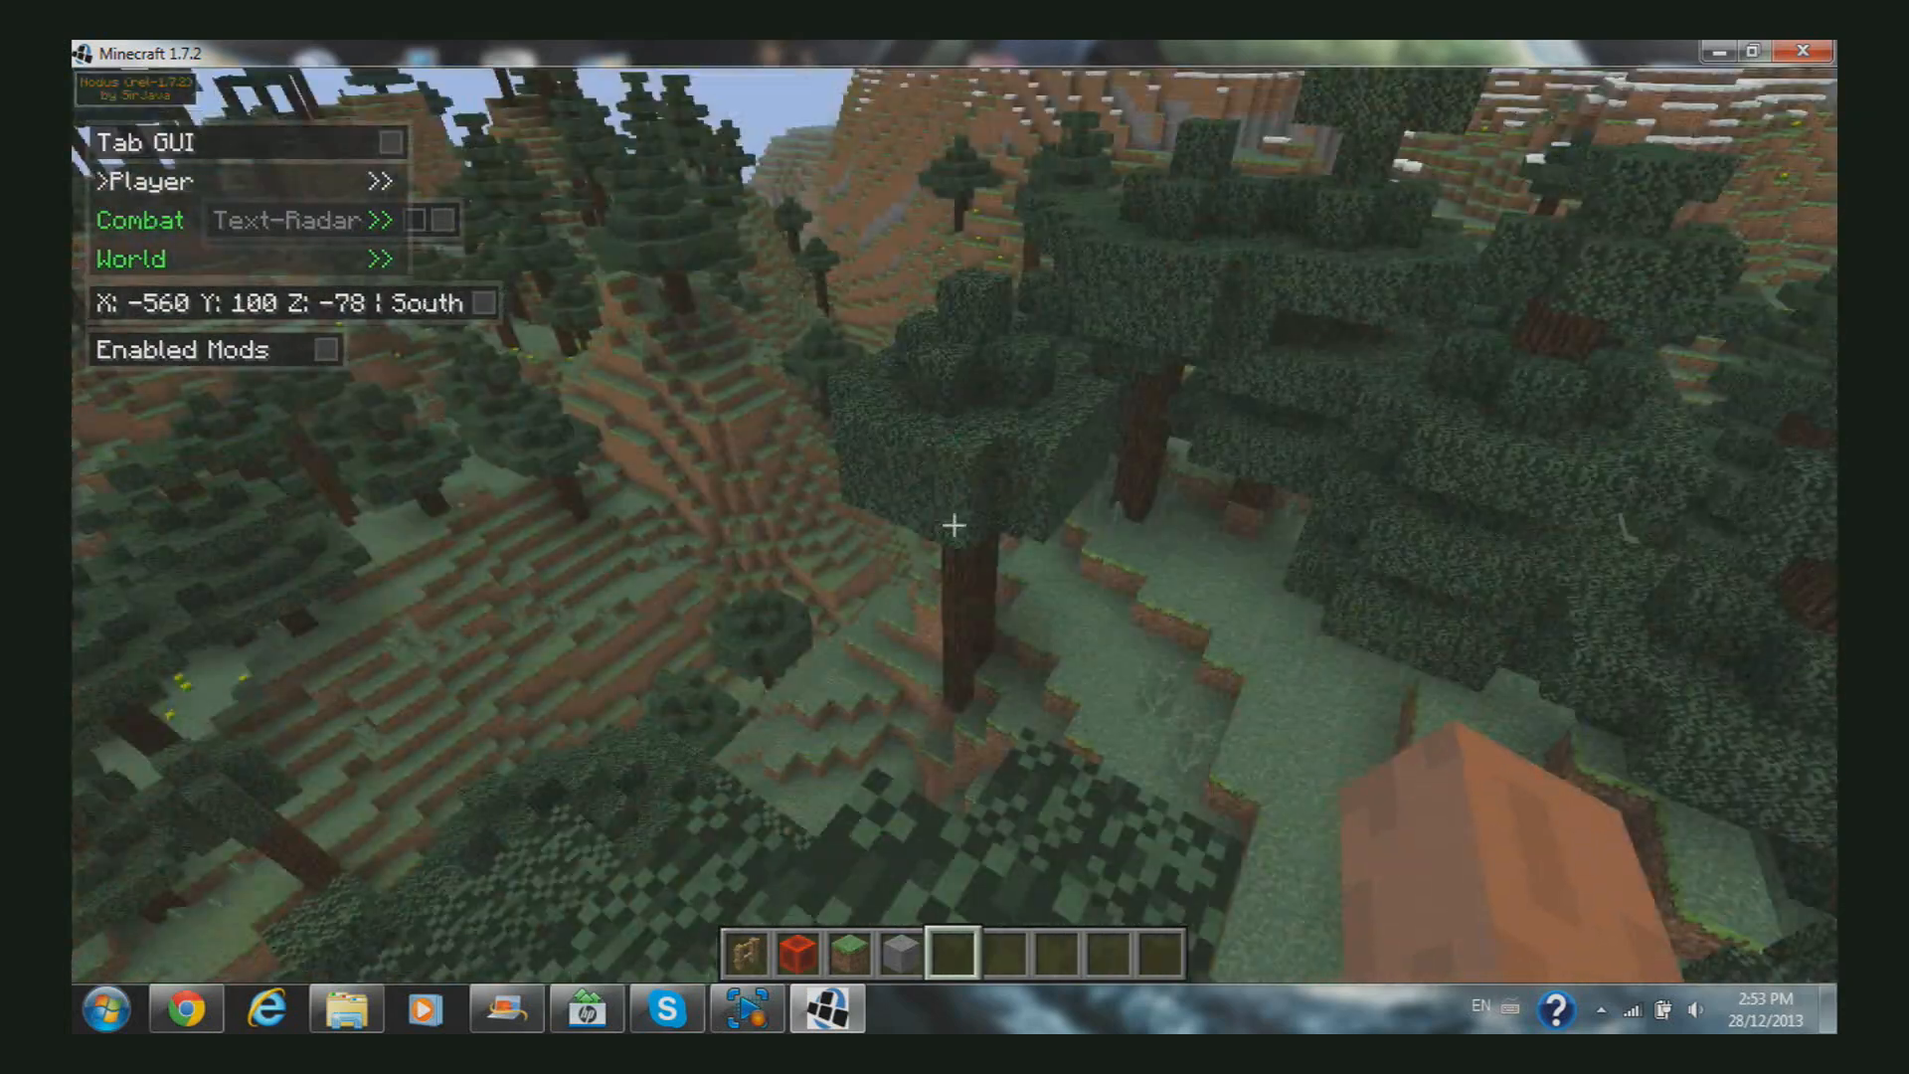